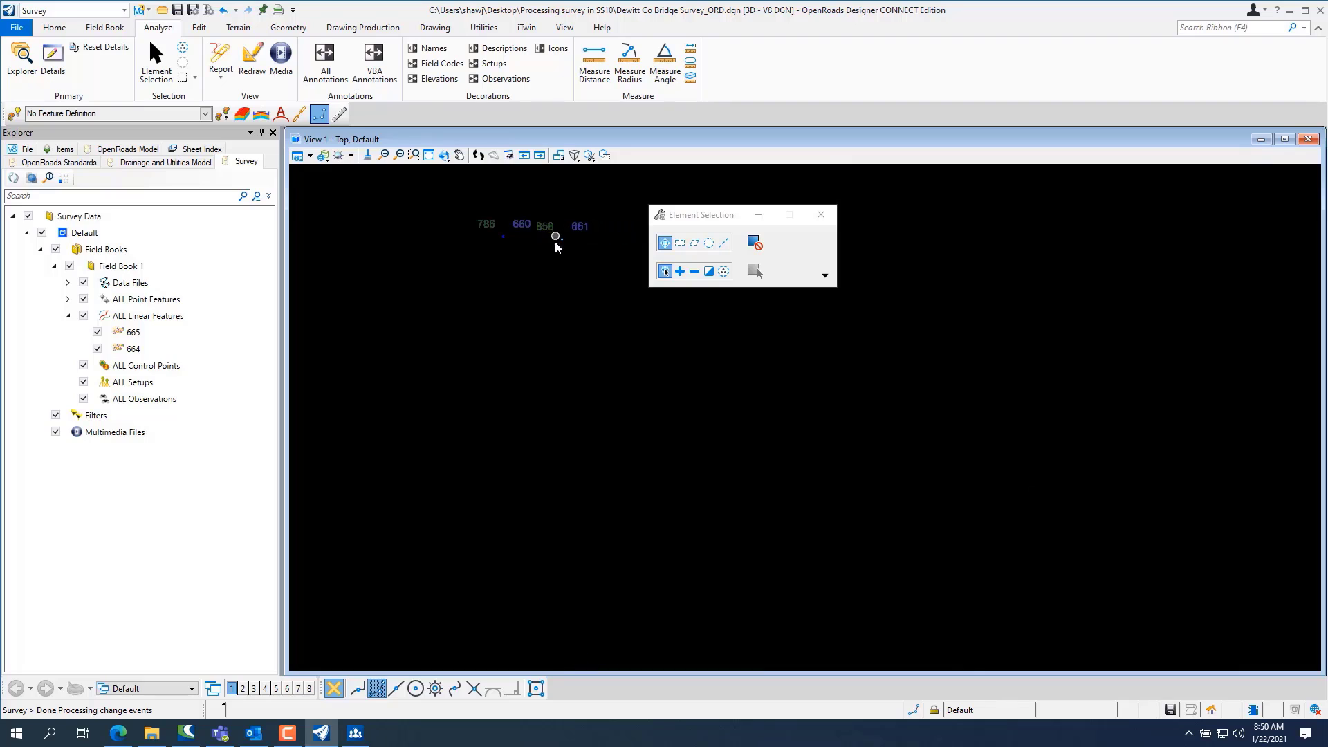
{"action": "mouse_move", "coordinate": [552, 288]}
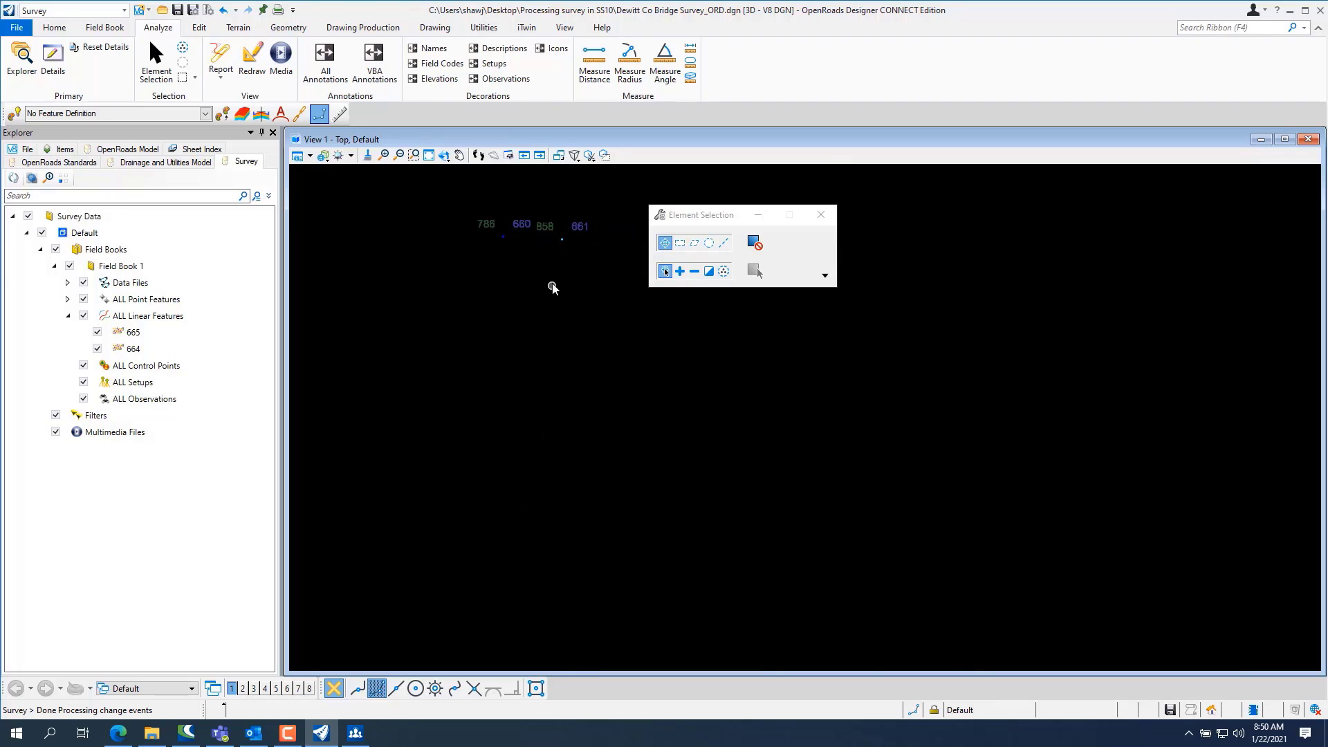
{"action": "mouse_move", "coordinate": [564, 246]}
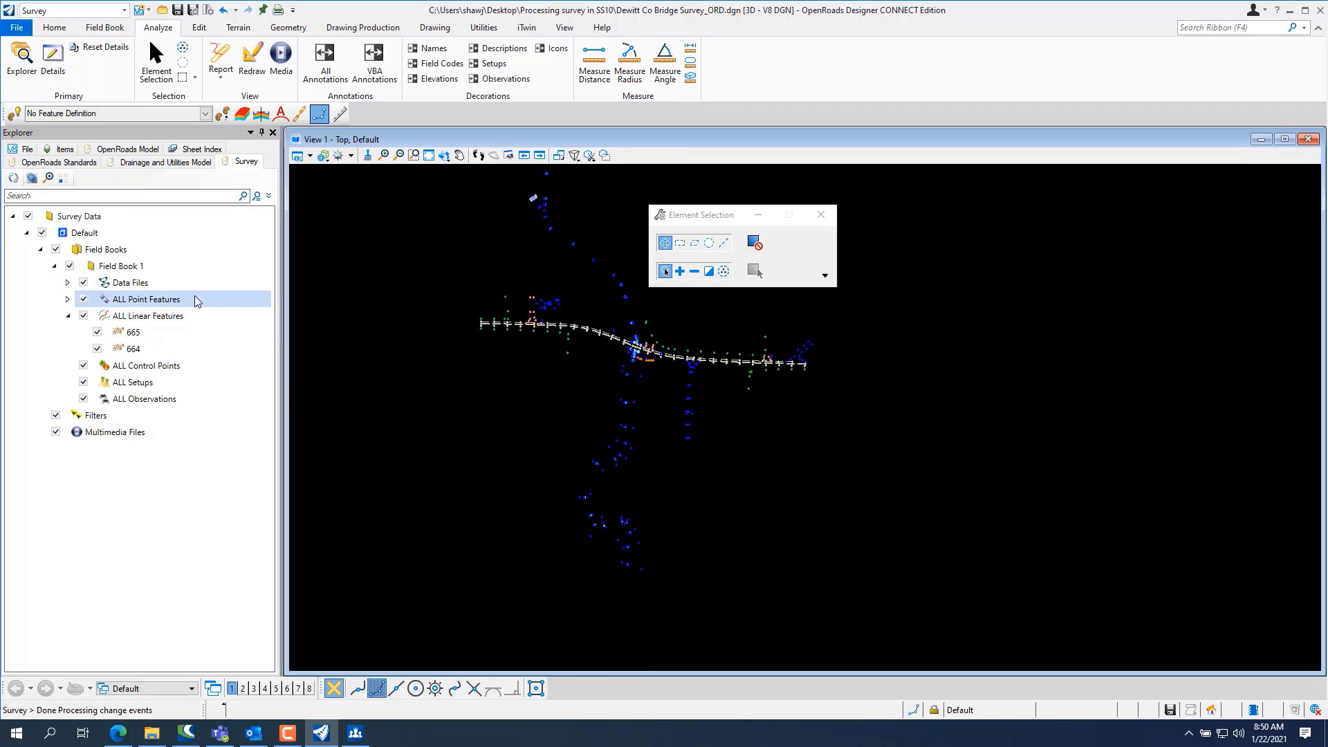
- Create a terrain model from Field Book 1 via its context menu in the Survey tab
{"action": "right_click", "coordinate": [121, 266]}
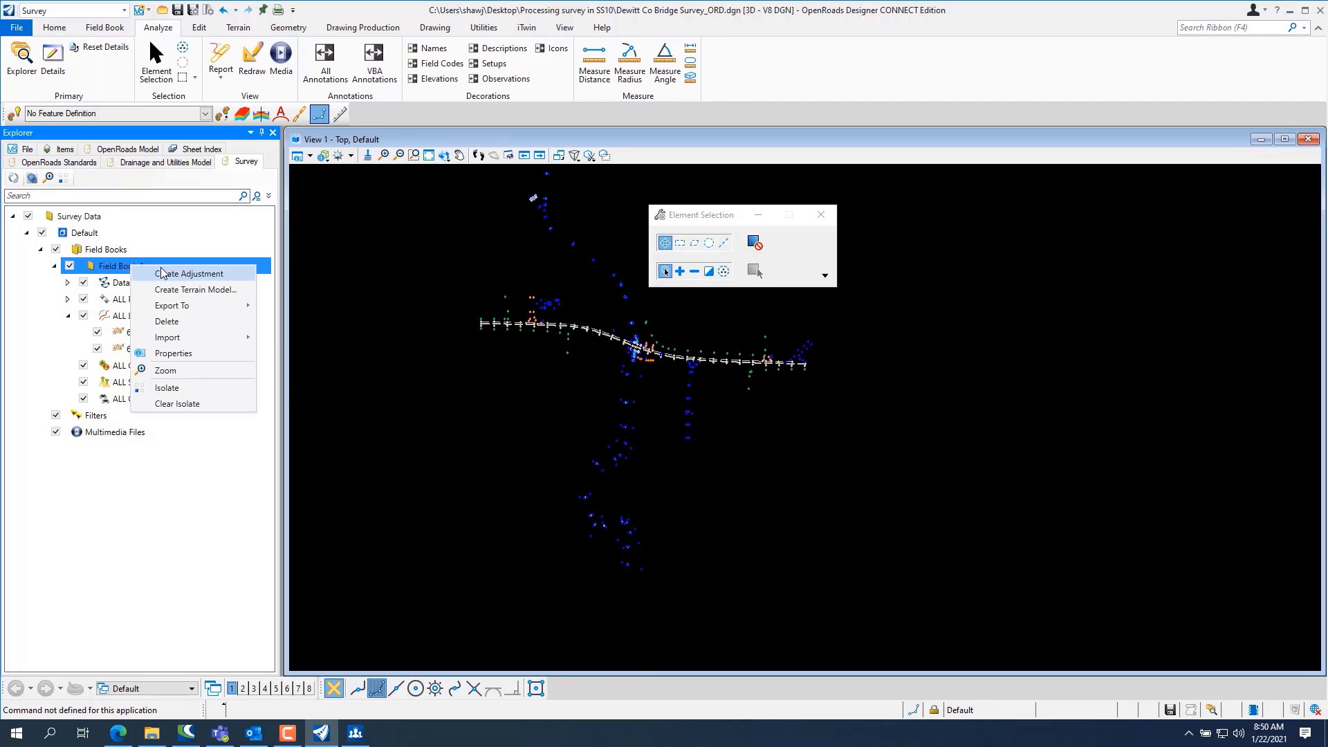
{"action": "mouse_move", "coordinate": [194, 290]}
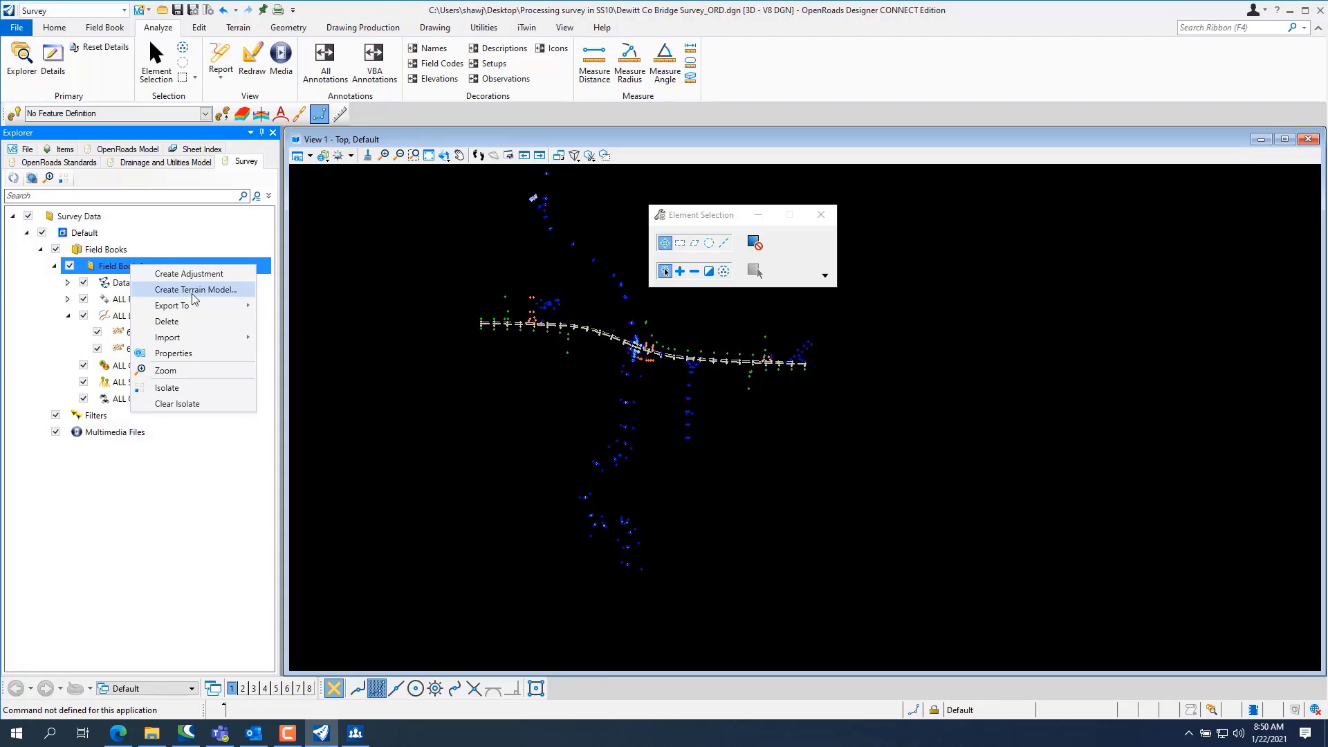
{"action": "left_click", "coordinate": [193, 290]}
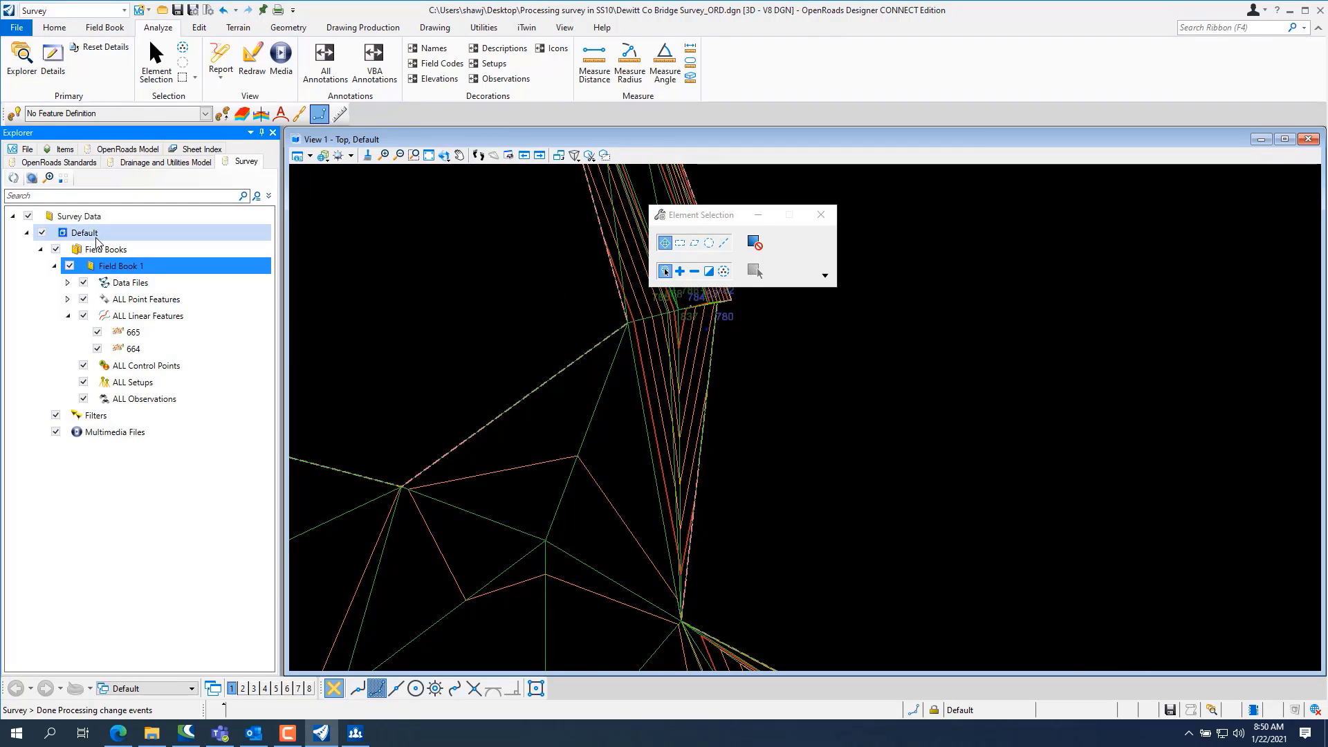
- Deactivate survey processing rules on the Default survey data
{"action": "right_click", "coordinate": [83, 233]}
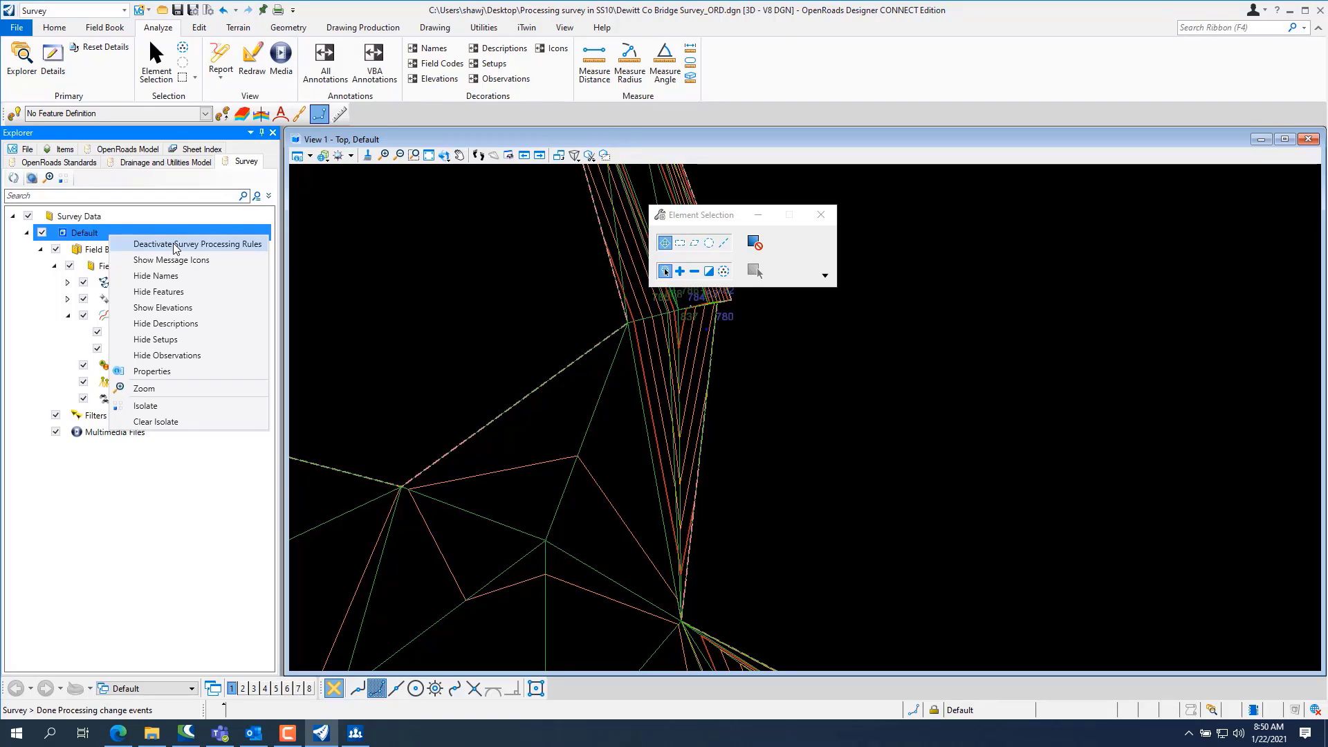
{"action": "mouse_move", "coordinate": [246, 316]}
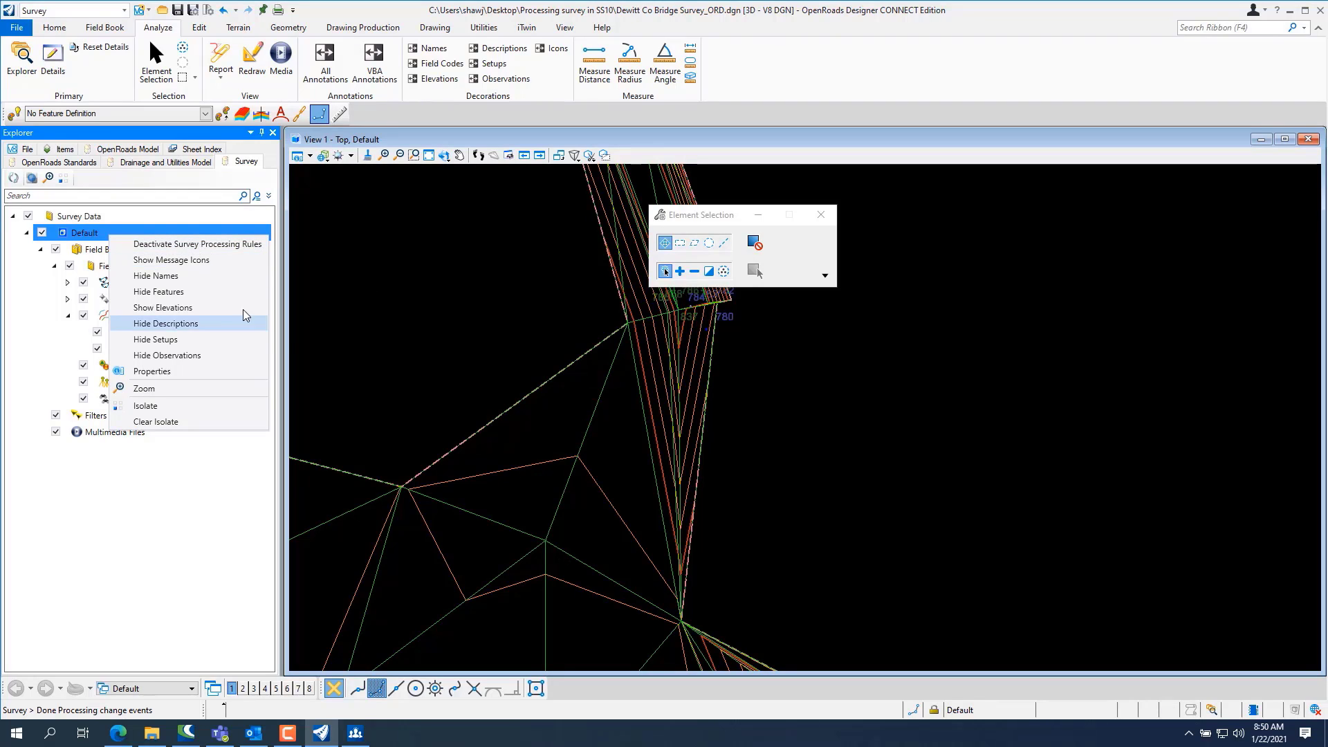
{"action": "left_click", "coordinate": [166, 324]}
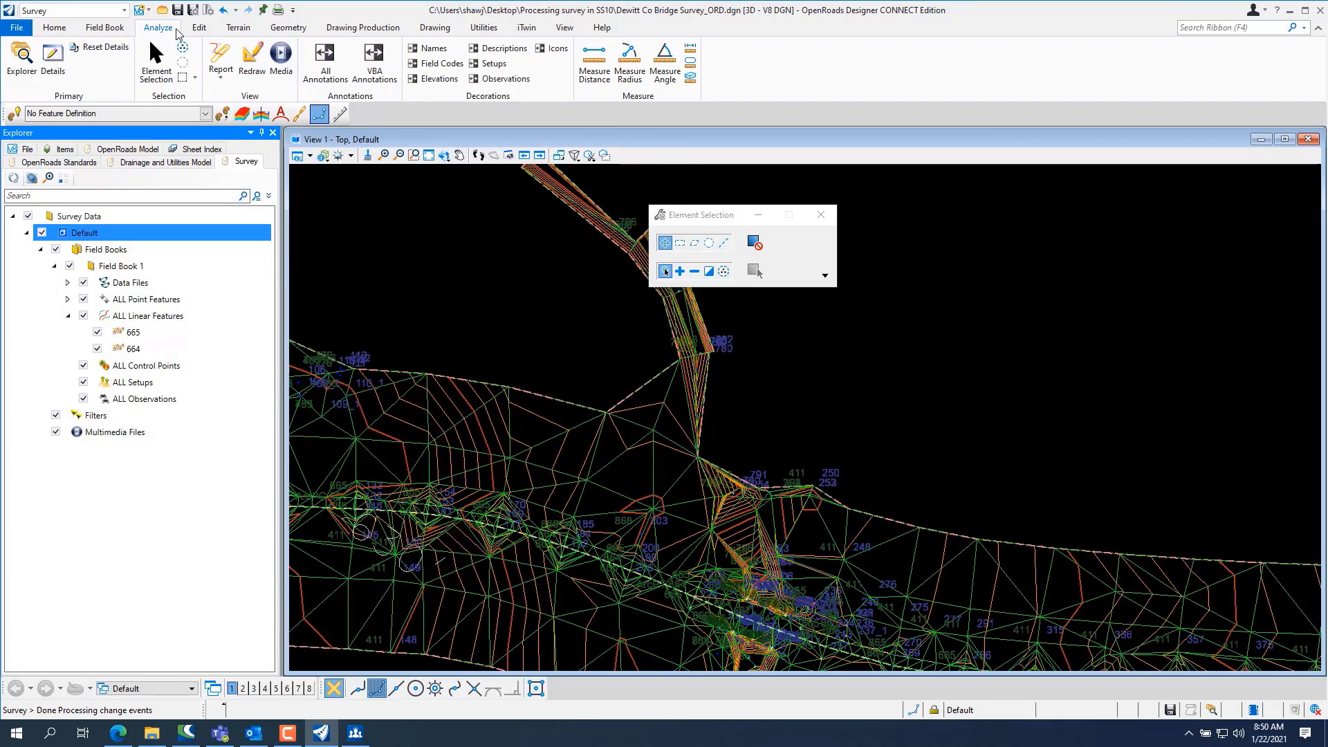
- On the Terrain ribbon, start an Edit Model tool on the terrain, then dismiss the Edit Terrain Model toolbox
{"action": "left_click", "coordinate": [238, 26]}
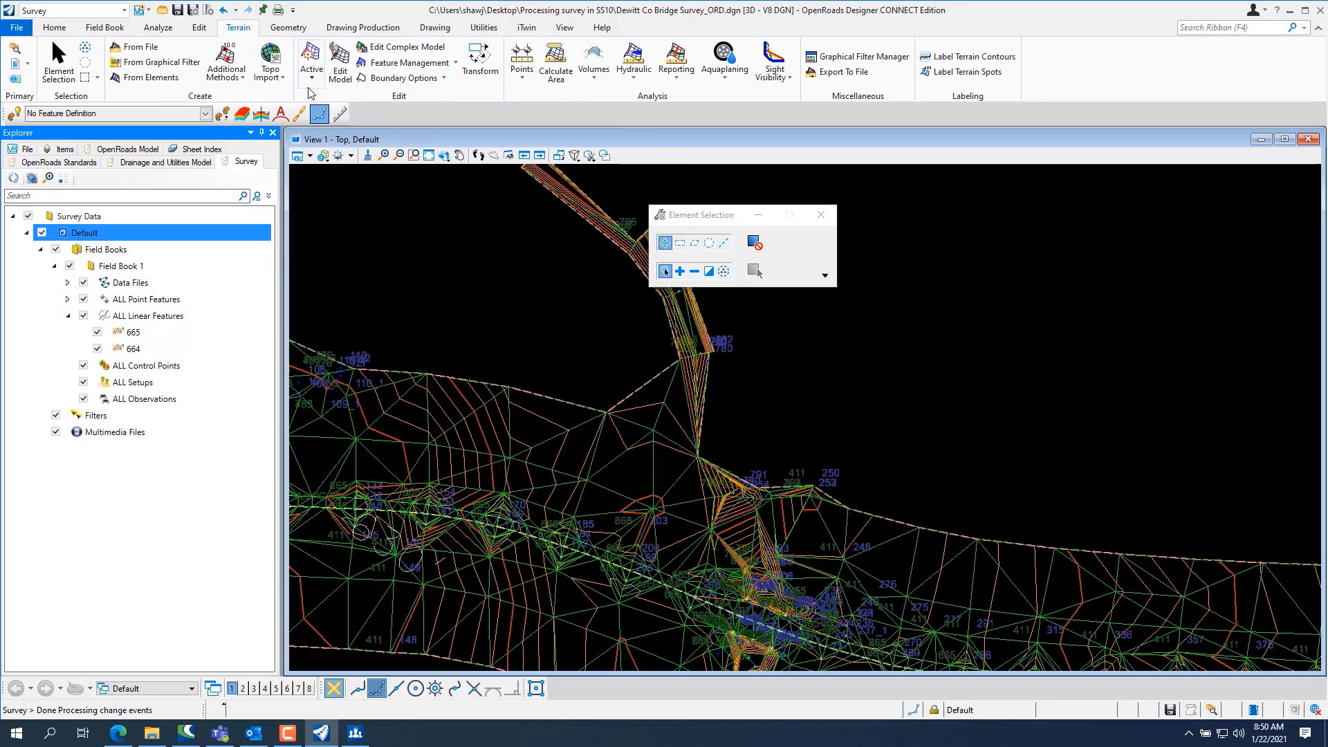
{"action": "left_click", "coordinate": [225, 61]}
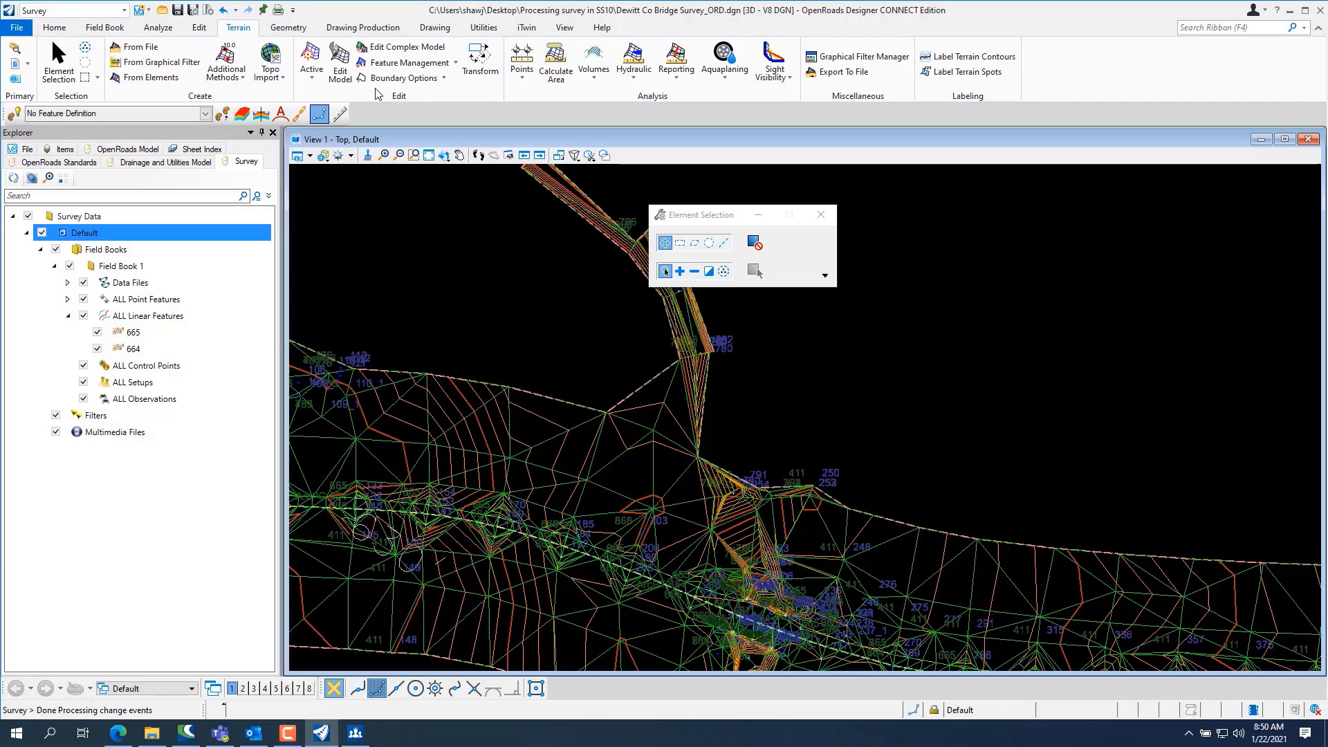
{"action": "left_click", "coordinate": [310, 61]}
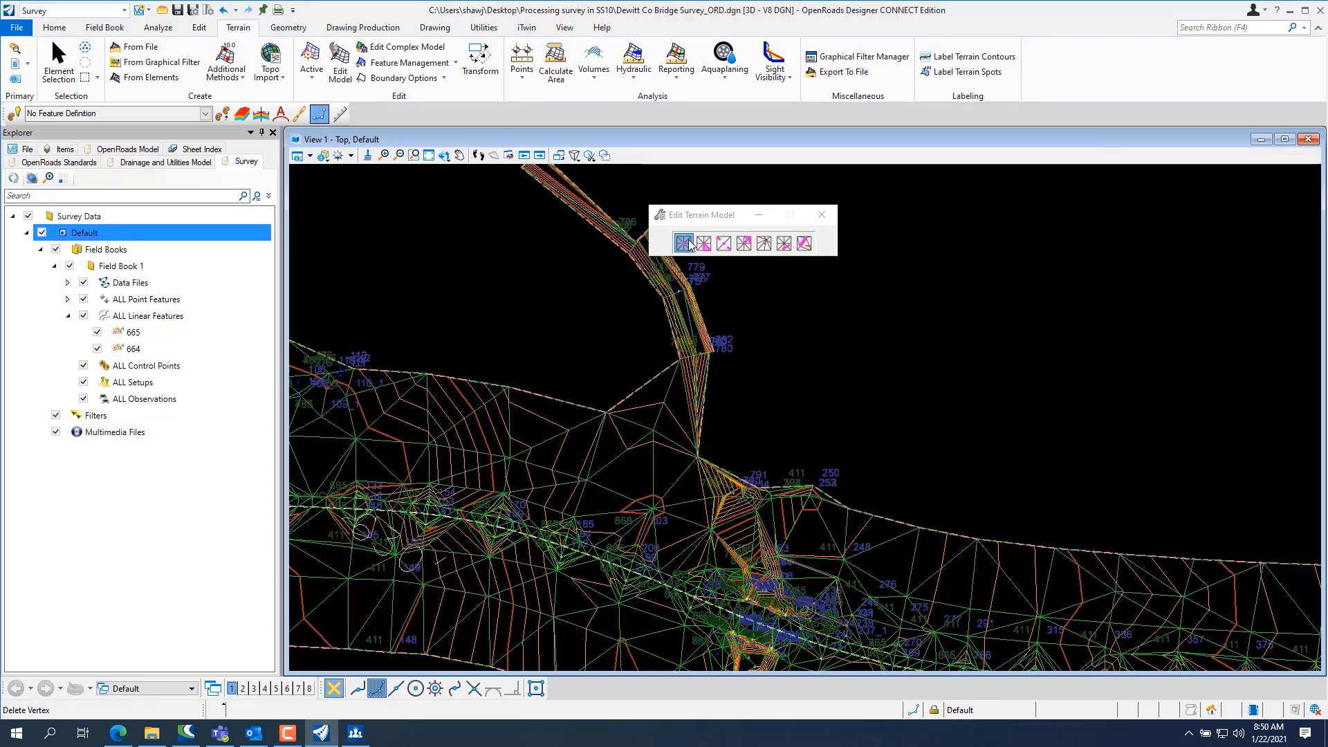
{"action": "left_click", "coordinate": [703, 242]}
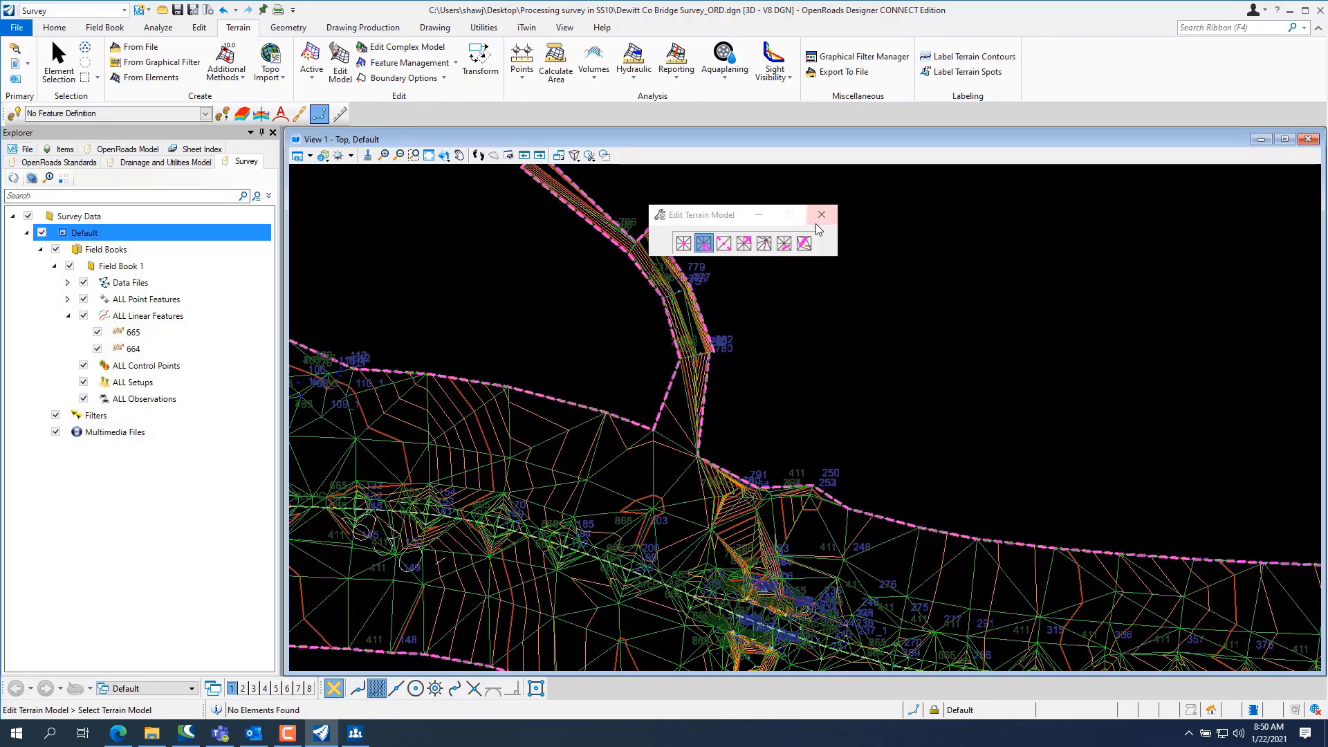
{"action": "left_click", "coordinate": [822, 214]}
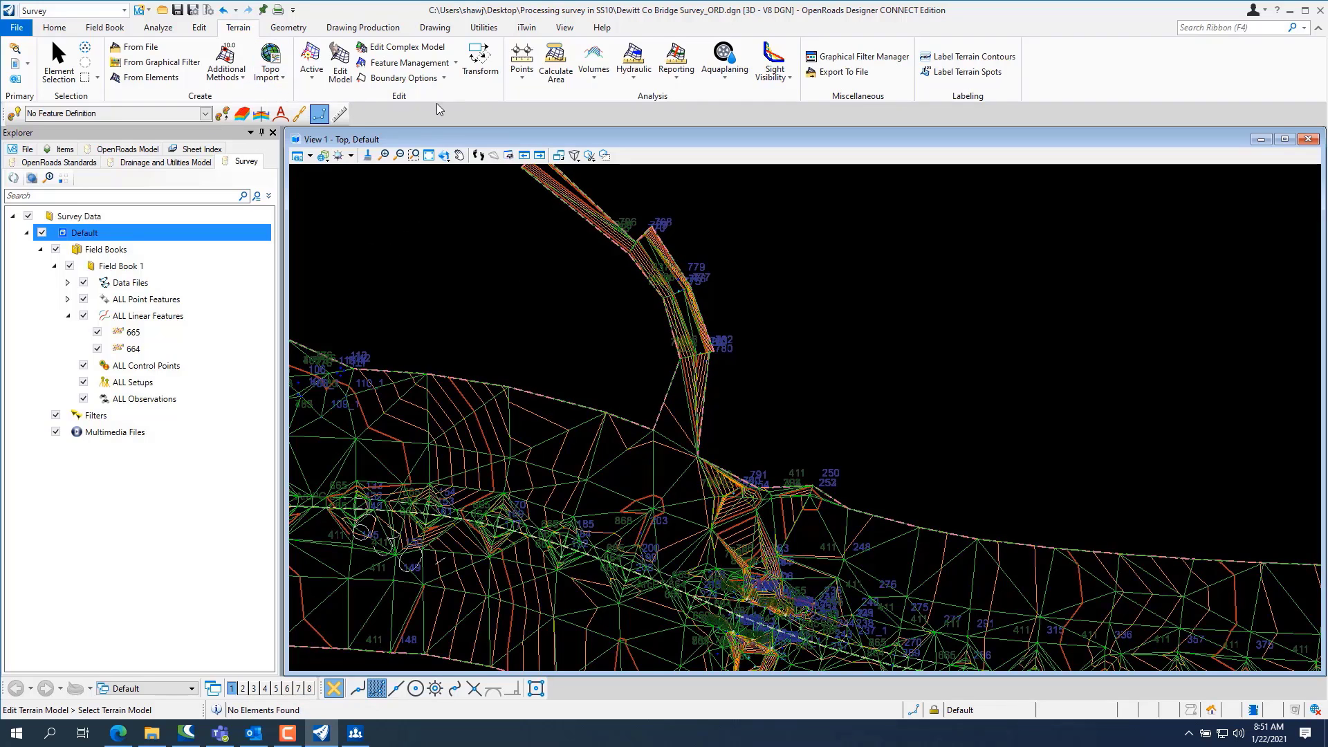
{"action": "left_click", "coordinate": [404, 77]}
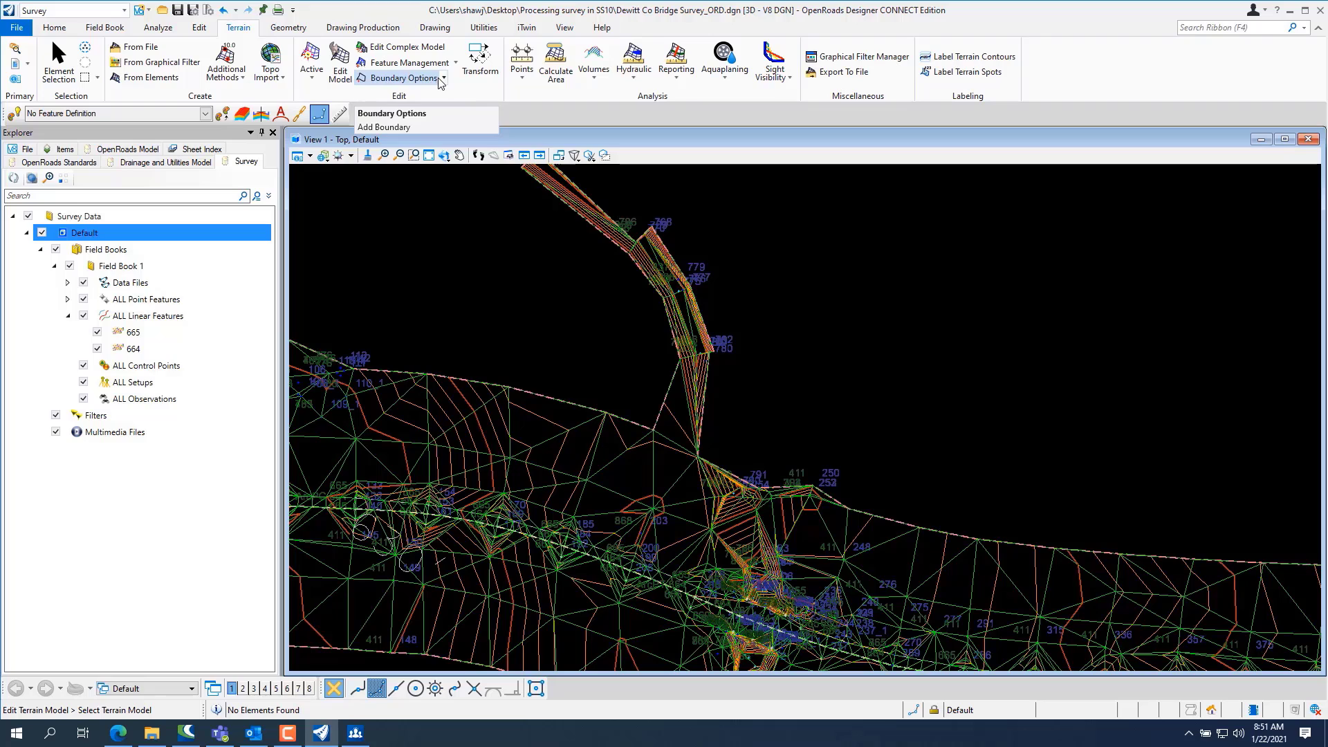
{"action": "left_click", "coordinate": [384, 127]}
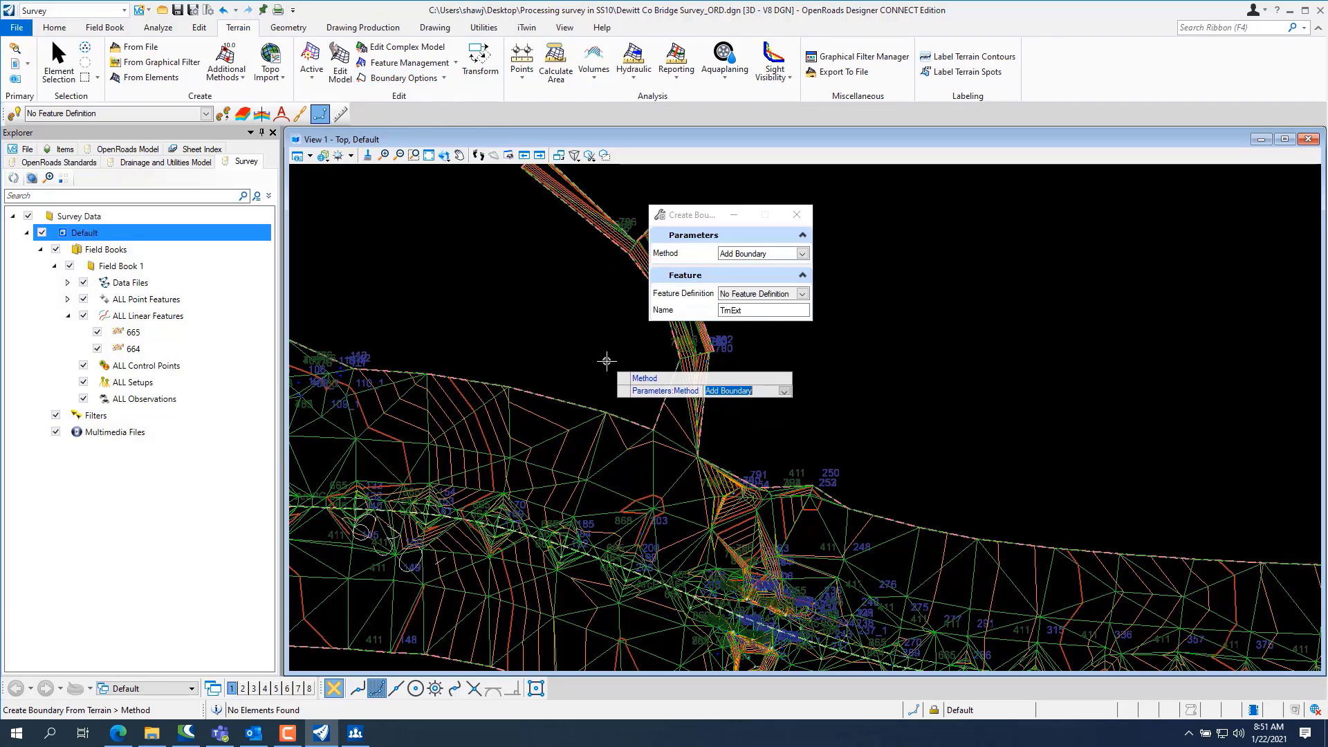
{"action": "mouse_move", "coordinate": [514, 307]}
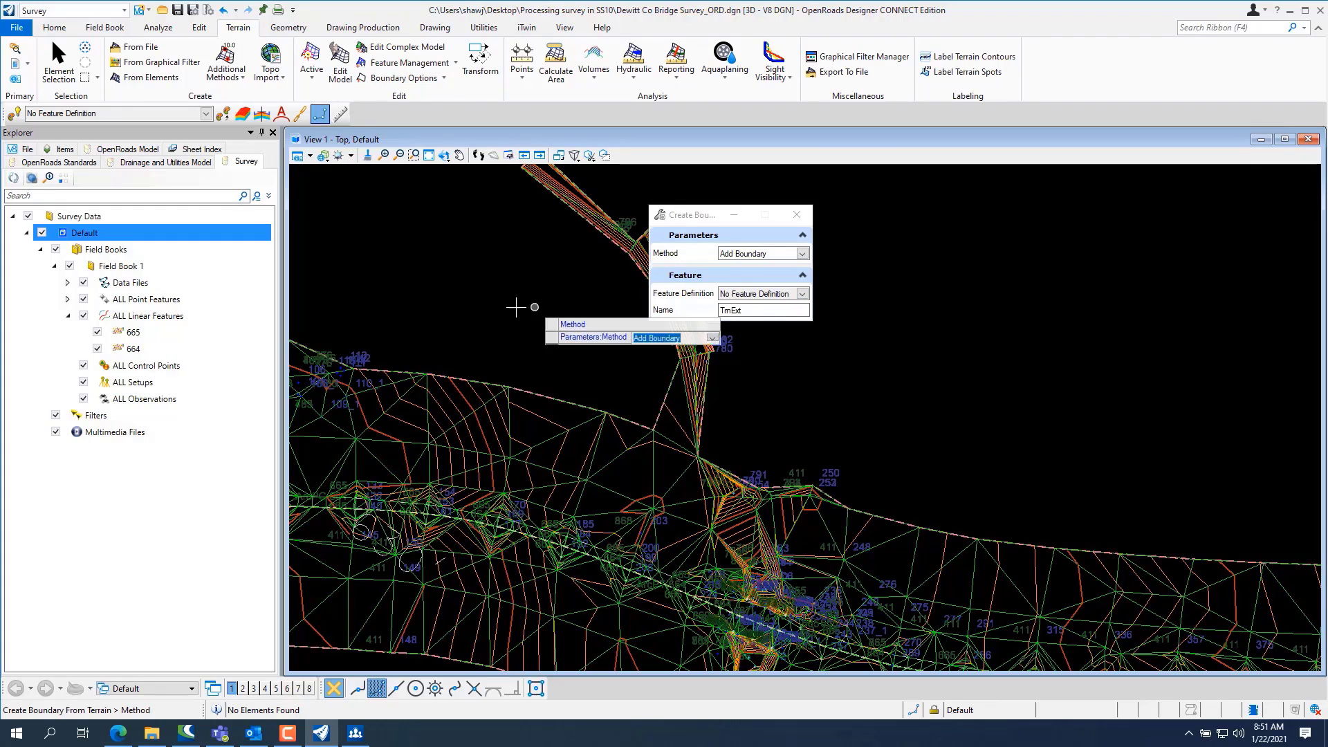
{"action": "mouse_move", "coordinate": [820, 292]}
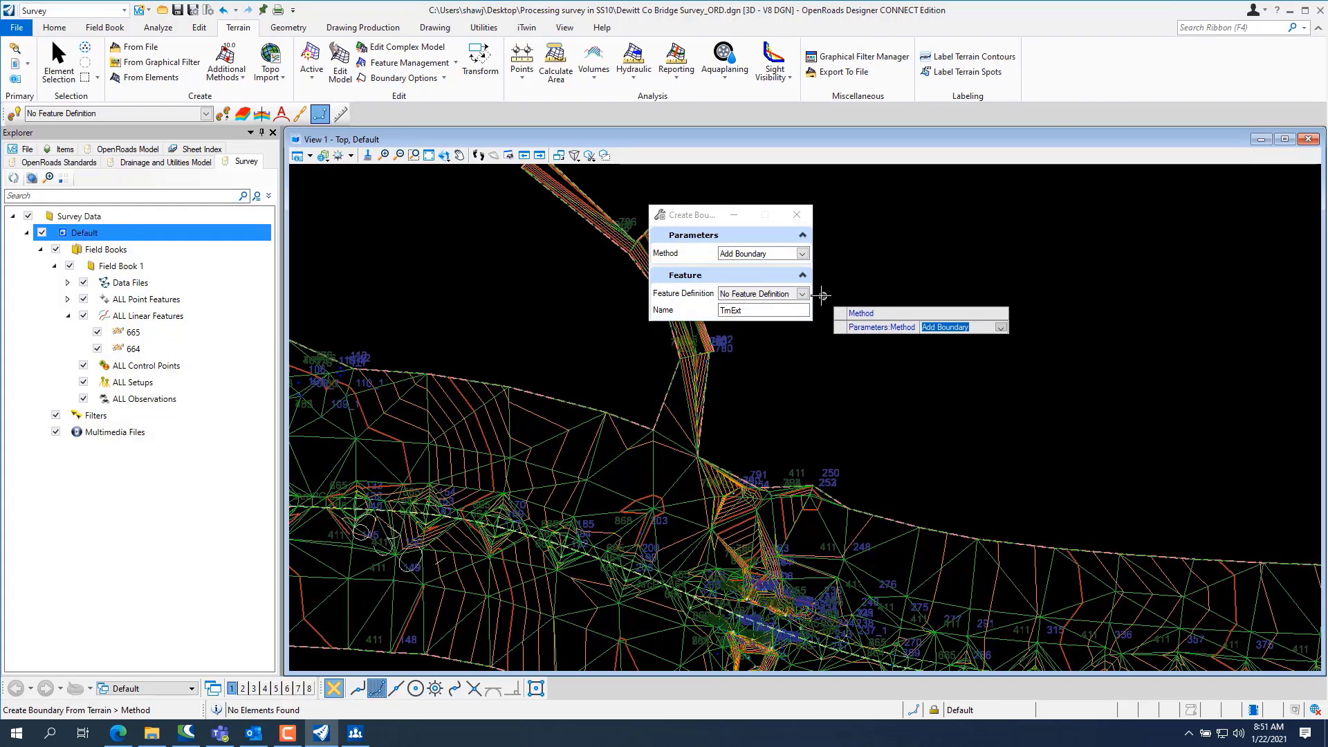
{"action": "left_click", "coordinate": [802, 293]}
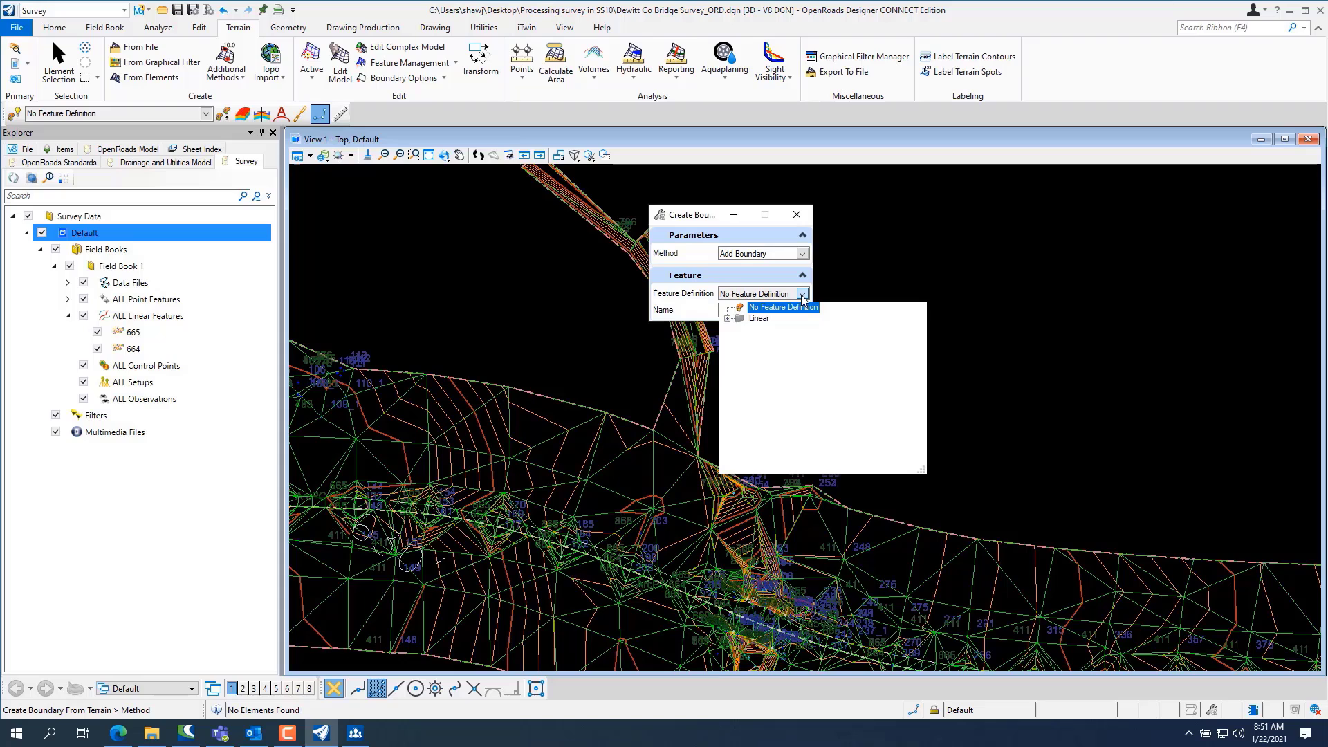
{"action": "left_click", "coordinate": [728, 318]}
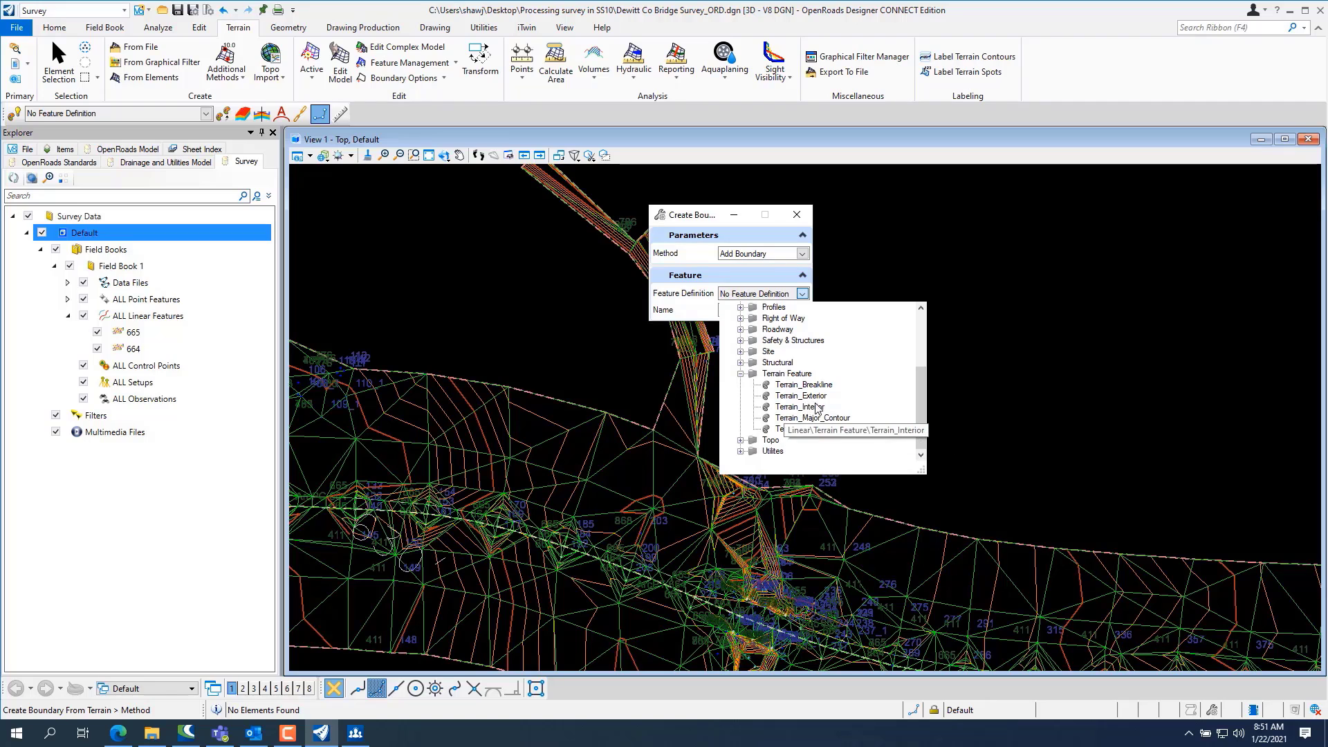
{"action": "left_click", "coordinate": [799, 406]}
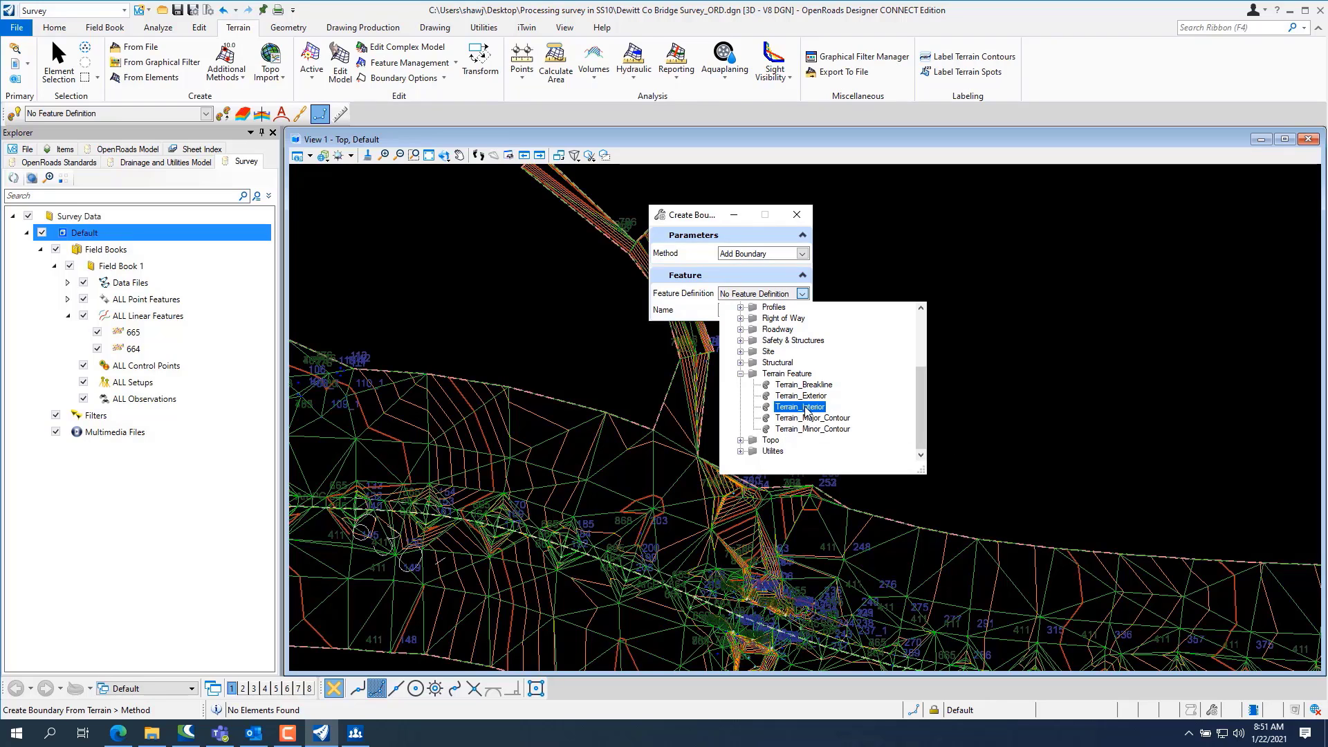
{"action": "left_click", "coordinate": [800, 407]}
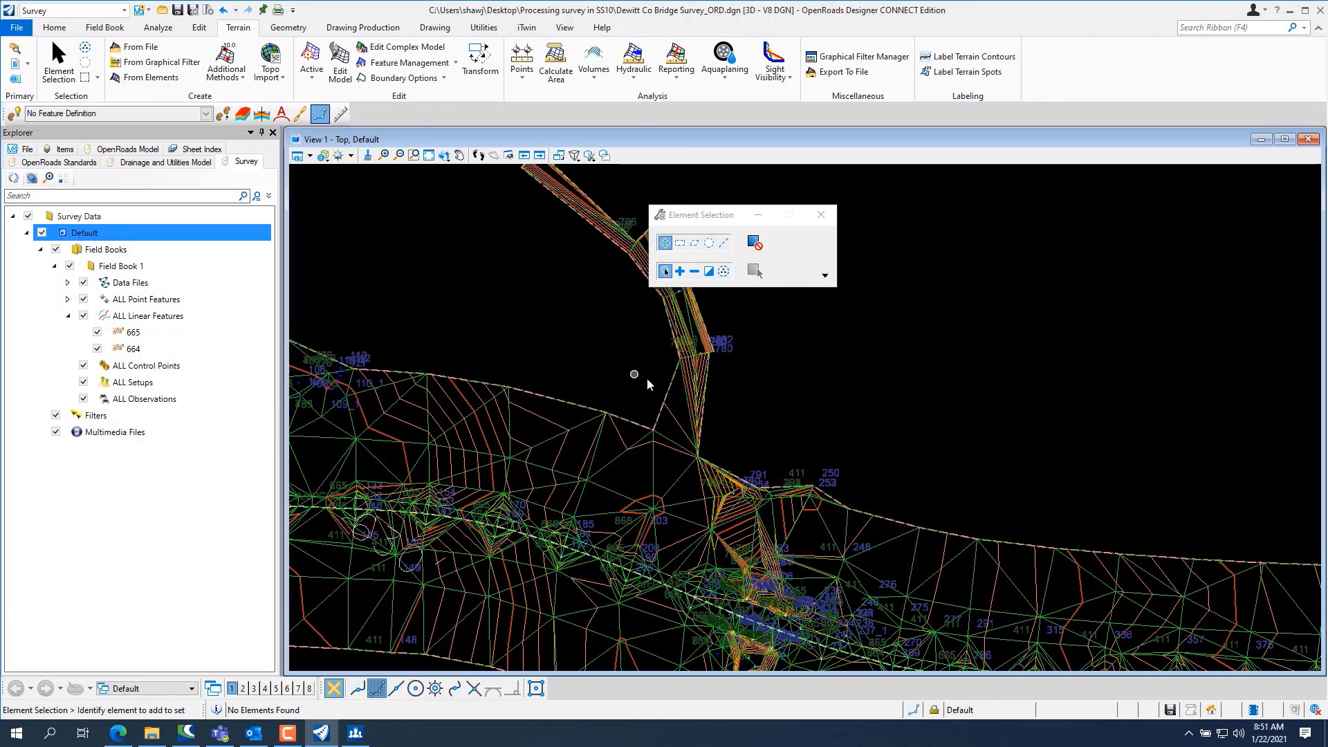
- Reactivate survey processing rules on Default and confirm reprocessing all survey elements
{"action": "right_click", "coordinate": [83, 232]}
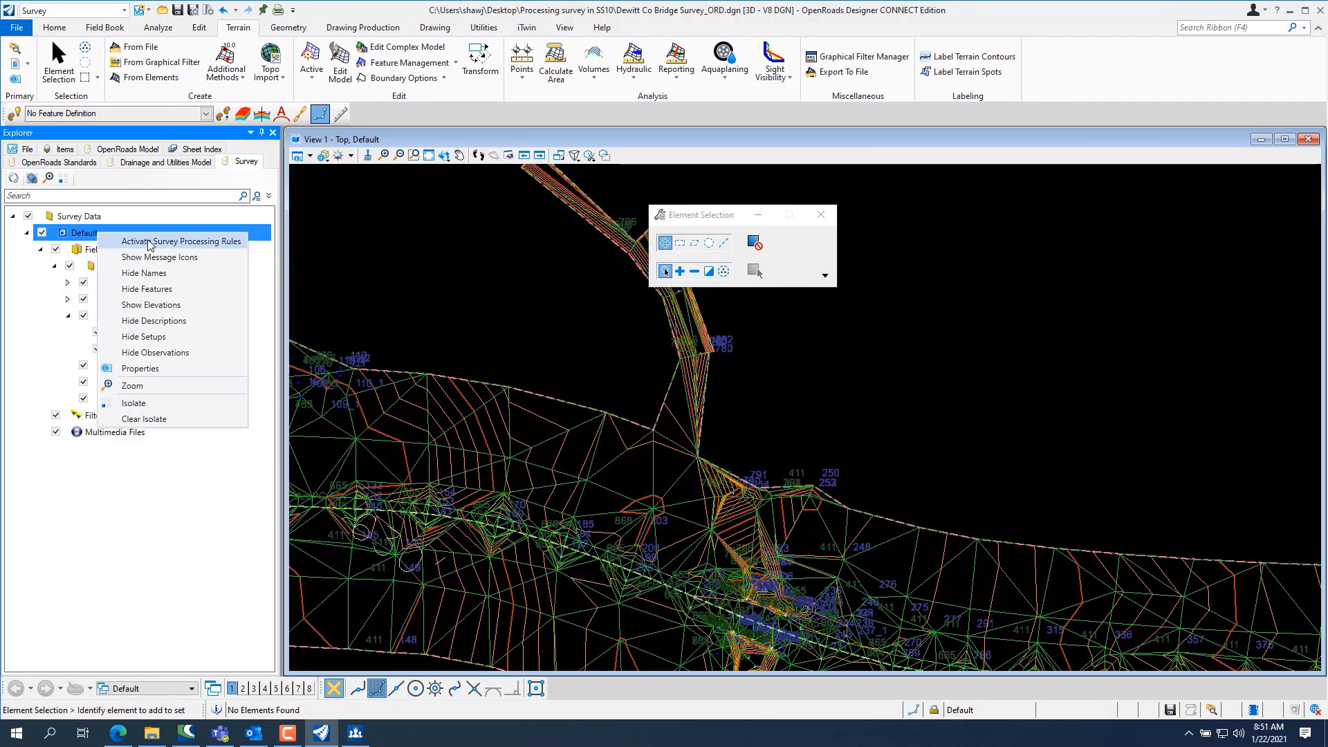
{"action": "left_click", "coordinate": [182, 241]}
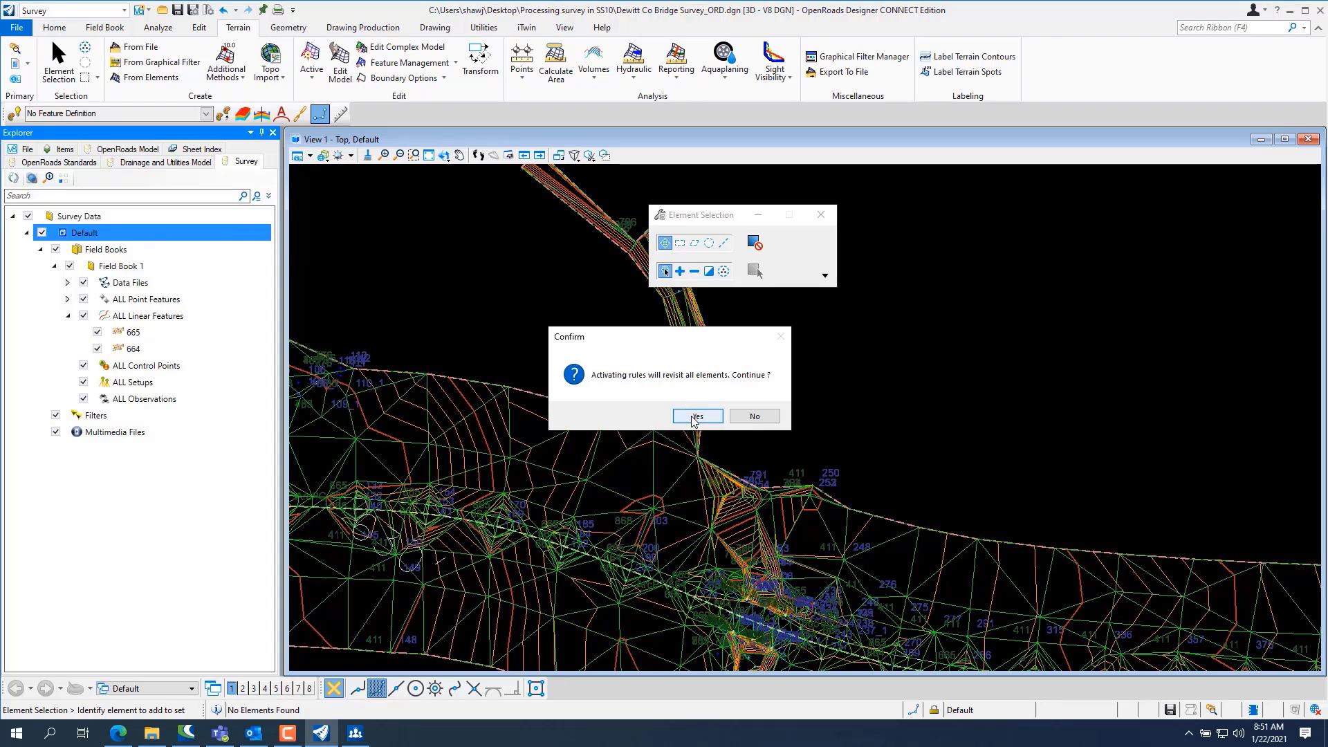
{"action": "left_click", "coordinate": [697, 415]}
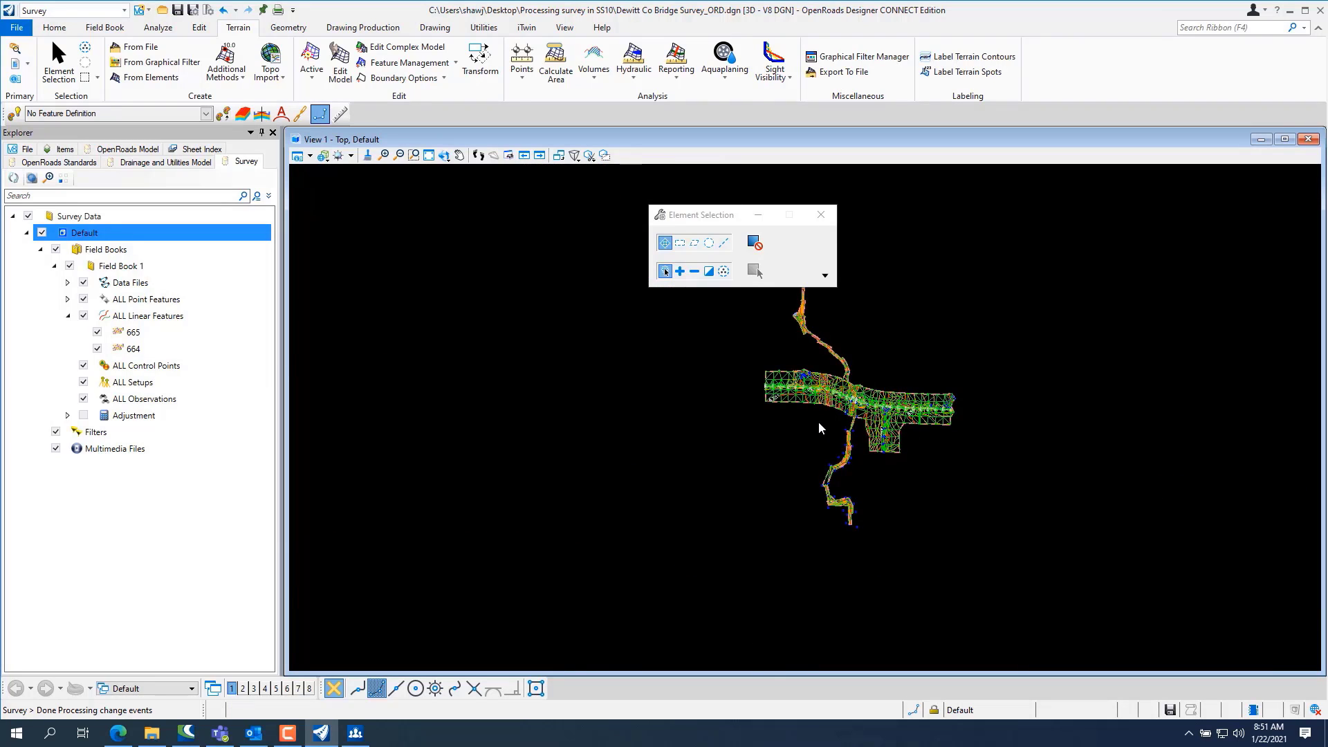
{"action": "mouse_move", "coordinate": [17, 26]}
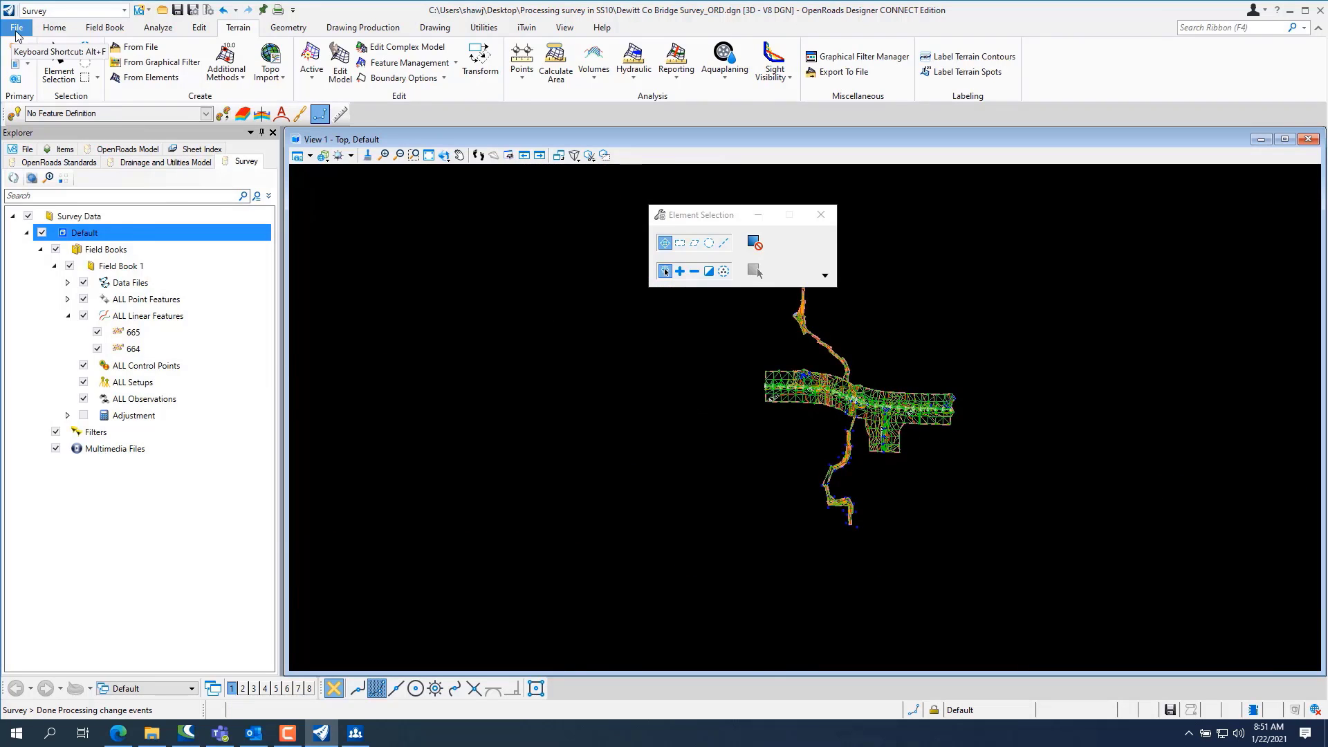
- Start a new file and browse to Desktop\Massey Lane ascii files
{"action": "left_click", "coordinate": [25, 25]}
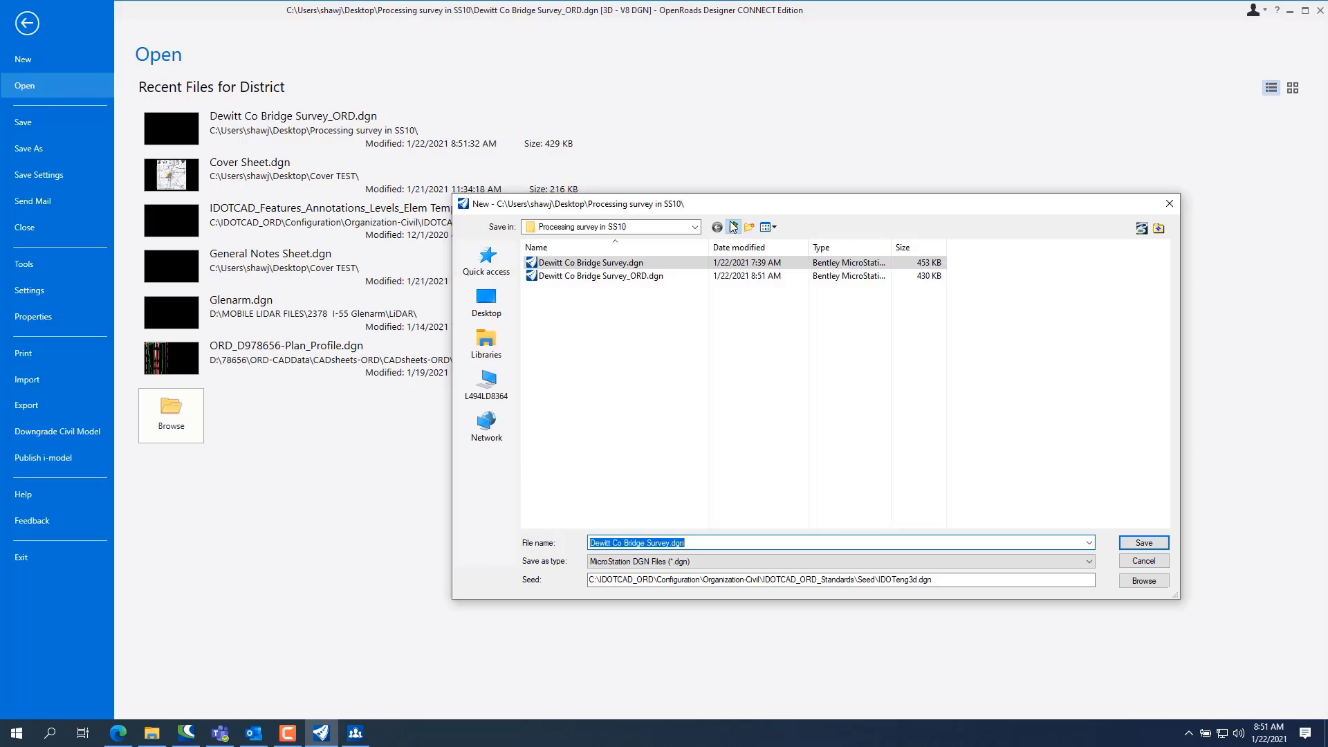
{"action": "left_click", "coordinate": [733, 226]}
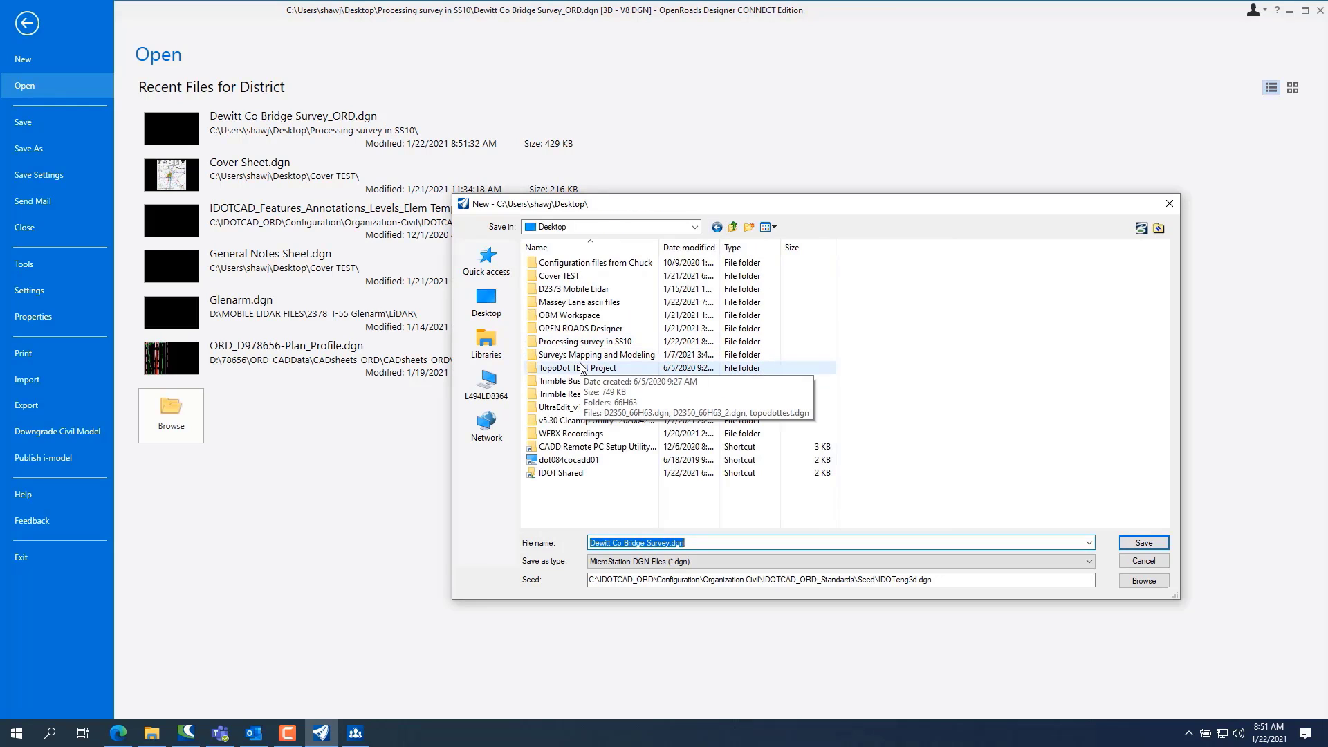
{"action": "double_click", "coordinate": [576, 302]}
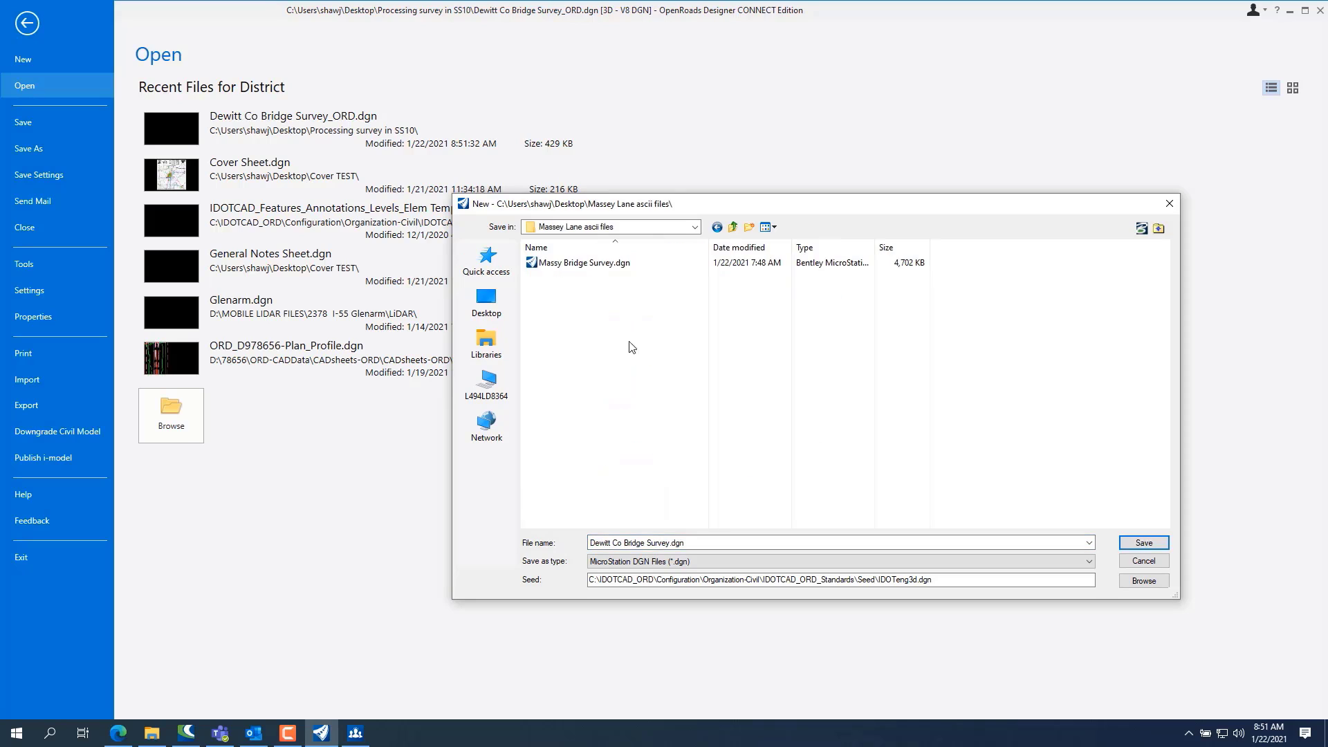
{"action": "mouse_move", "coordinate": [663, 449]}
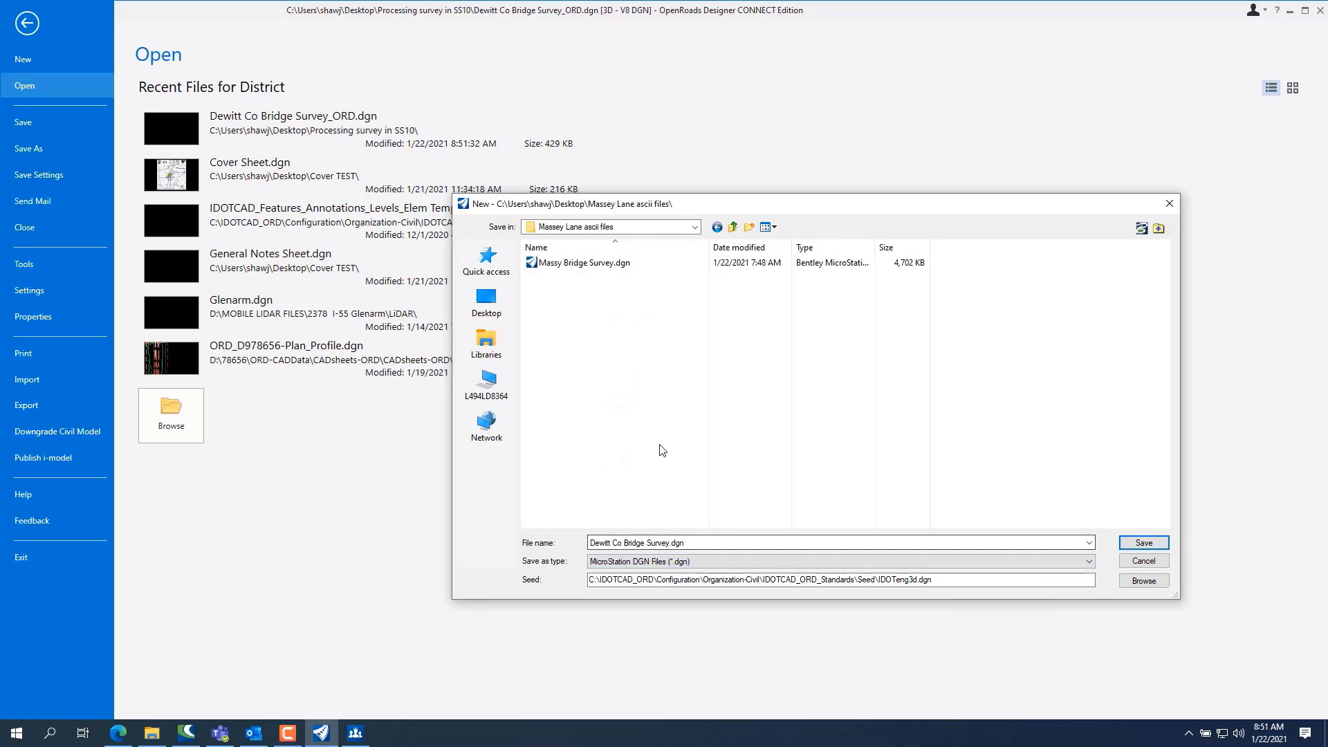
{"action": "left_click", "coordinate": [584, 263]}
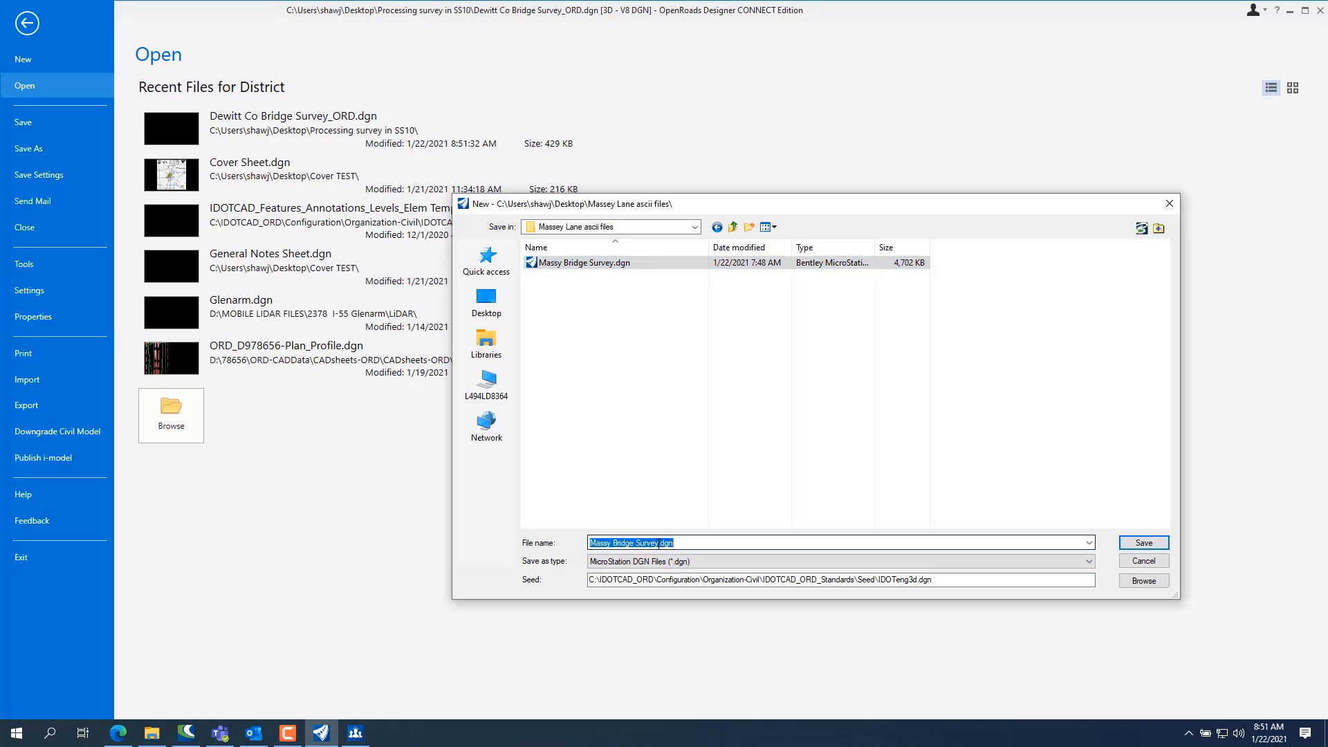
- Name the new design file Massey Bridge Survey_ORD.dgn and save it
{"action": "left_click", "coordinate": [656, 542]}
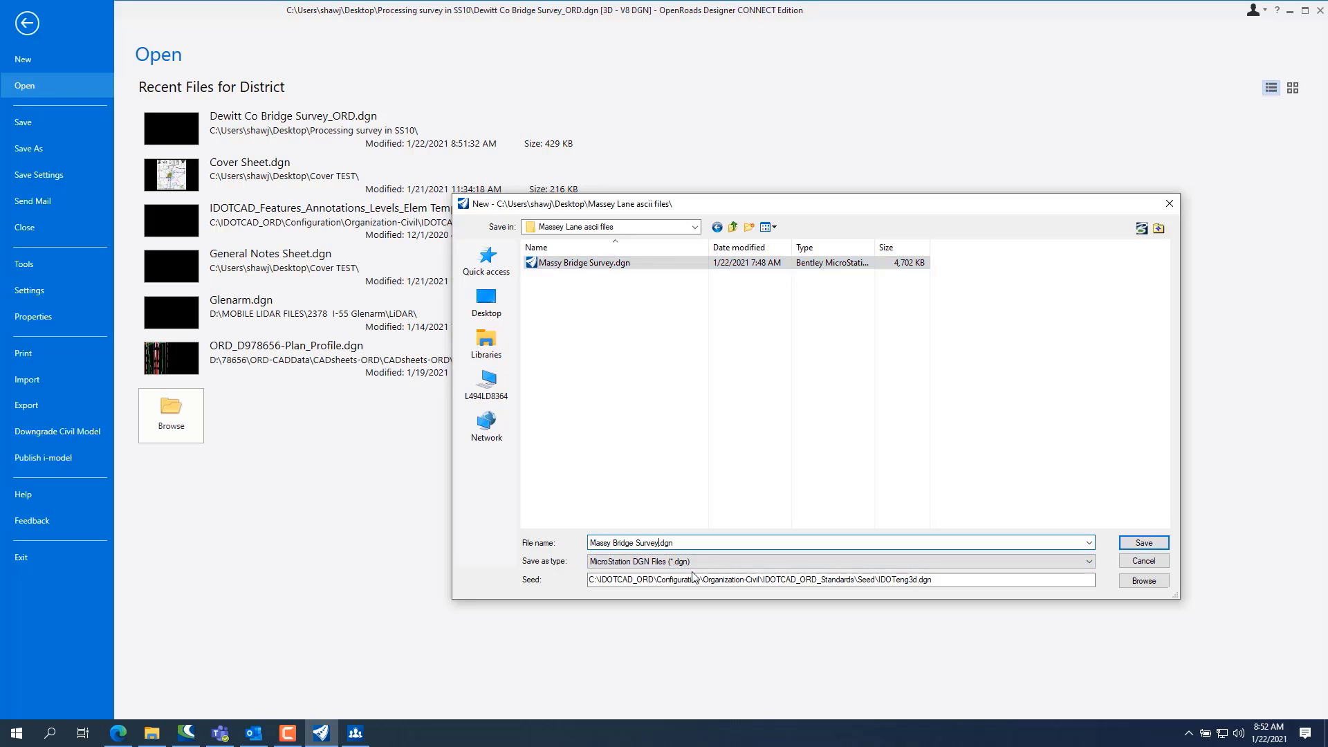
{"action": "type", "text": "_ORF"}
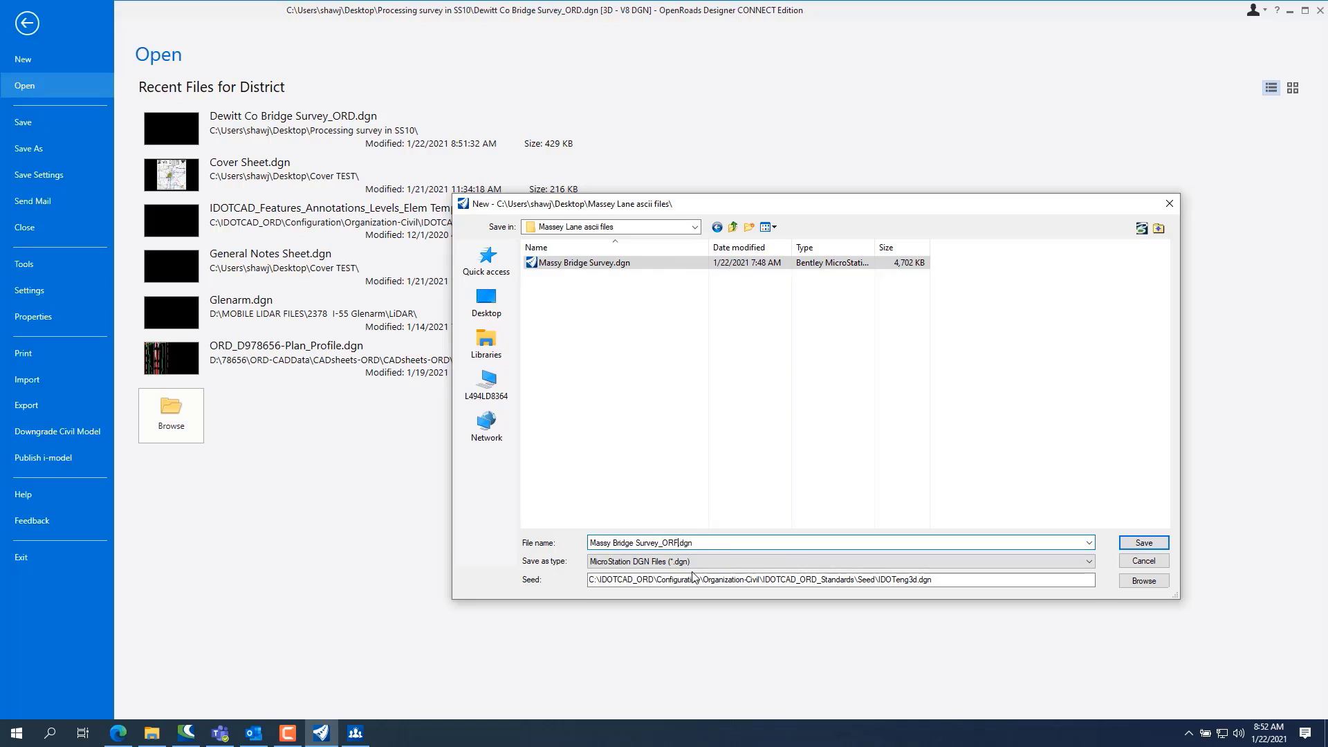
{"action": "key", "text": "Backspace"}
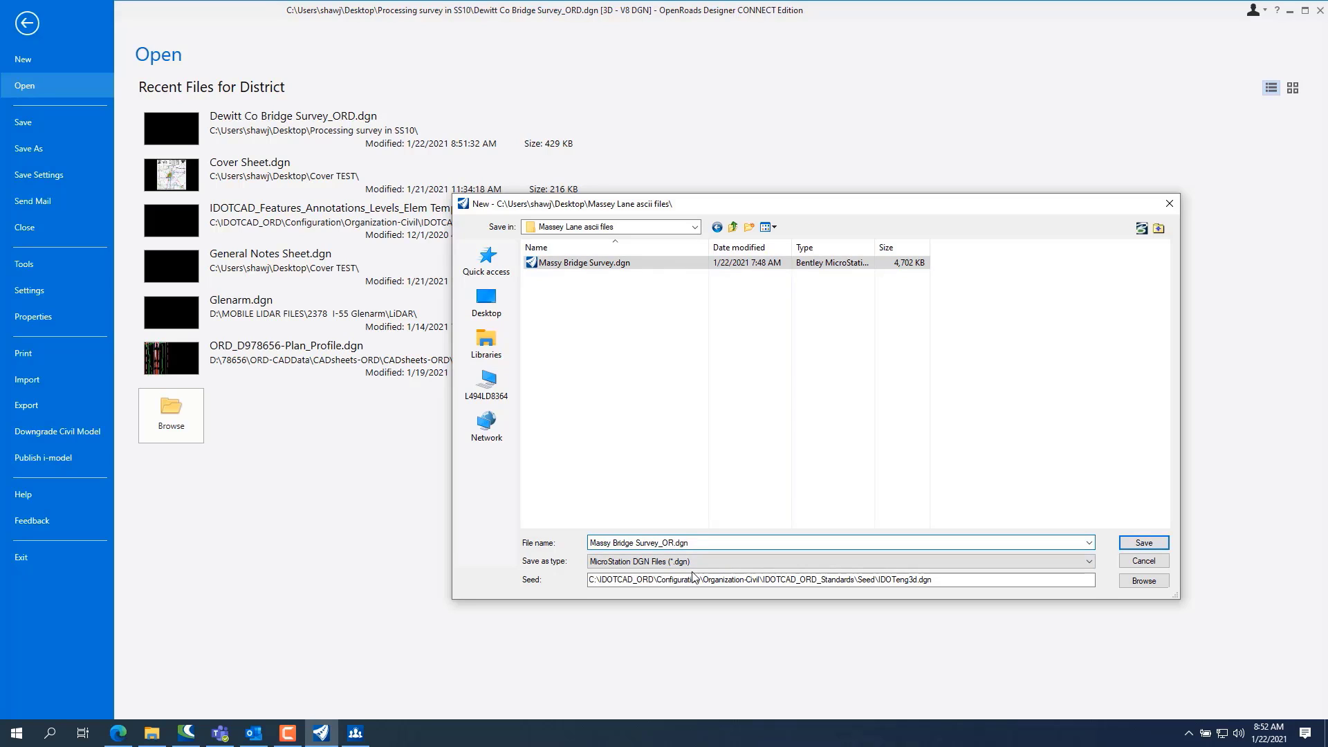
{"action": "type", "text": "D"}
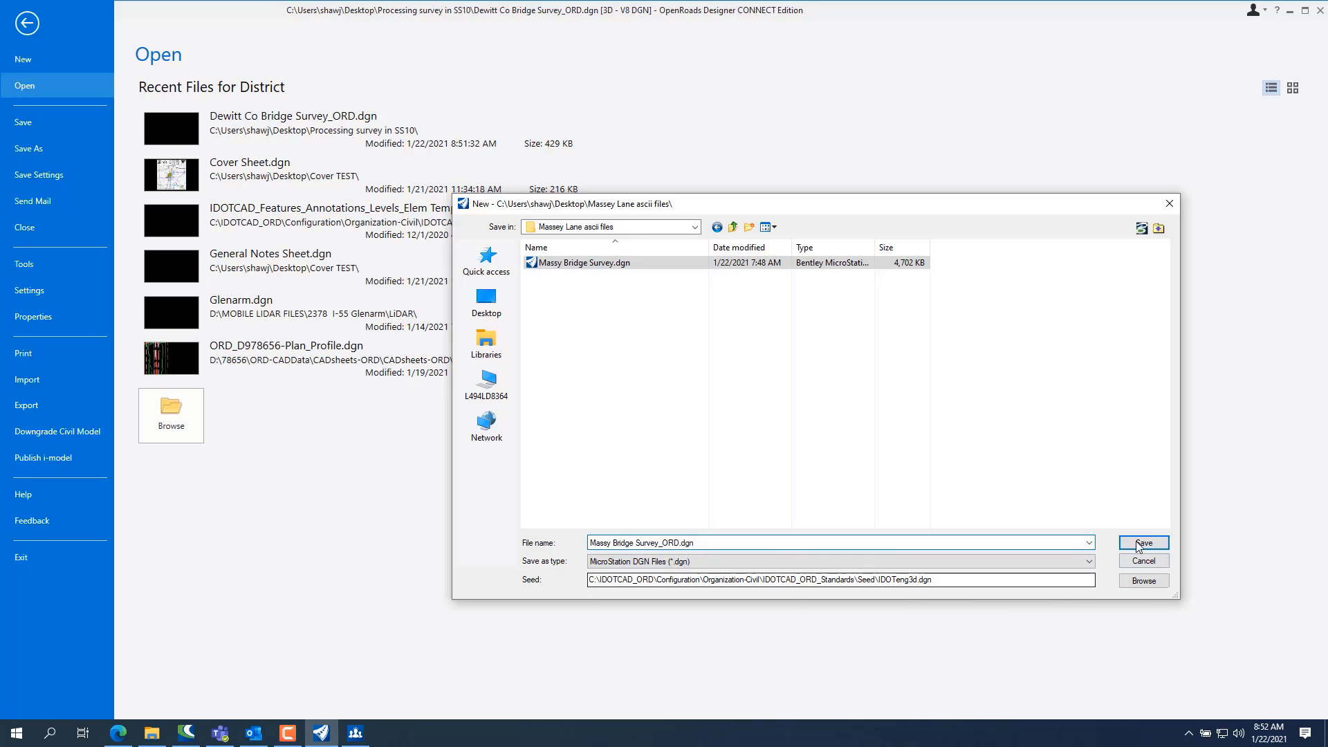
{"action": "left_click", "coordinate": [1143, 542]}
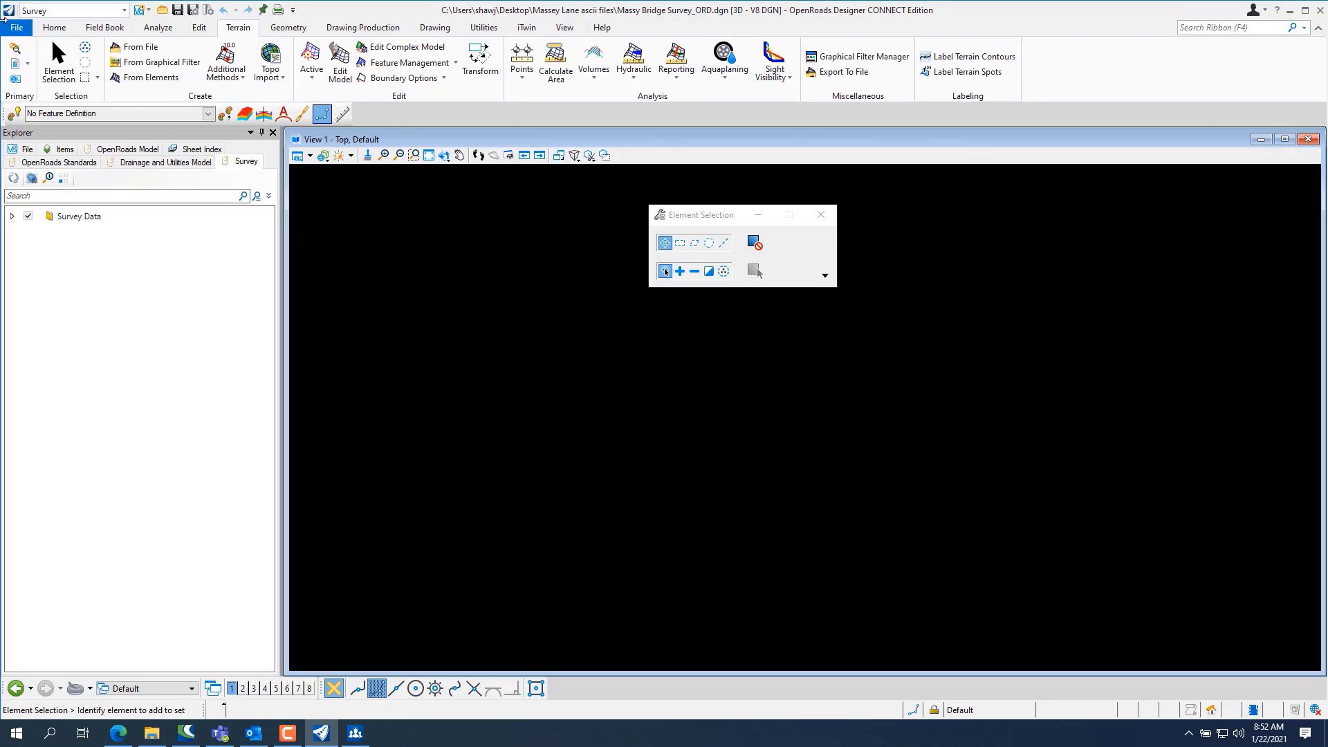
{"action": "mouse_move", "coordinate": [74, 192]}
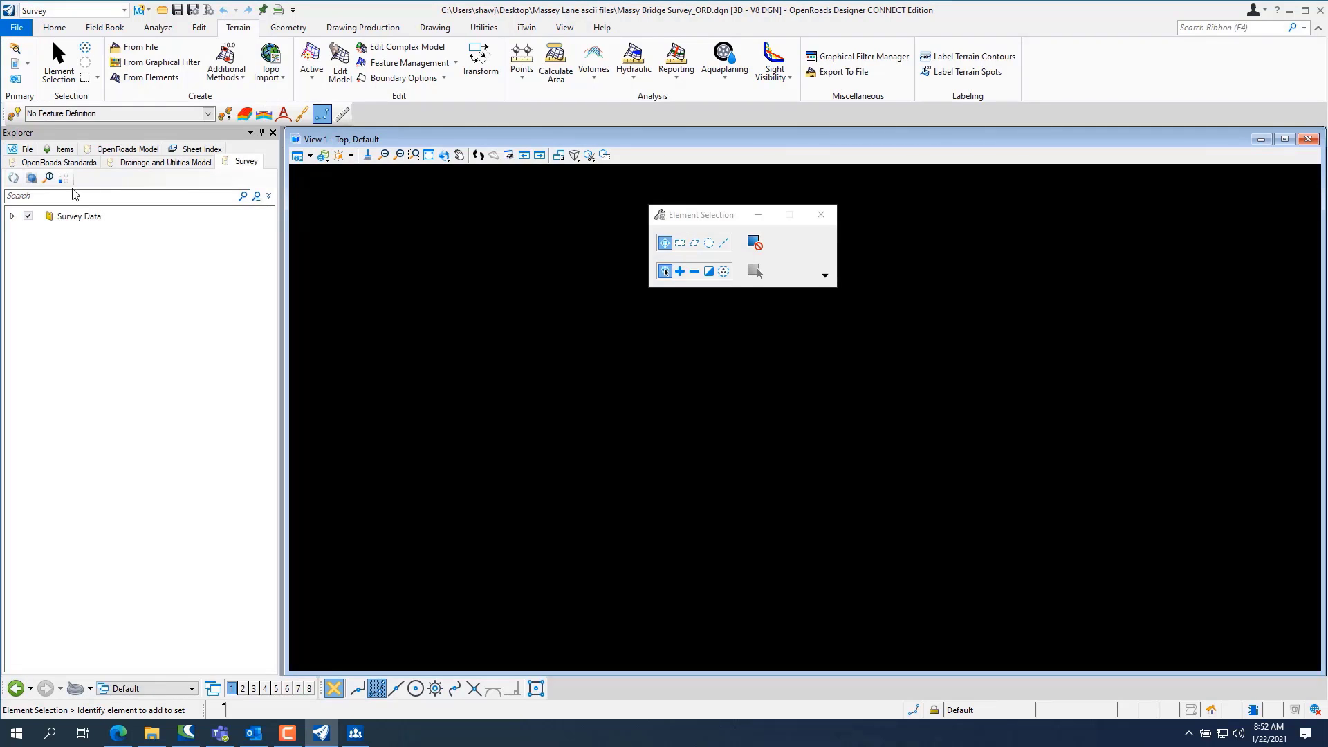
- Create a new field book under Survey Data > Default > Field Books and expand to show Field Book 1
{"action": "left_click", "coordinate": [11, 216]}
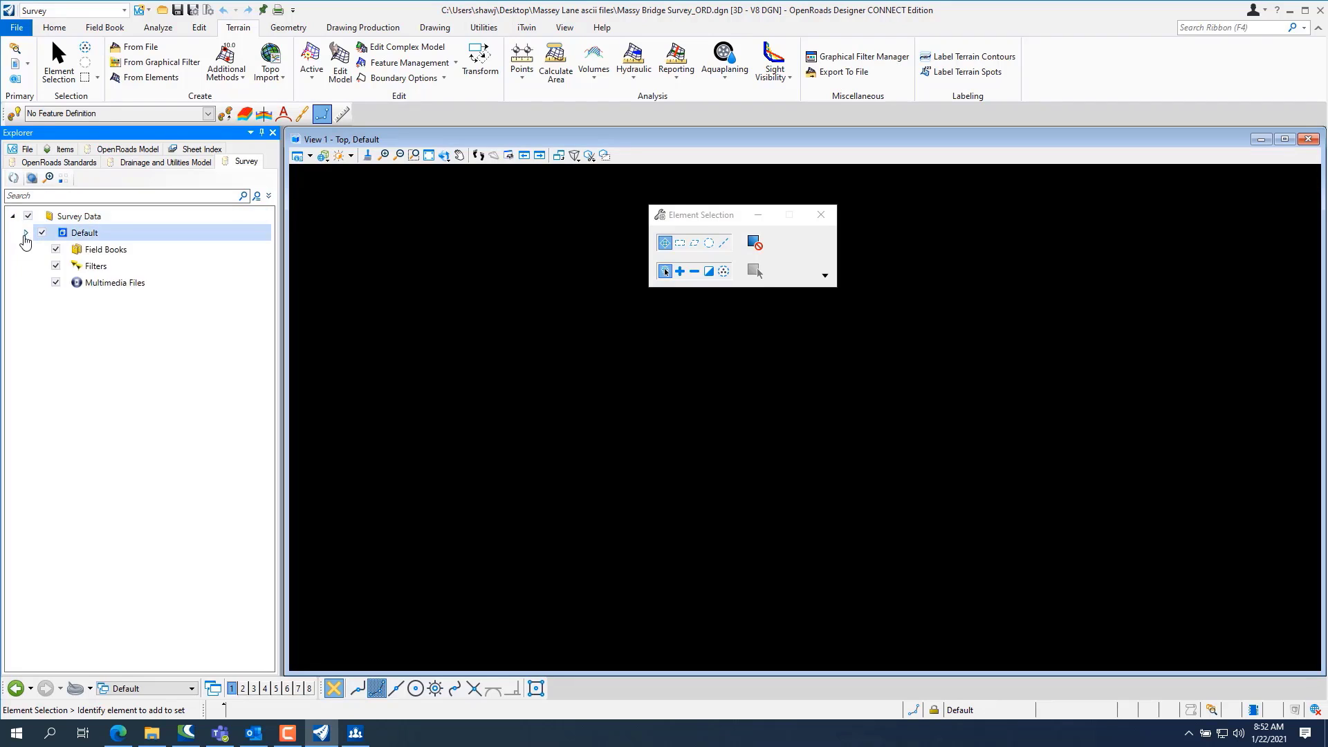
{"action": "right_click", "coordinate": [107, 249]}
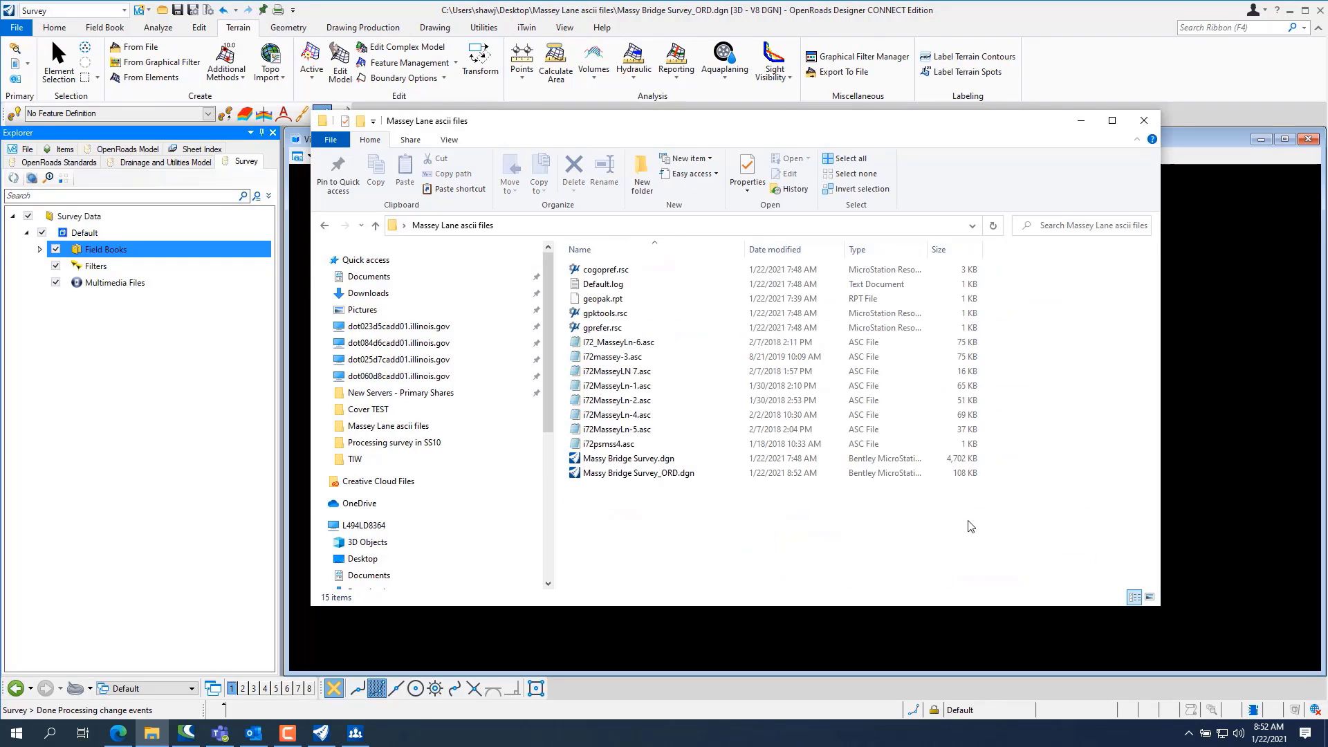
{"action": "mouse_move", "coordinate": [700, 153]}
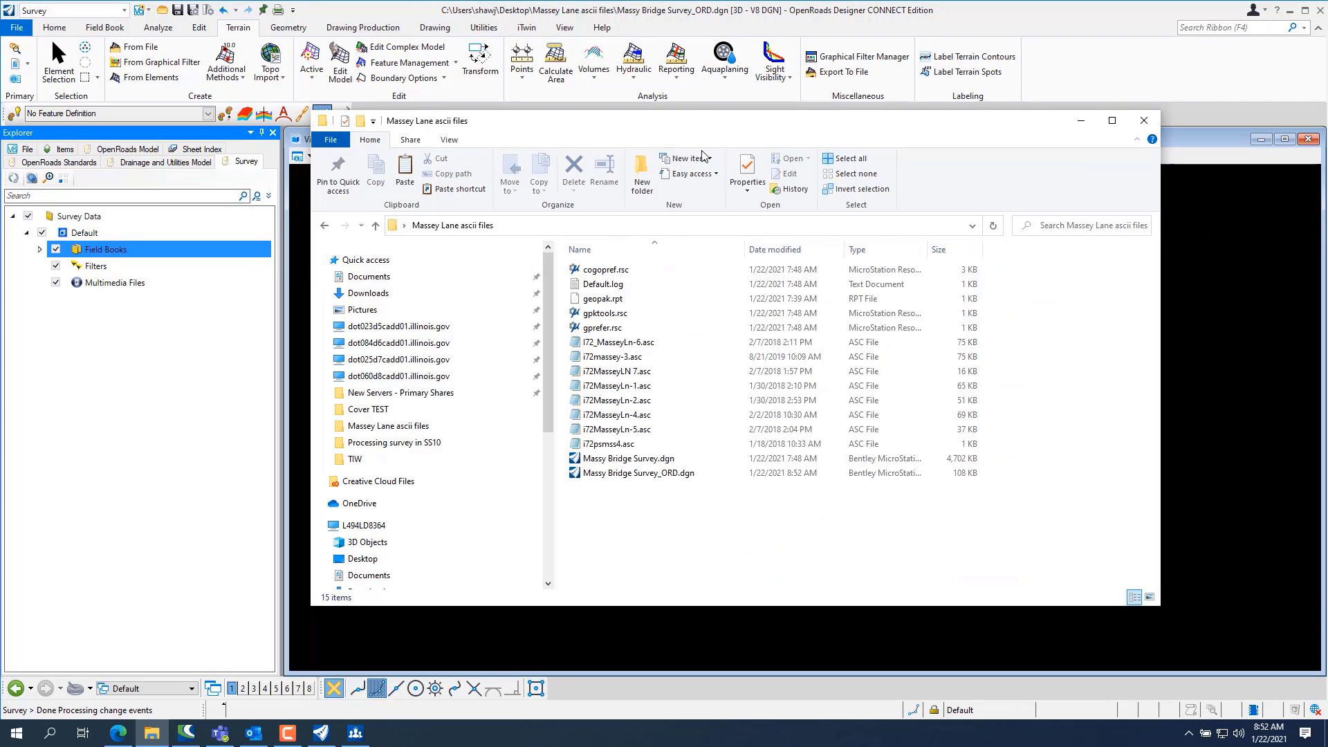
{"action": "left_click", "coordinate": [1143, 119]}
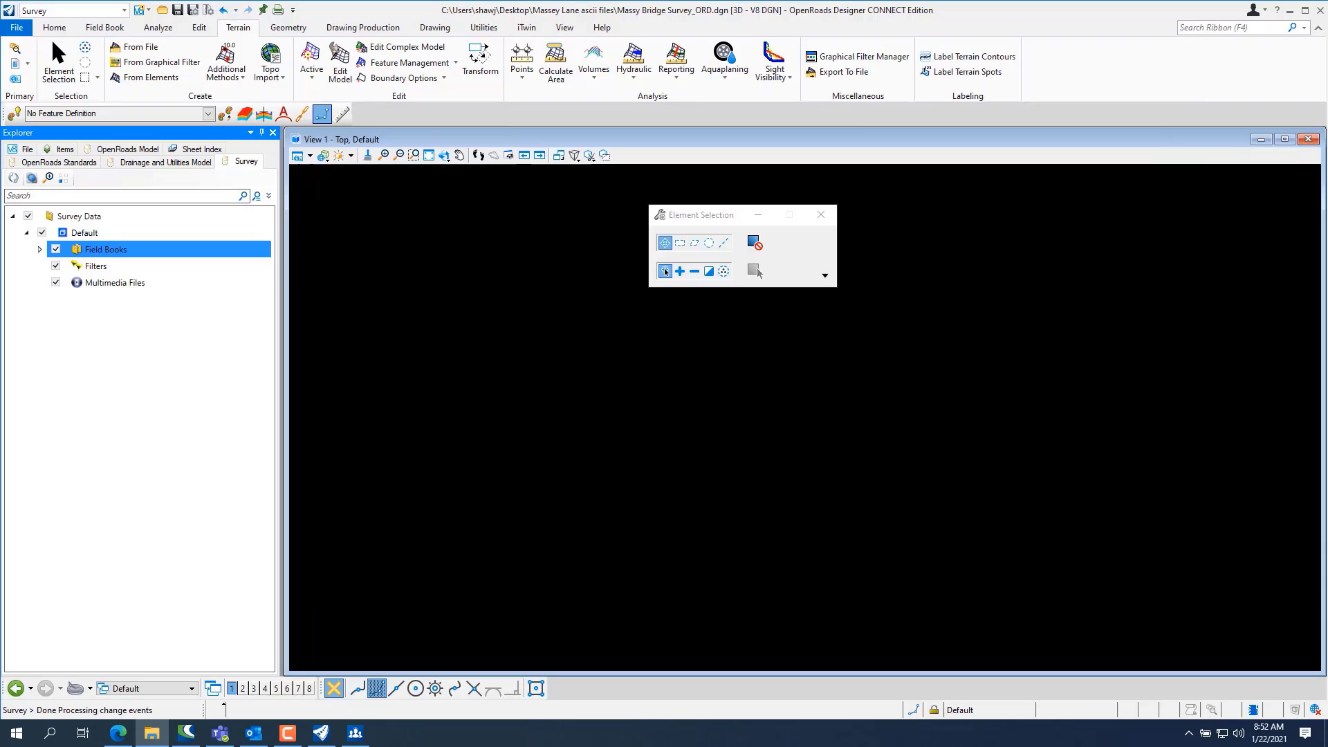
{"action": "mouse_move", "coordinate": [780, 354]}
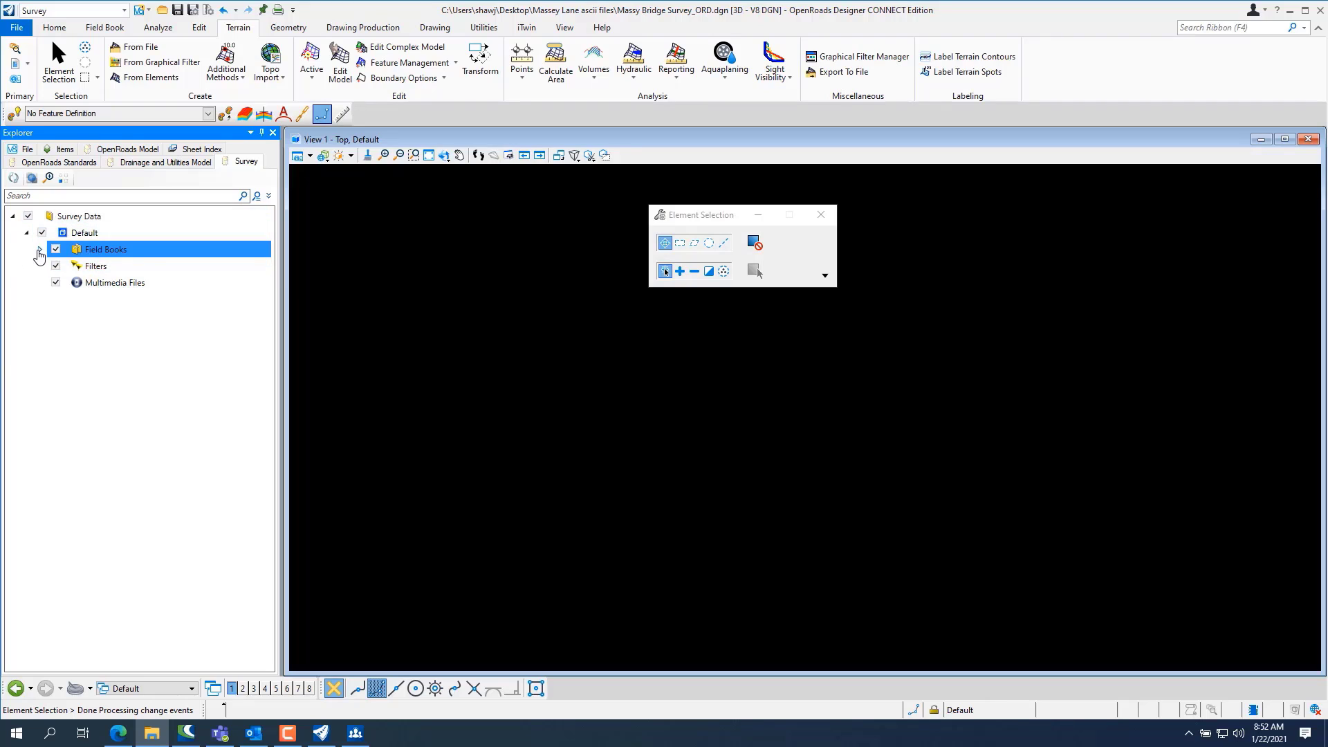
{"action": "left_click", "coordinate": [40, 252]}
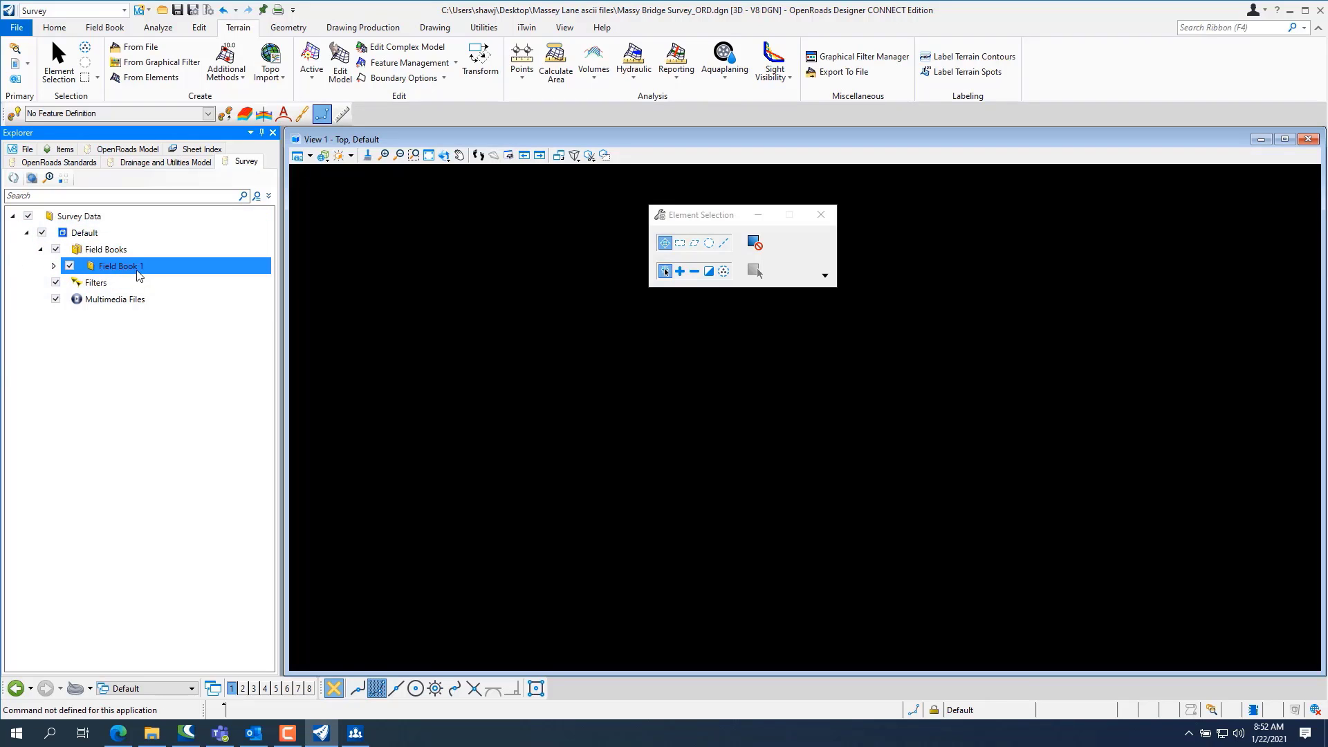
- In Field Book 1's Properties, set its Name to Massey Lane
{"action": "right_click", "coordinate": [139, 270]}
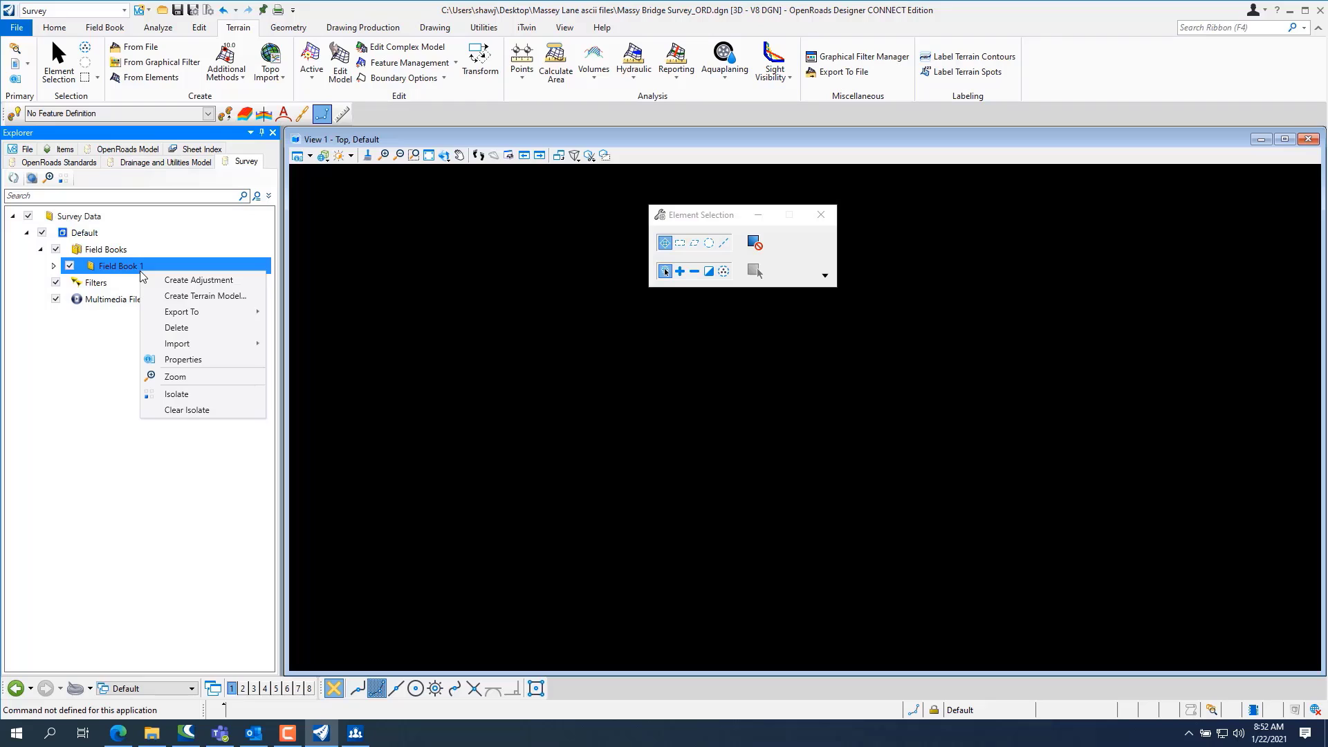
{"action": "mouse_move", "coordinate": [182, 360]}
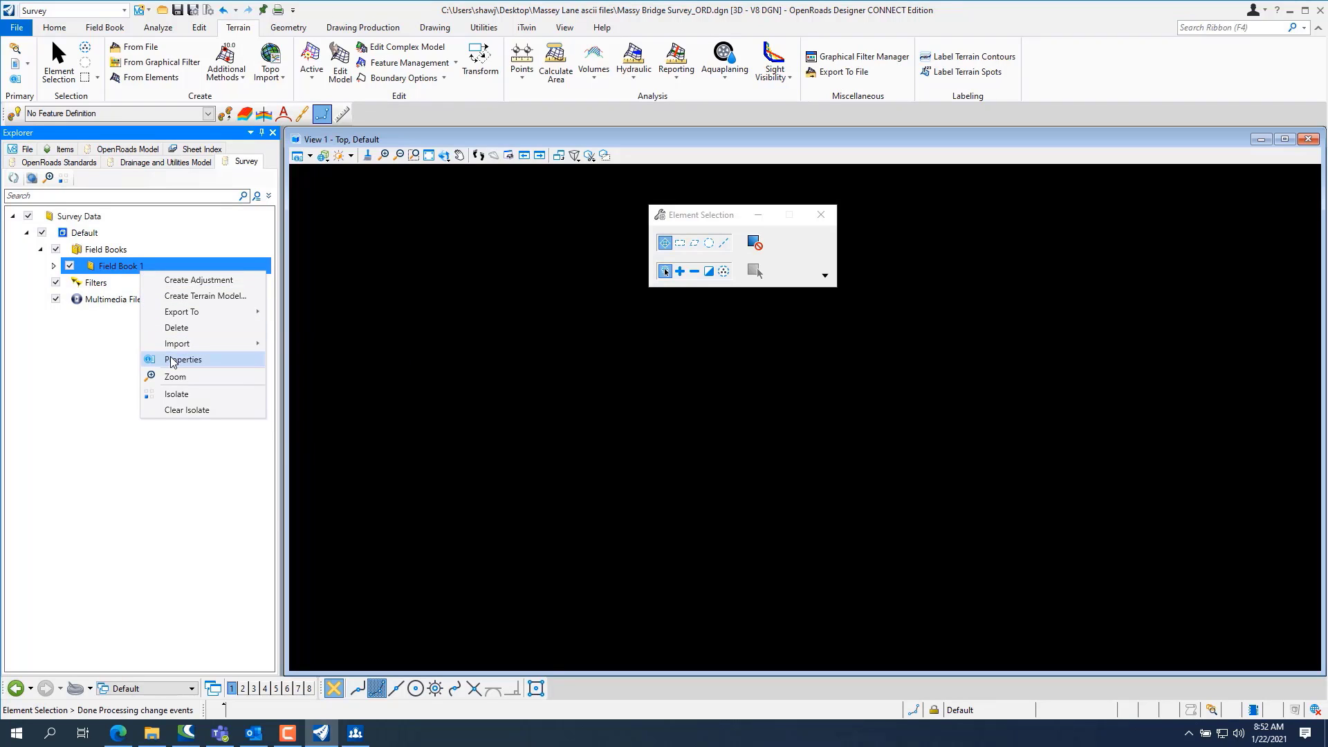
{"action": "left_click", "coordinate": [182, 360]}
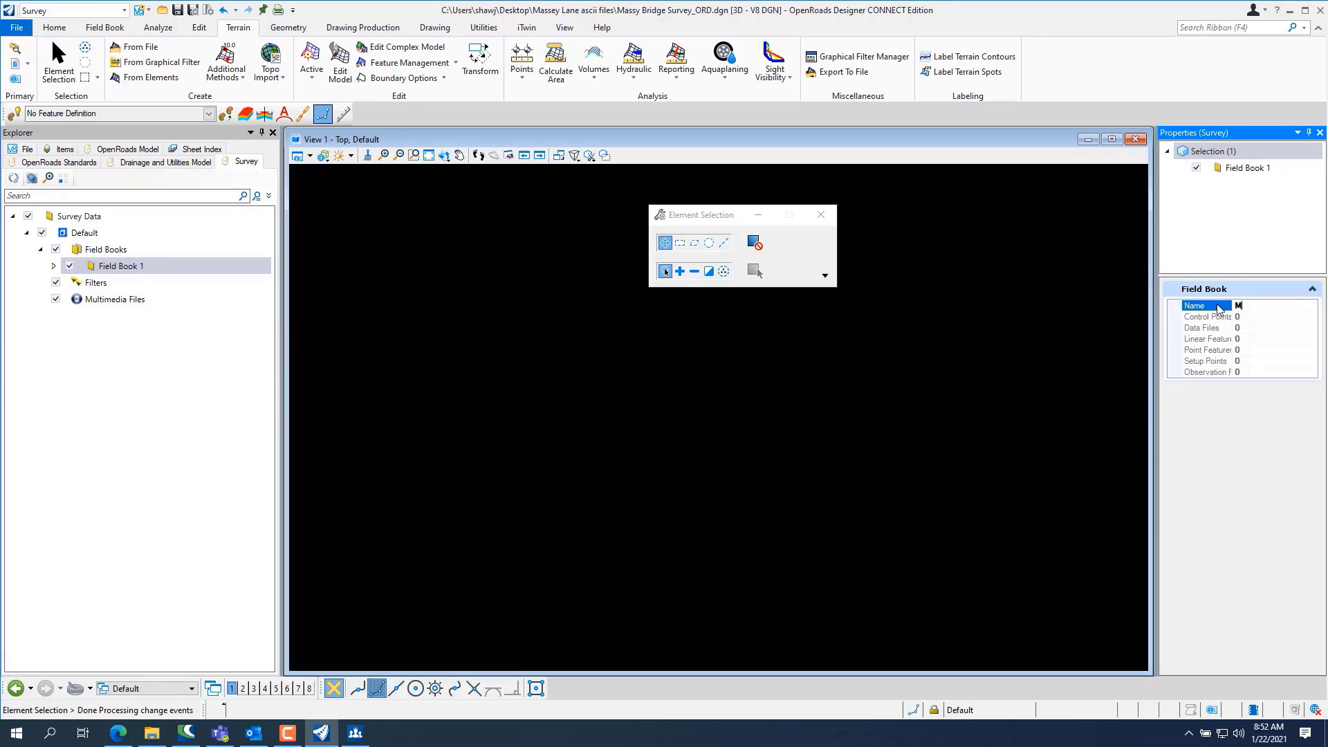
{"action": "type", "text": "Massey"}
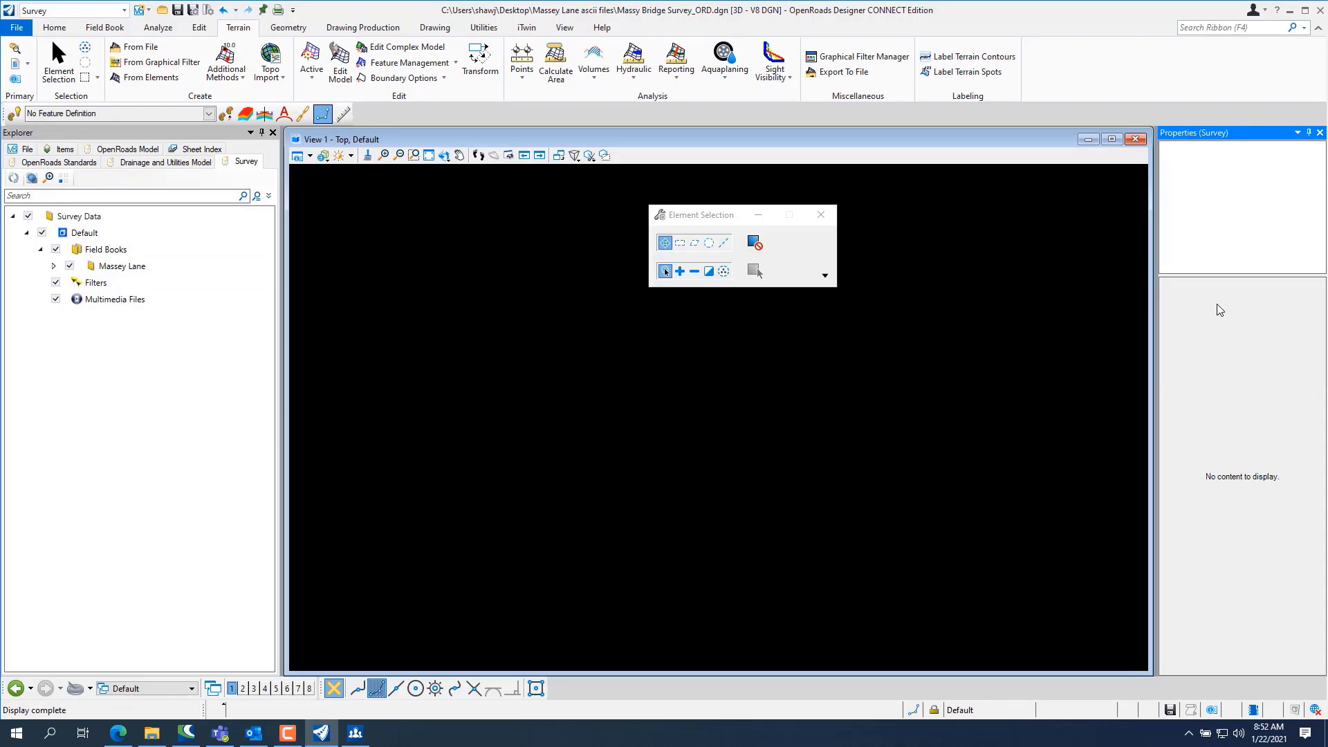
{"action": "left_click", "coordinate": [121, 266]}
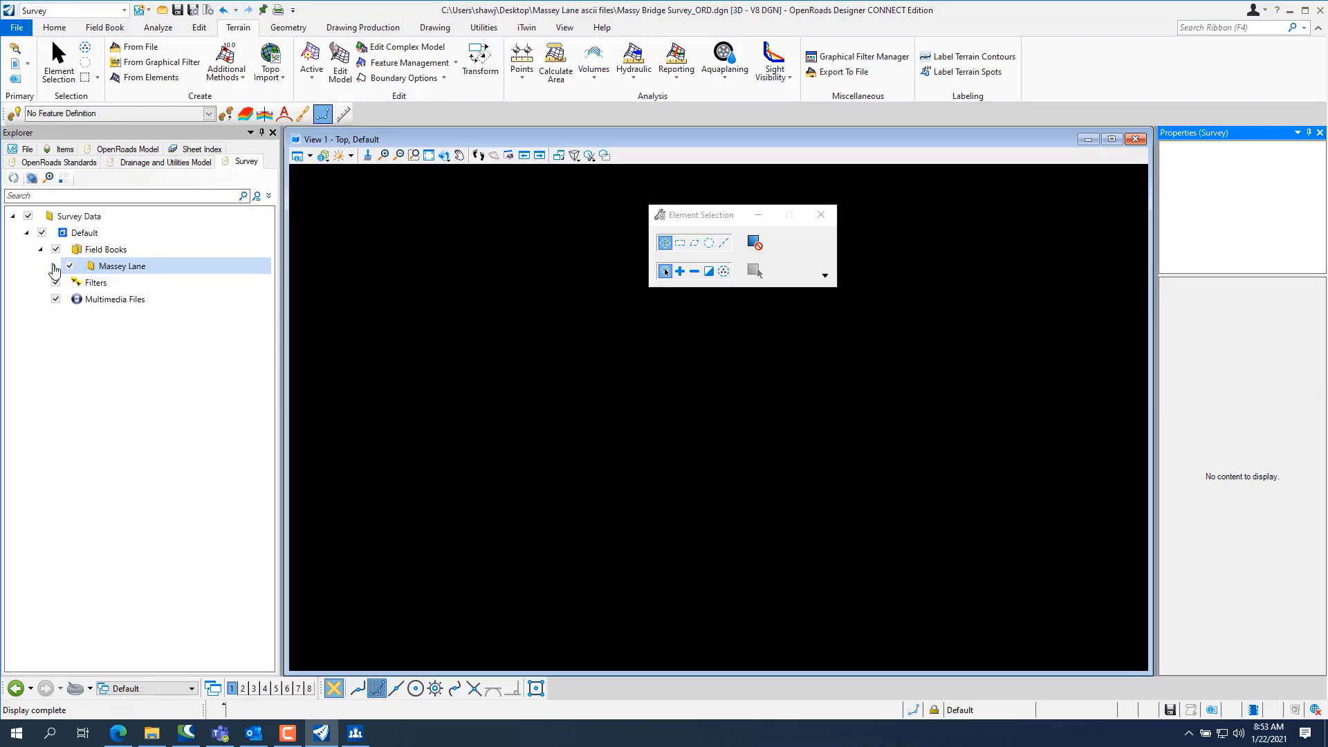
- Import i72MasseyLn-1.asc into the Massey Lane field book, applying the IDOT_D5 data format
{"action": "left_click", "coordinate": [55, 268]}
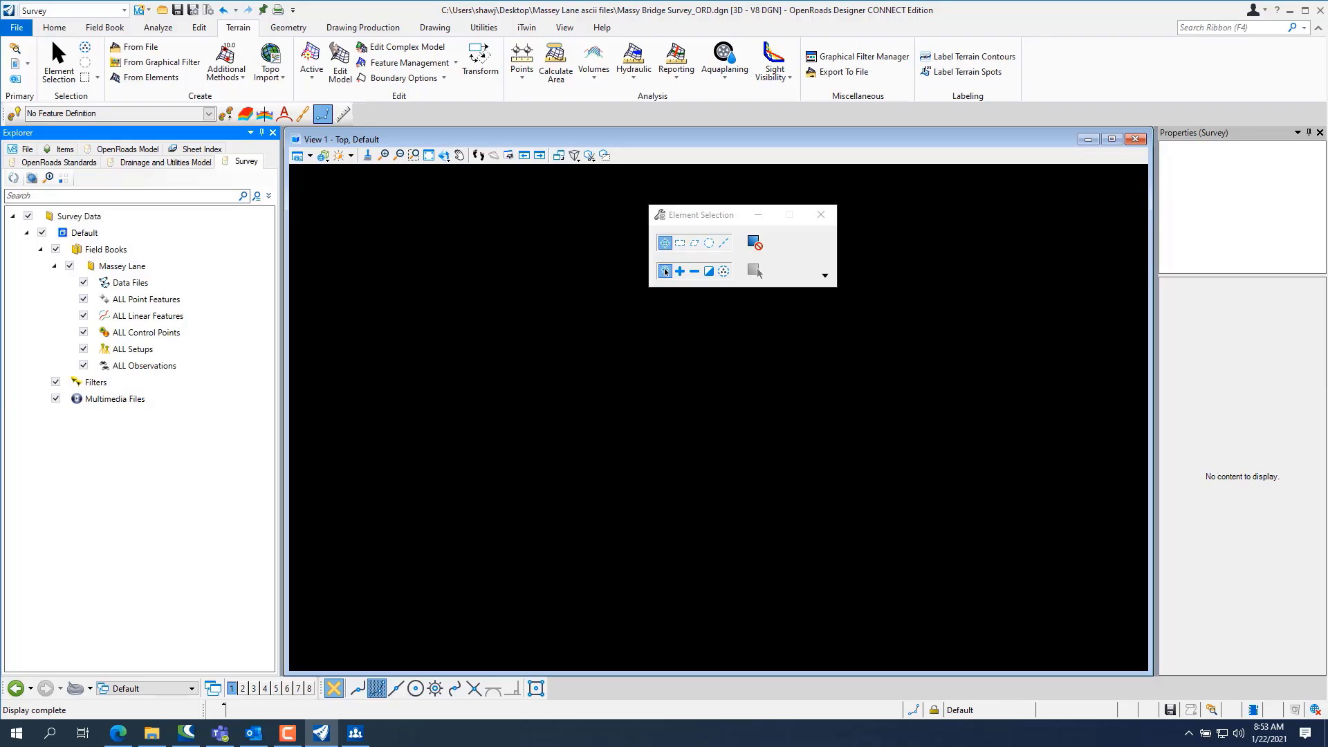
{"action": "left_click", "coordinate": [122, 266]}
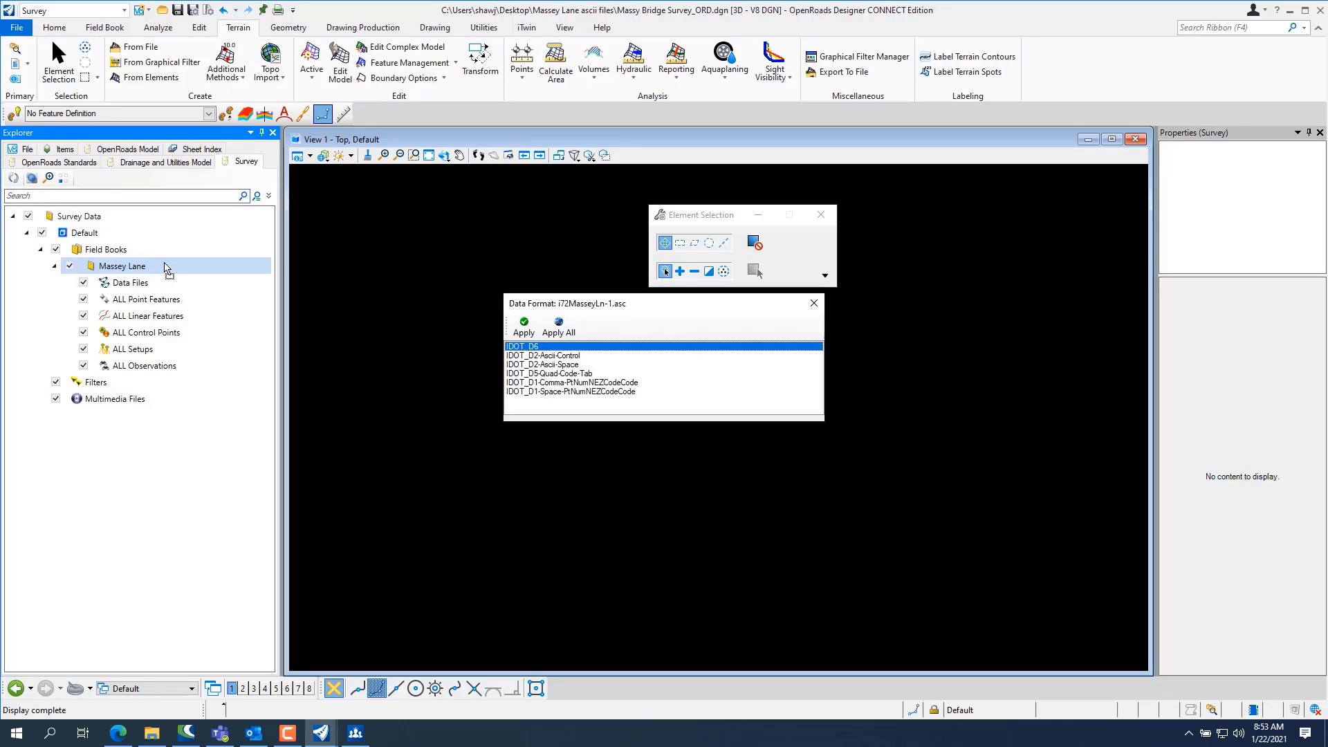
{"action": "mouse_move", "coordinate": [512, 364]}
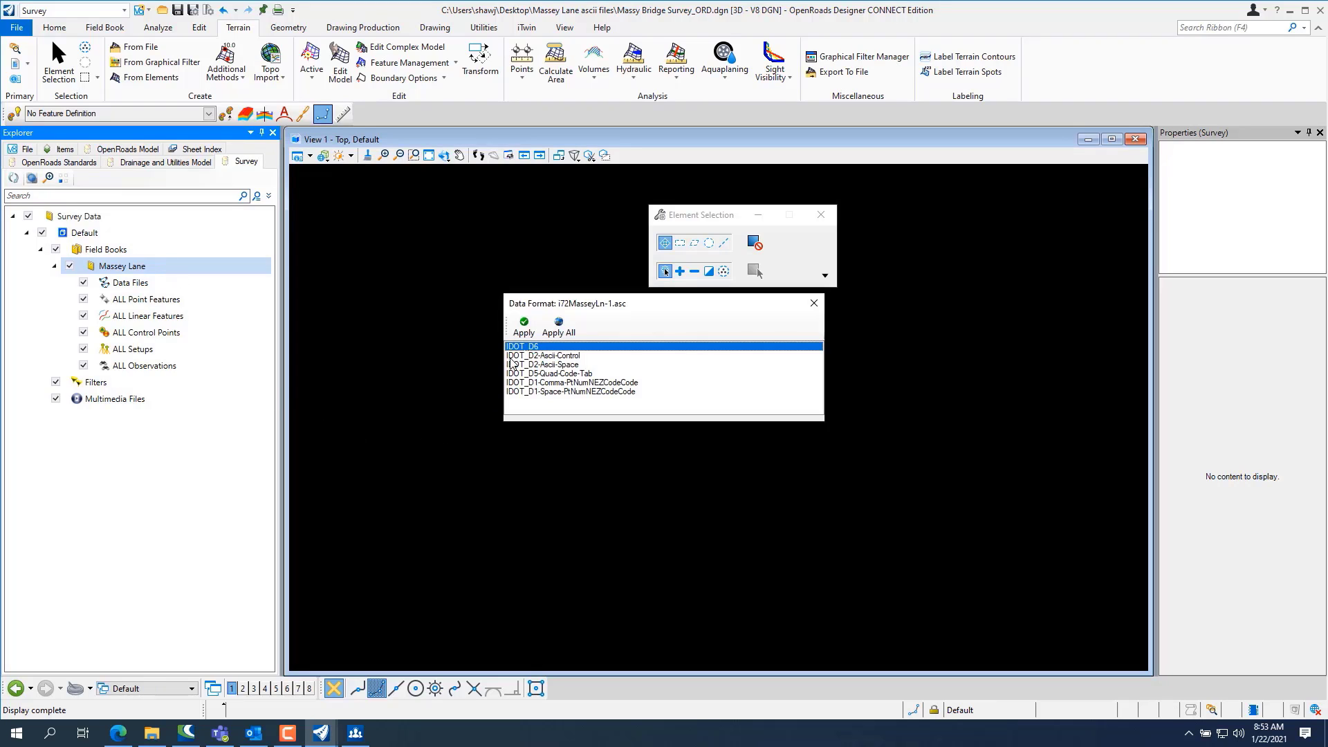
{"action": "left_click", "coordinate": [523, 324]}
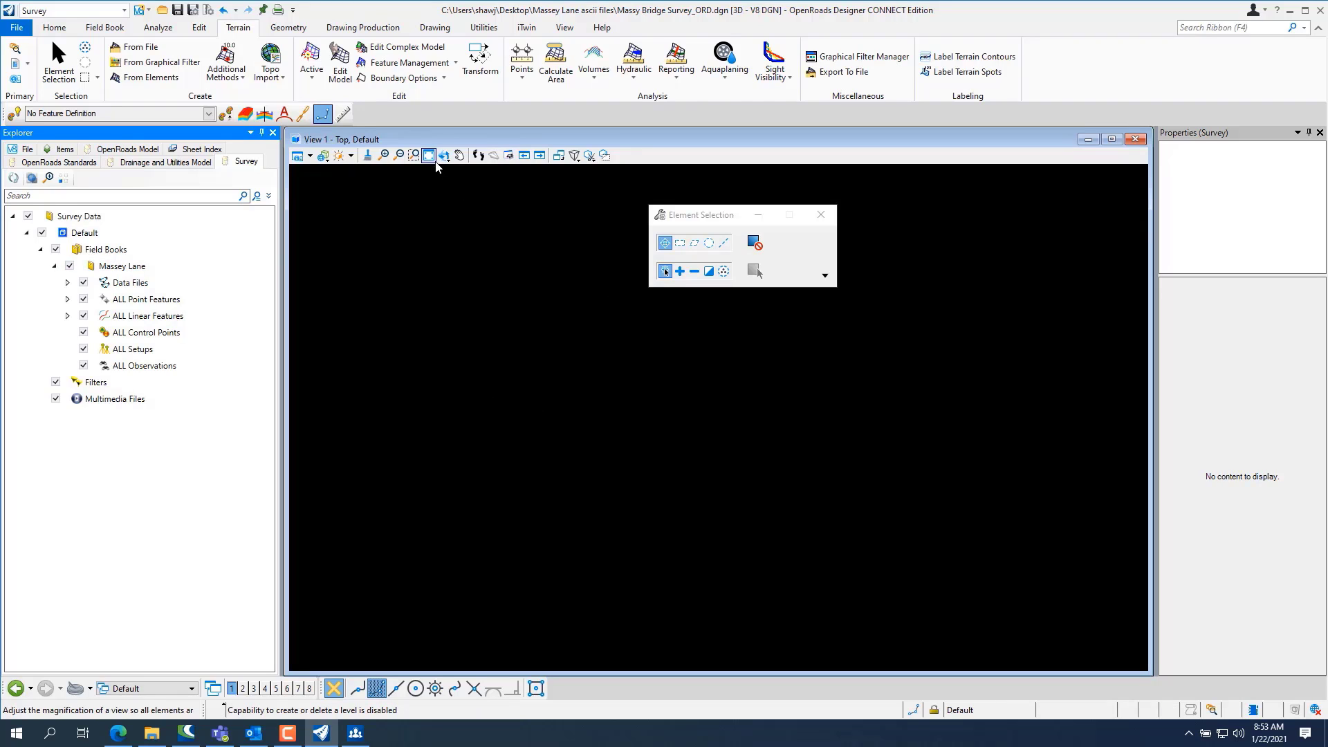
- Import i72psmss4.asc into Massey Lane with the IDOT_D5 format and fit the view to the survey points
{"action": "left_click", "coordinate": [429, 155]}
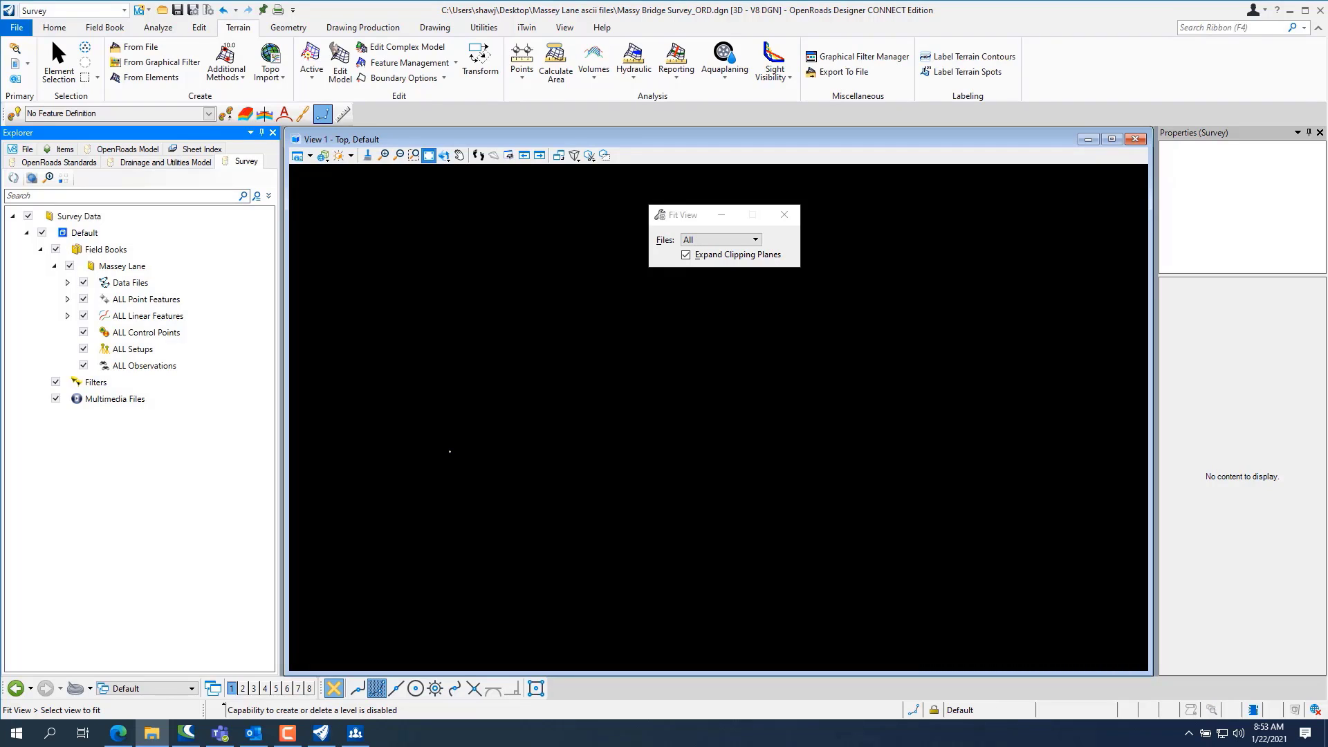
{"action": "mouse_move", "coordinate": [459, 331]}
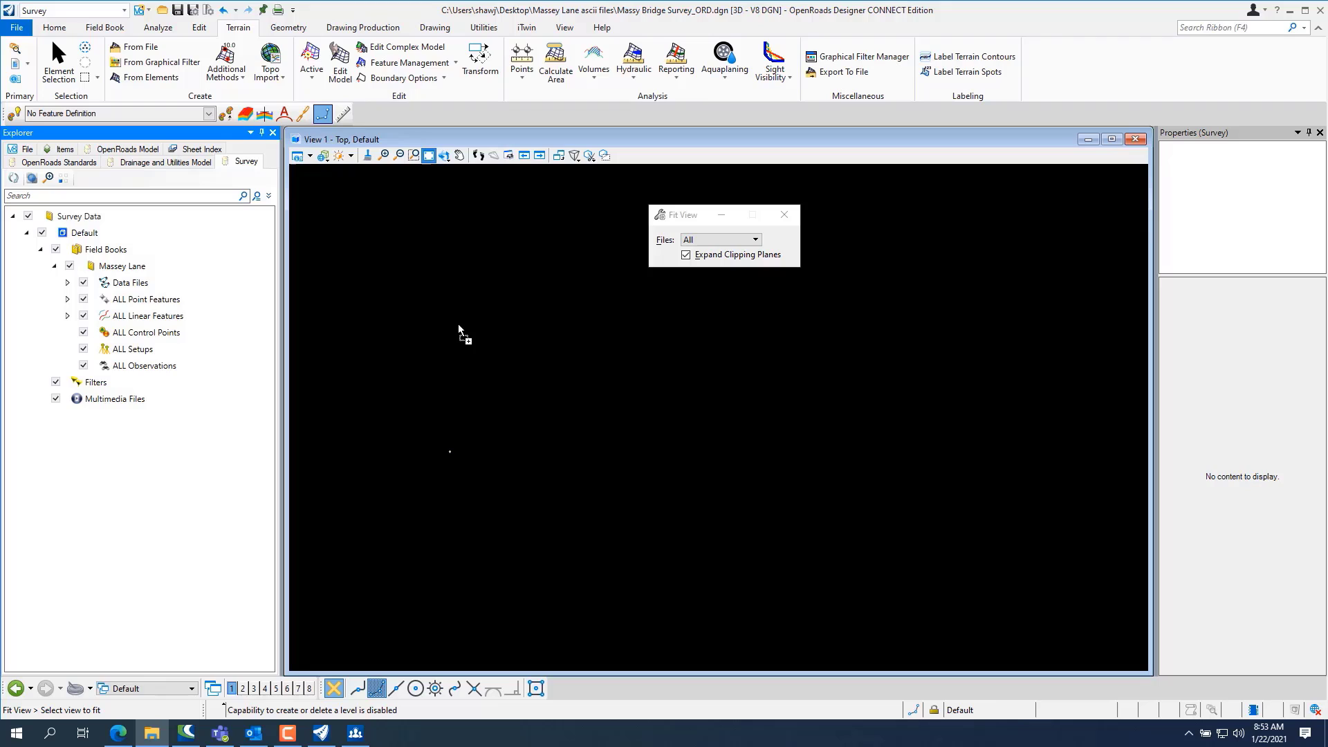
{"action": "left_click", "coordinate": [122, 265]}
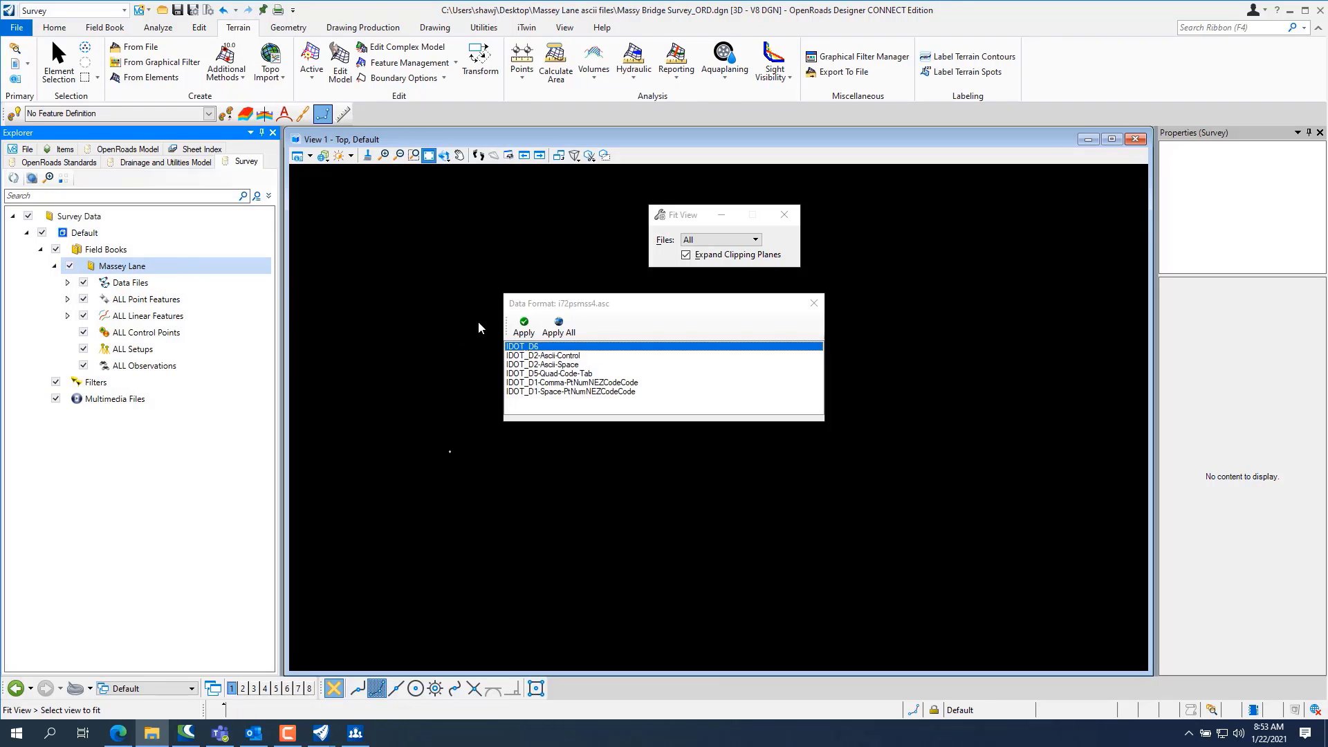
{"action": "left_click", "coordinate": [523, 325]}
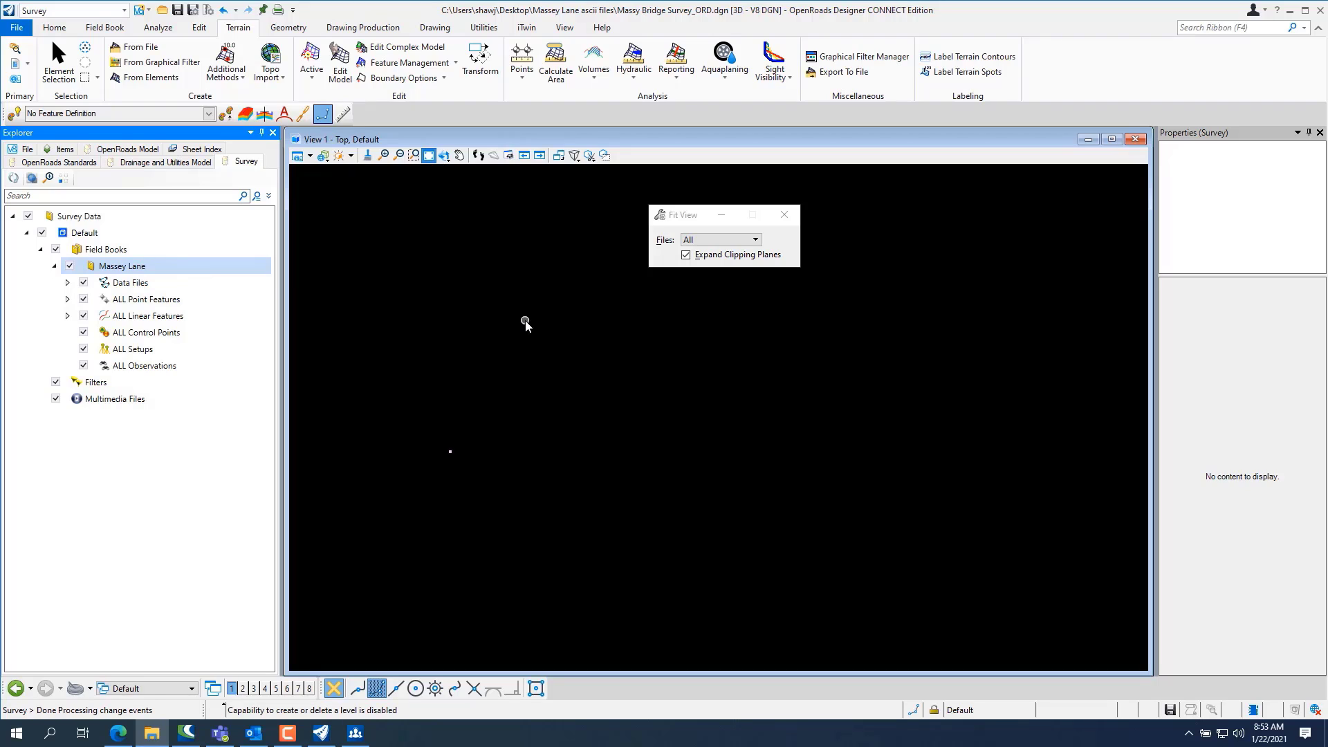
{"action": "left_click", "coordinate": [130, 282]}
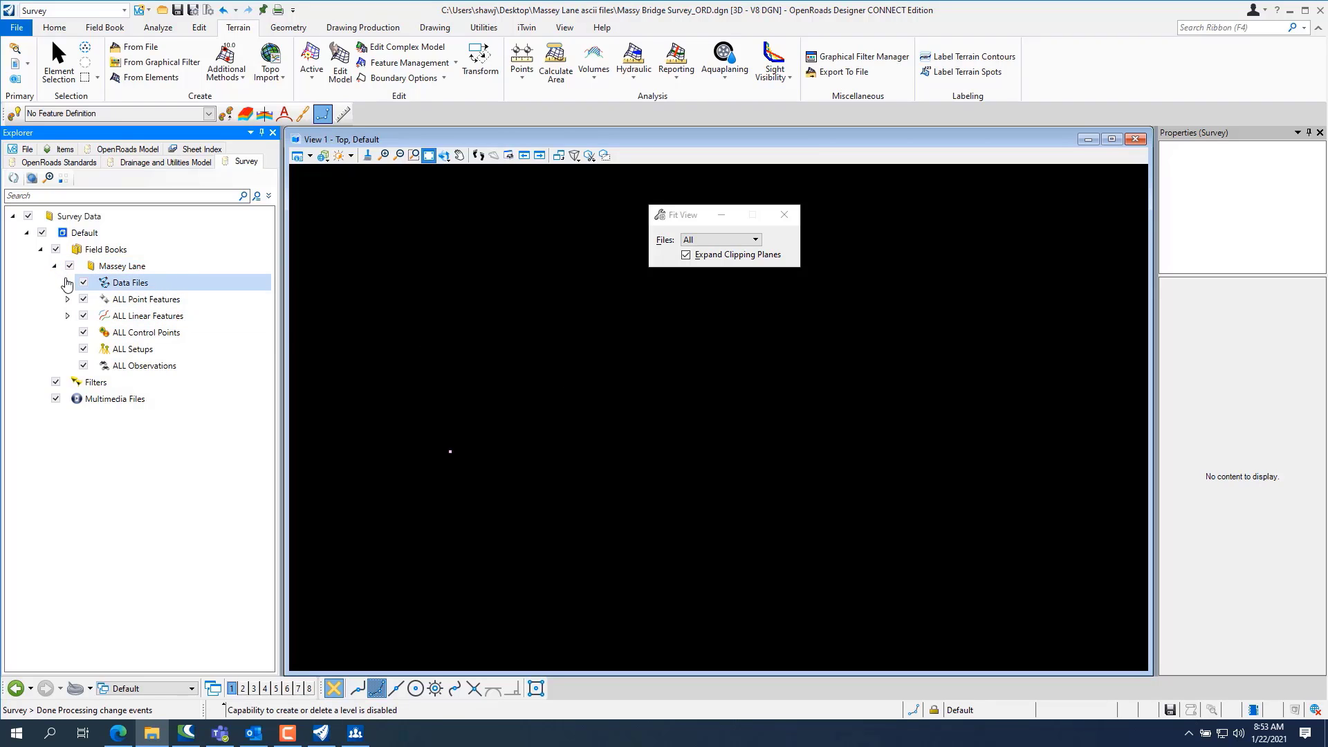
- Expand Data Files under Massey Lane to review the two imported .asc files
{"action": "left_click", "coordinate": [66, 282]}
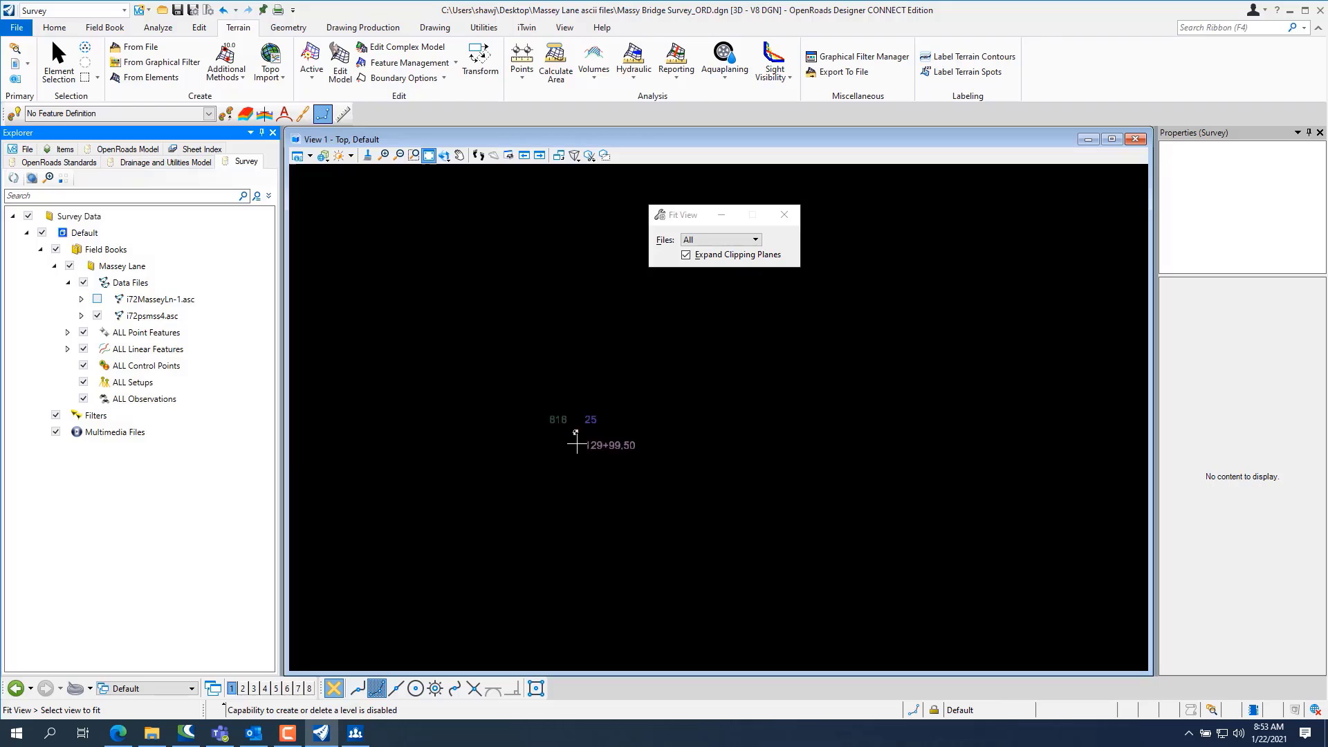
{"action": "left_click", "coordinate": [130, 282]}
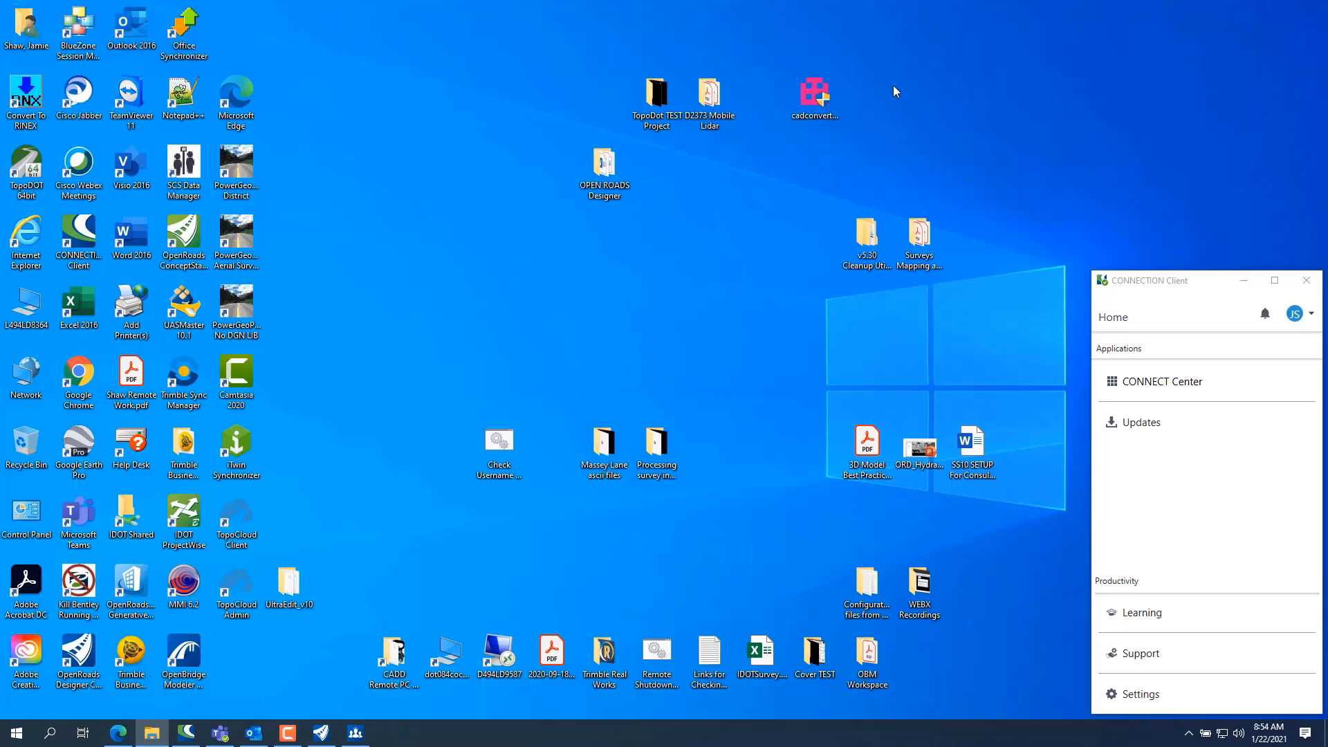
- Browse File Explorer to C:\IDOTCAD\GEOPAK\Survey and open IDOTSurvey.xlsx in Excel
{"action": "left_click", "coordinate": [25, 302]}
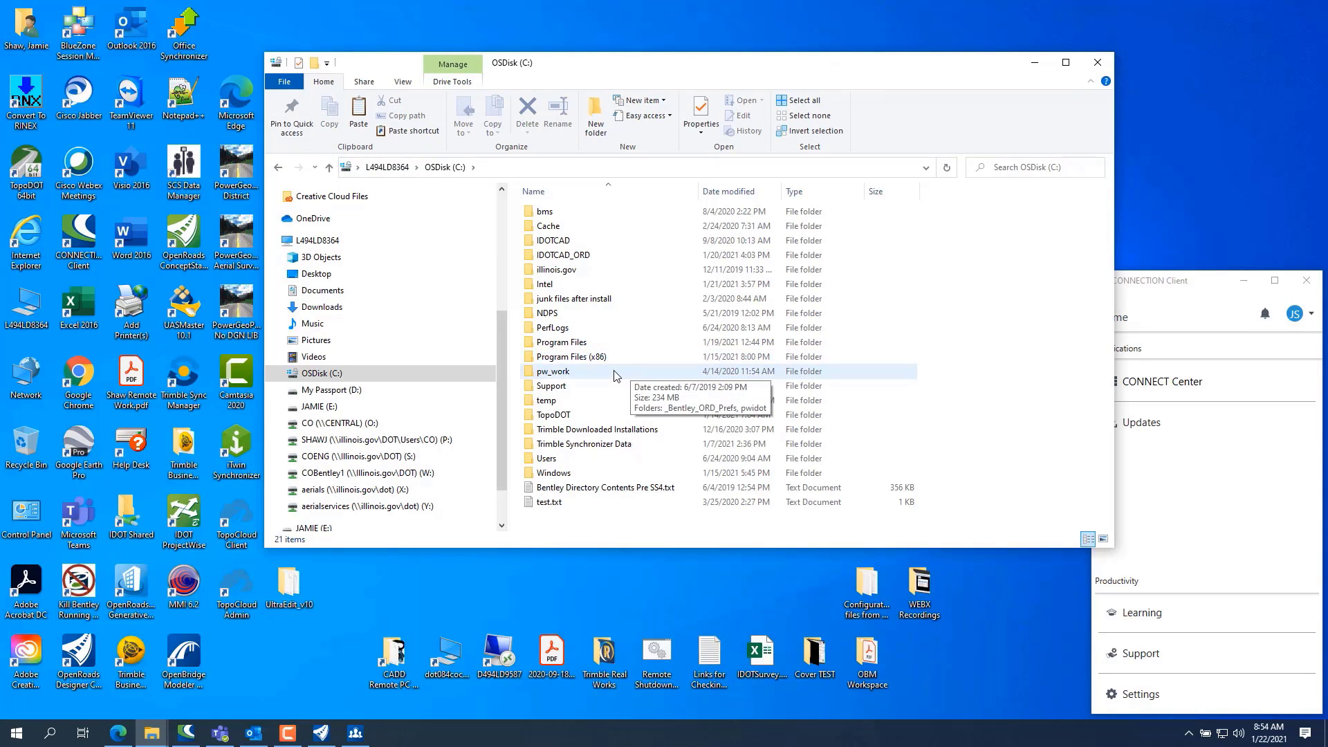
{"action": "double_click", "coordinate": [550, 241]}
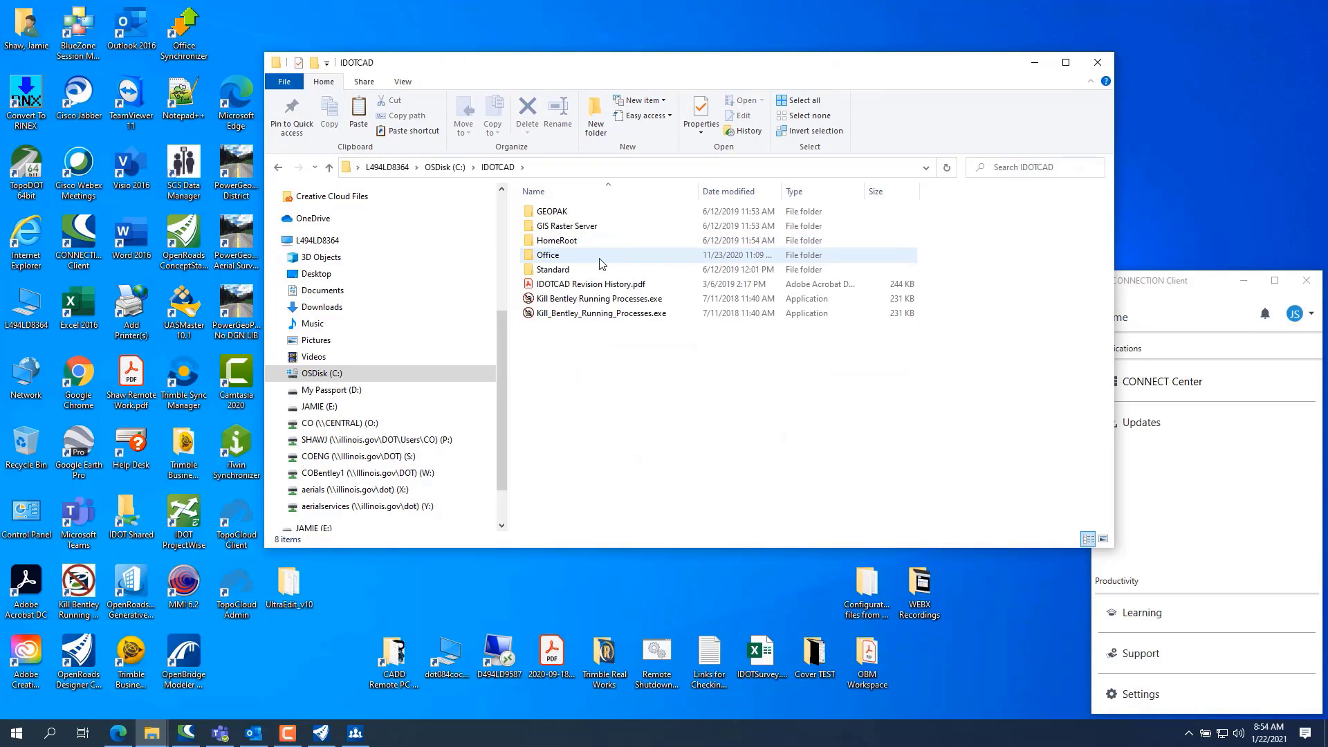
{"action": "left_click", "coordinate": [549, 210]}
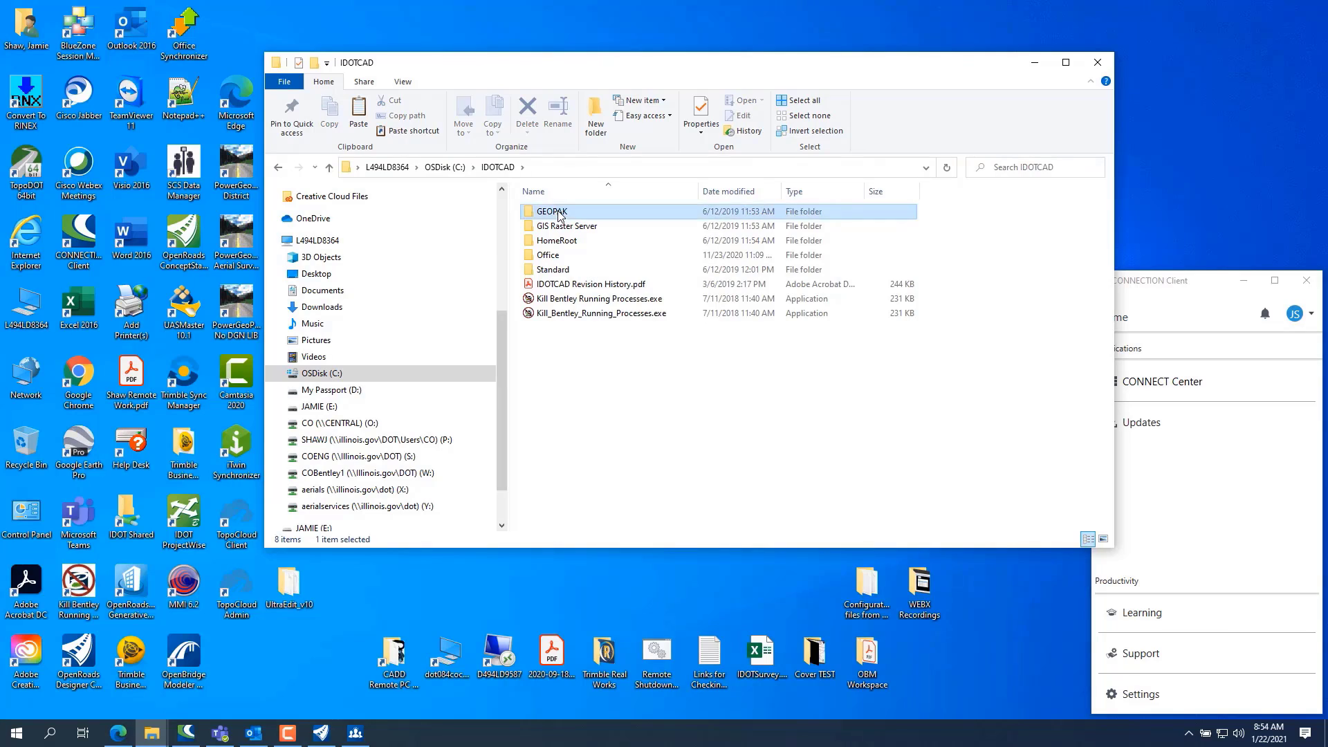
{"action": "double_click", "coordinate": [548, 210]}
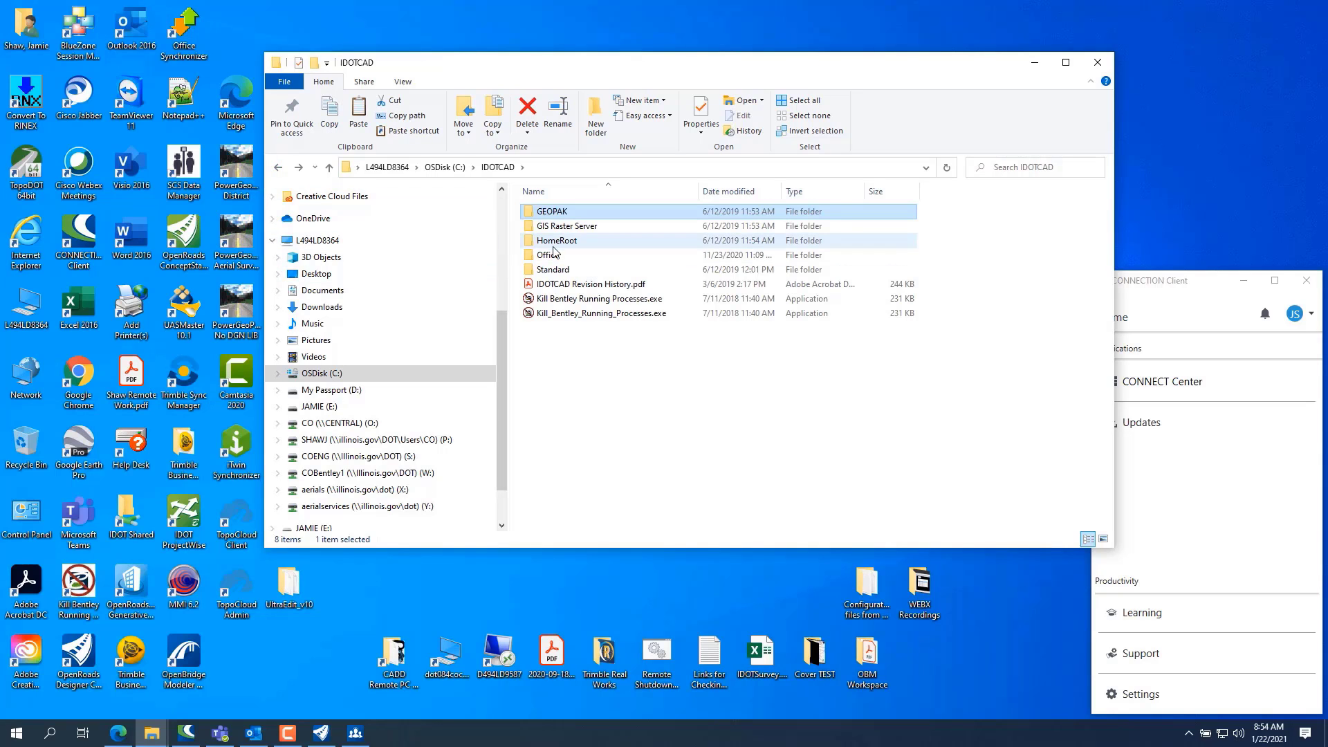
{"action": "double_click", "coordinate": [551, 268]}
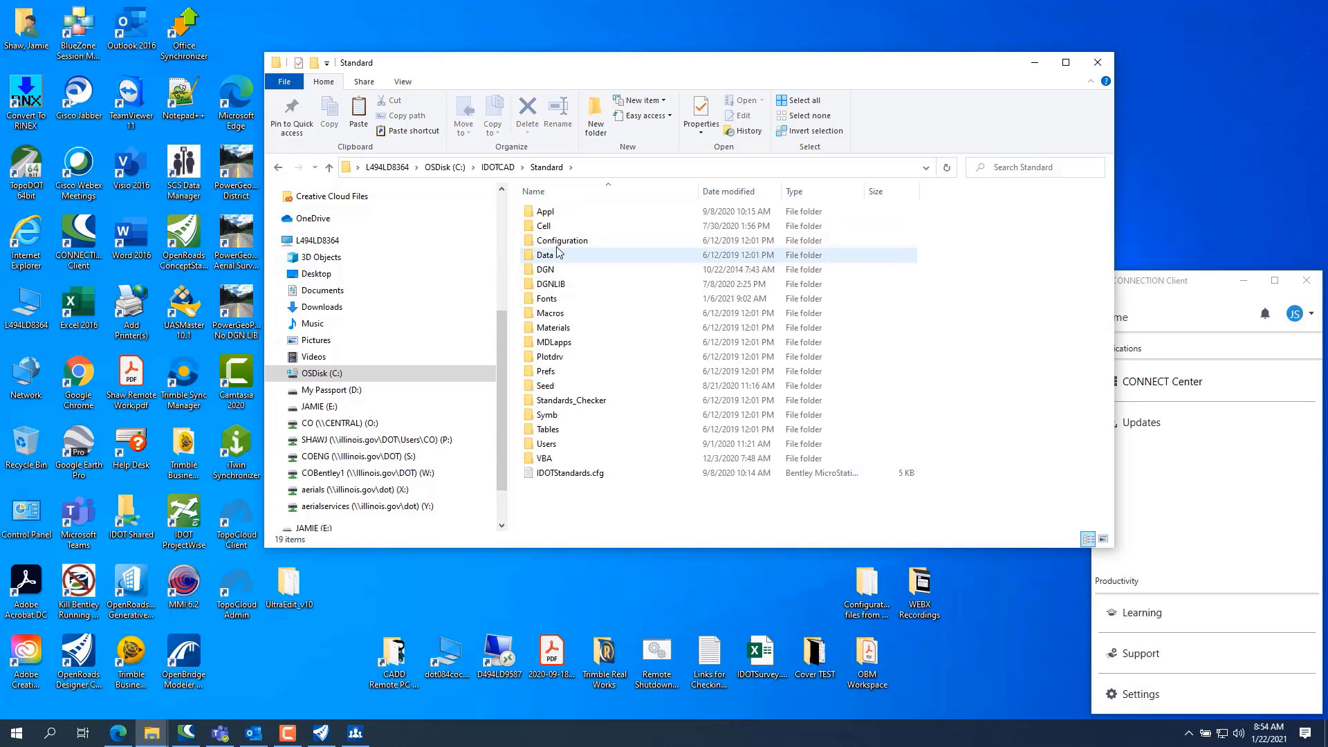
{"action": "mouse_move", "coordinate": [562, 240]}
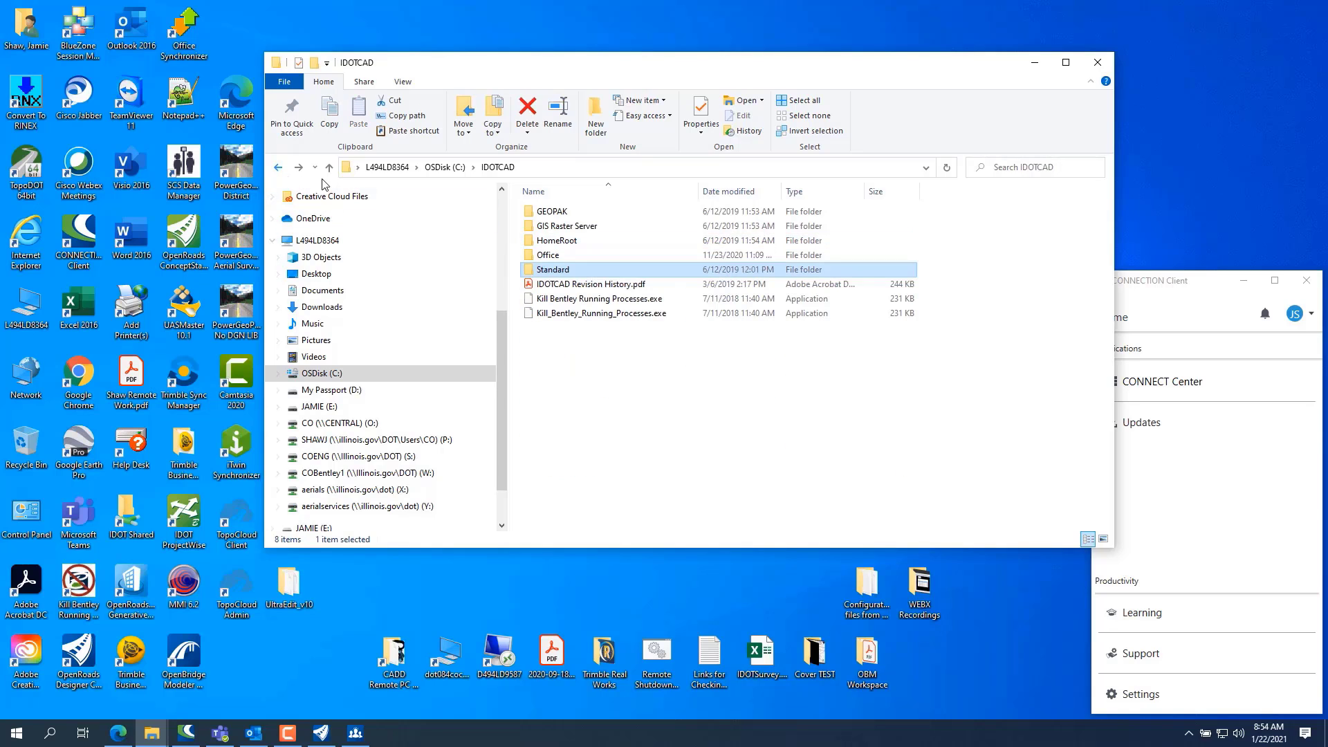
{"action": "double_click", "coordinate": [553, 210]}
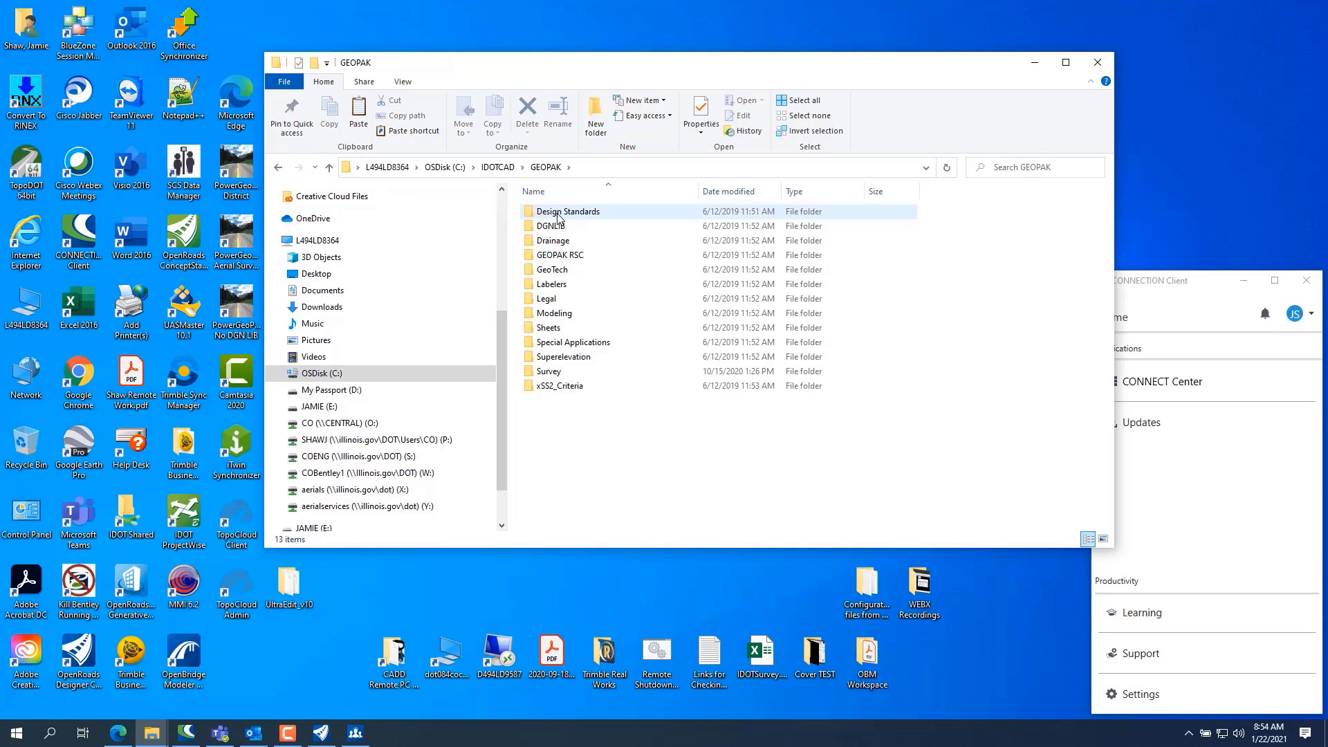
{"action": "mouse_move", "coordinate": [564, 371]}
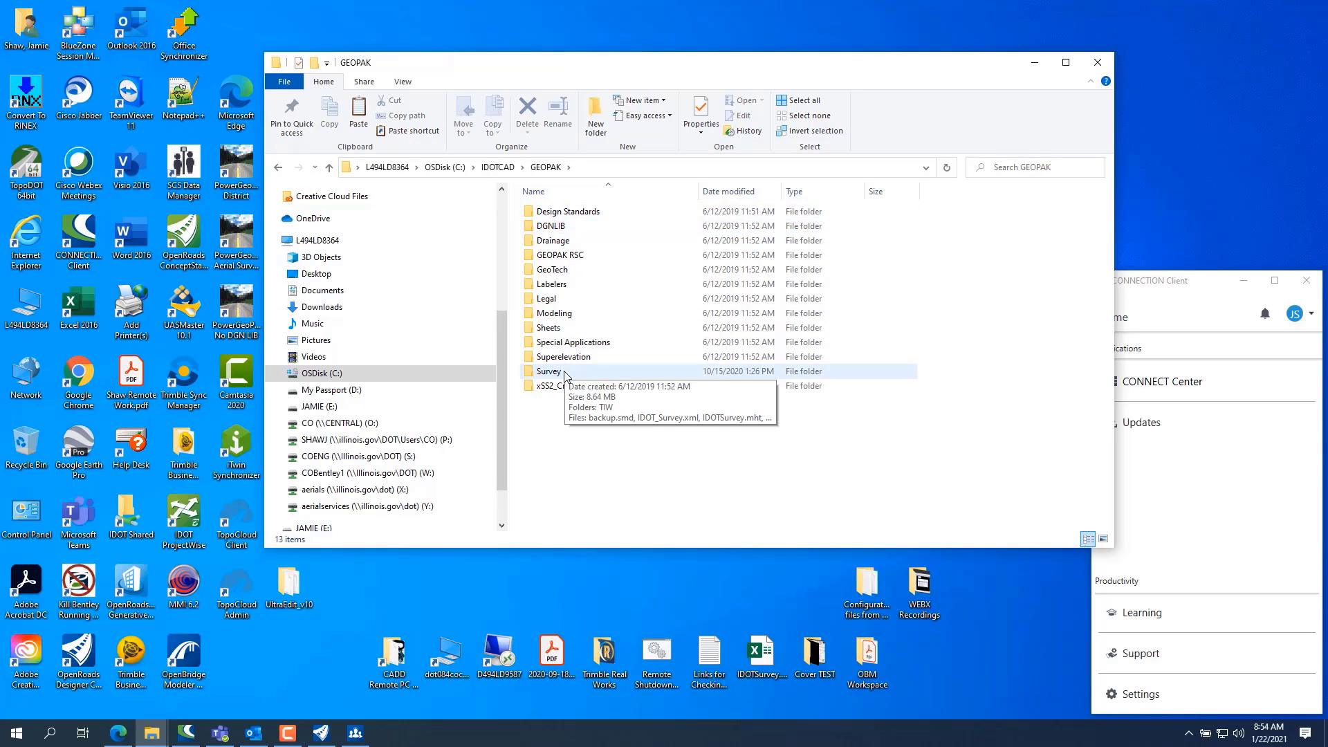
{"action": "double_click", "coordinate": [548, 371]}
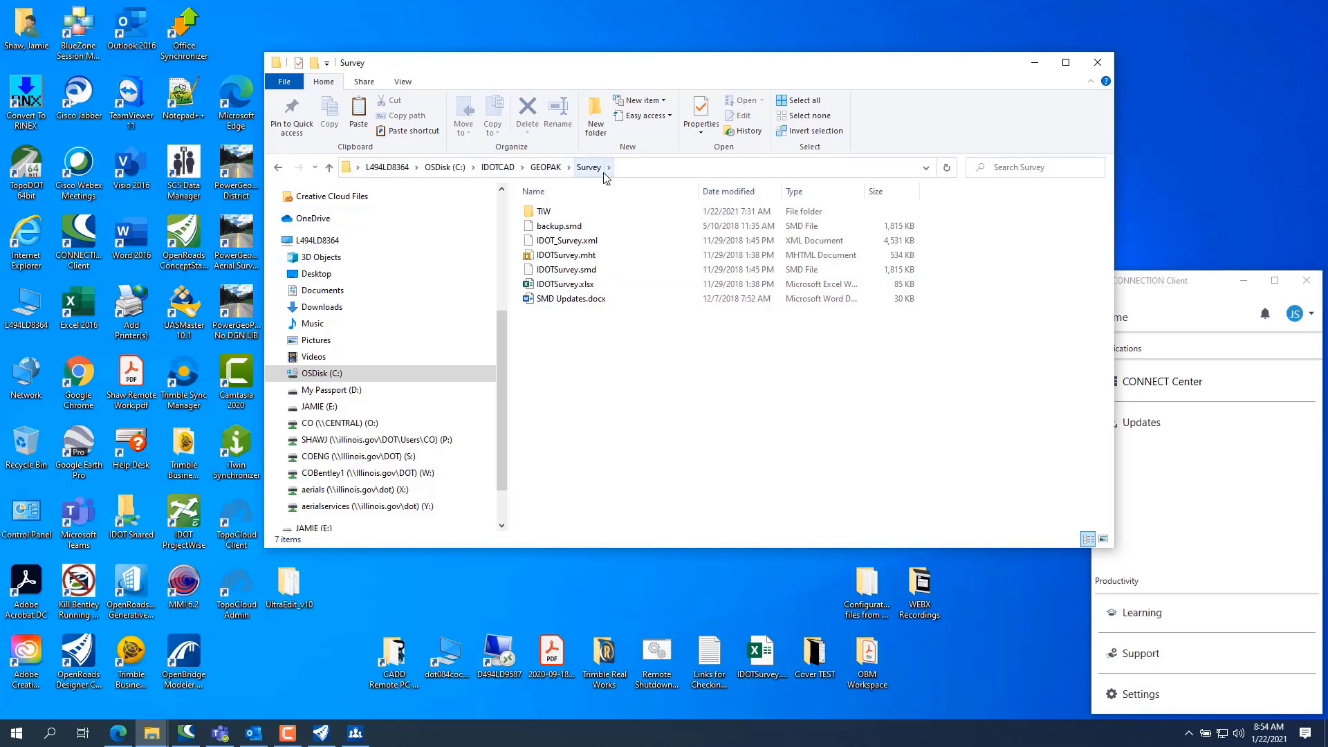
{"action": "mouse_move", "coordinate": [568, 285]}
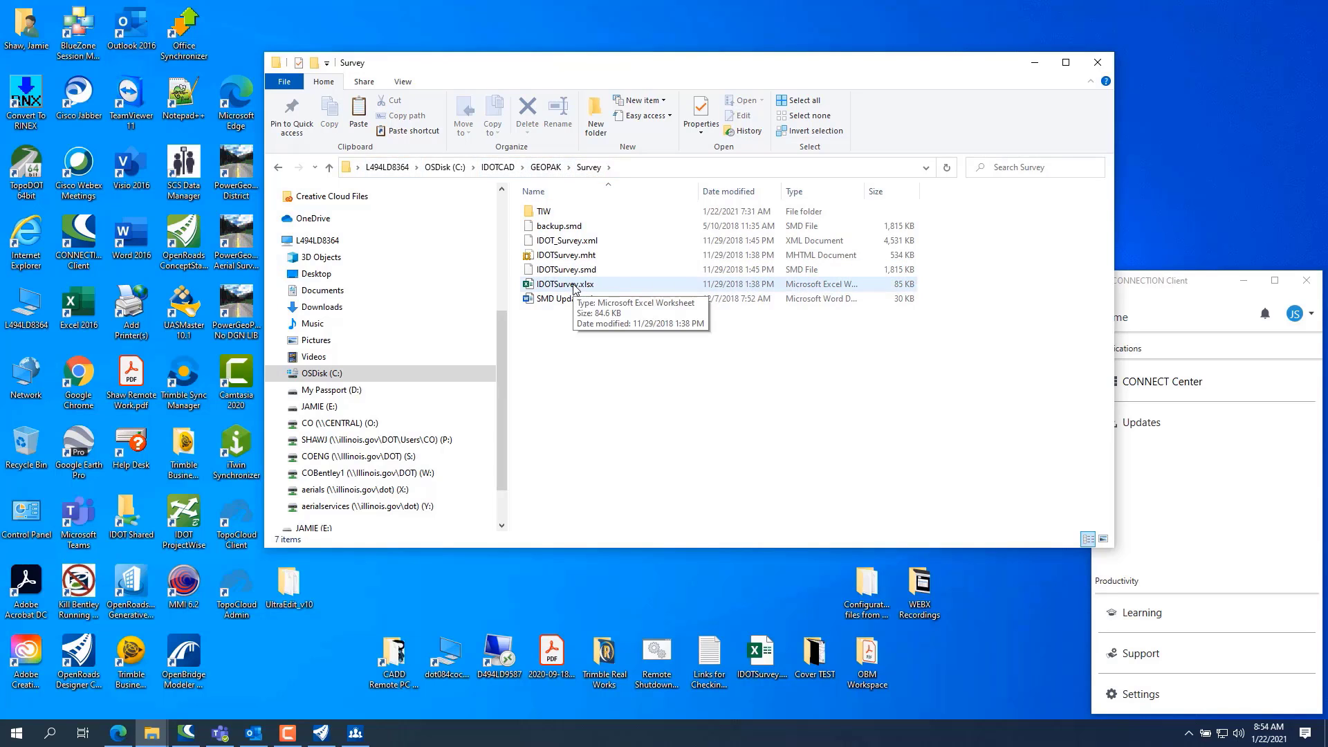
{"action": "mouse_move", "coordinate": [568, 294]}
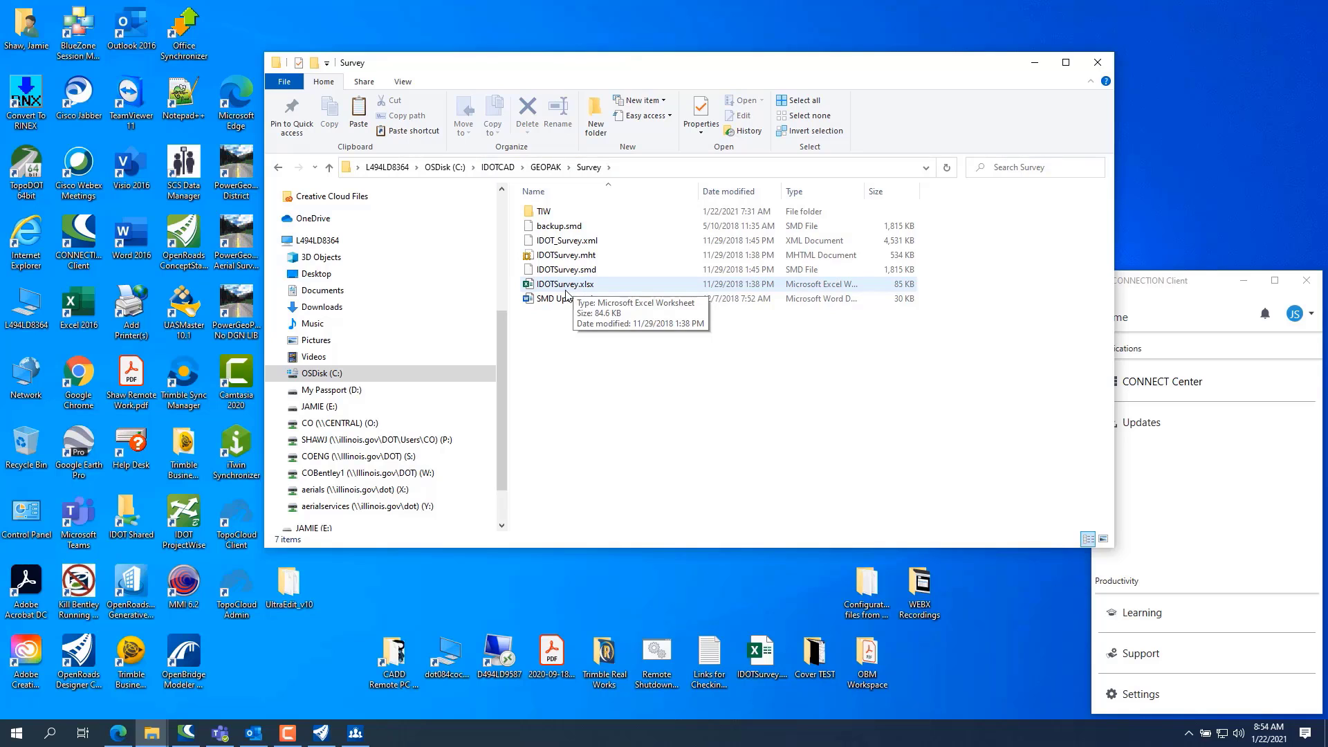
{"action": "double_click", "coordinate": [564, 286]}
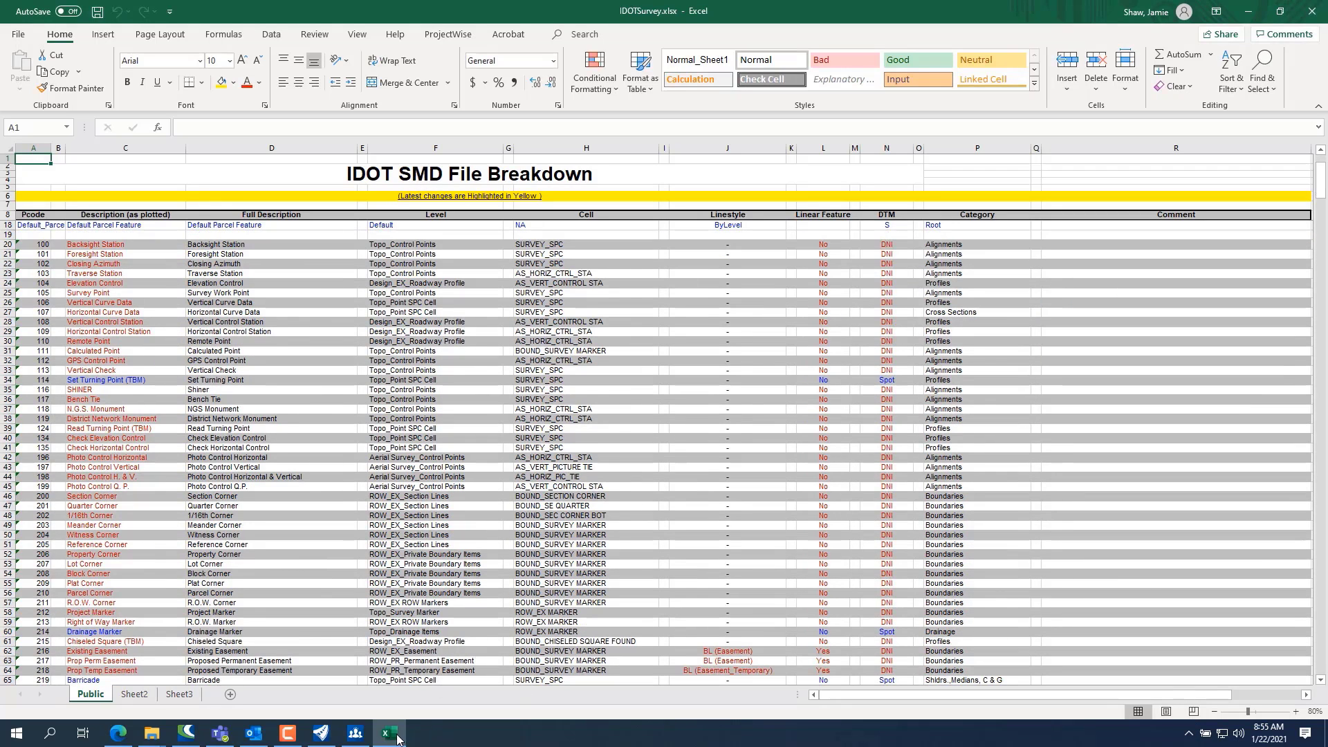
- Scroll the IDOT SMD File Breakdown down to the Miscellaneous codes 774–821 around rows 500–548
{"action": "left_click", "coordinate": [321, 733]}
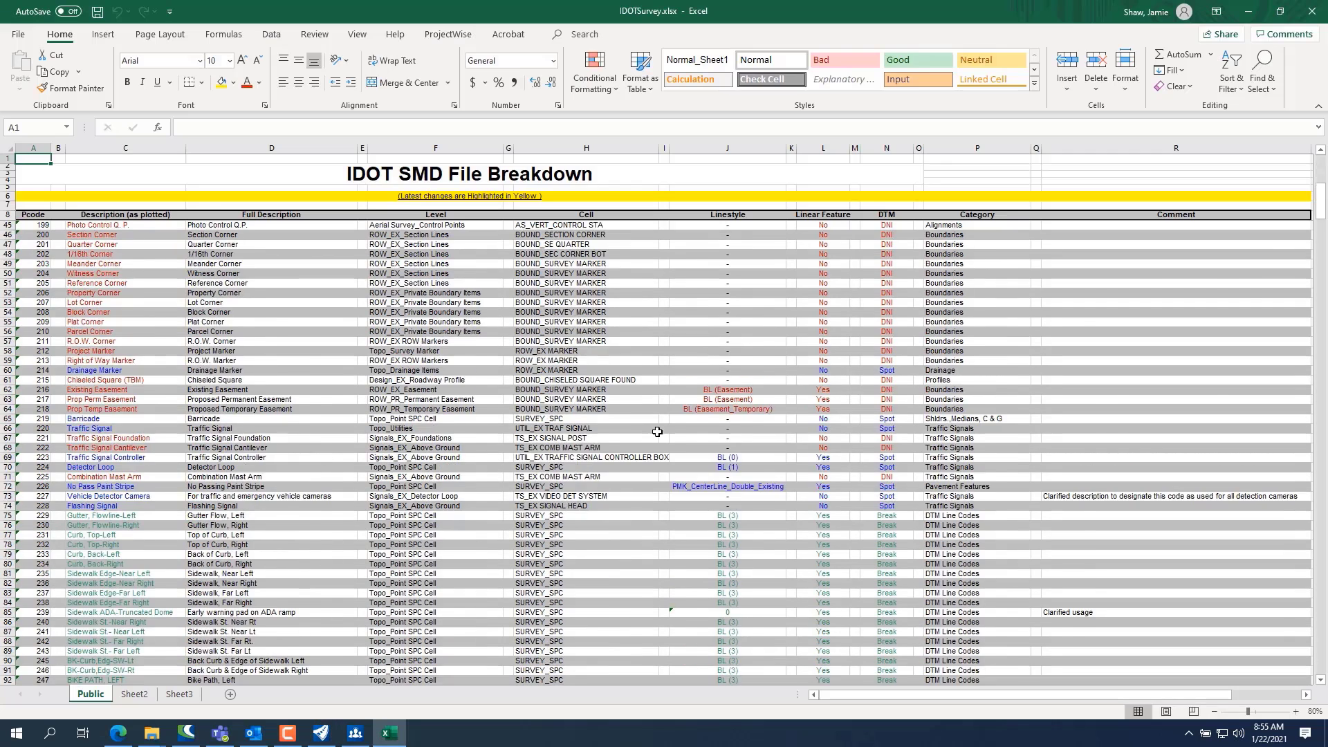
{"action": "scroll", "scroll_direction": "down", "scroll_amount": 3}
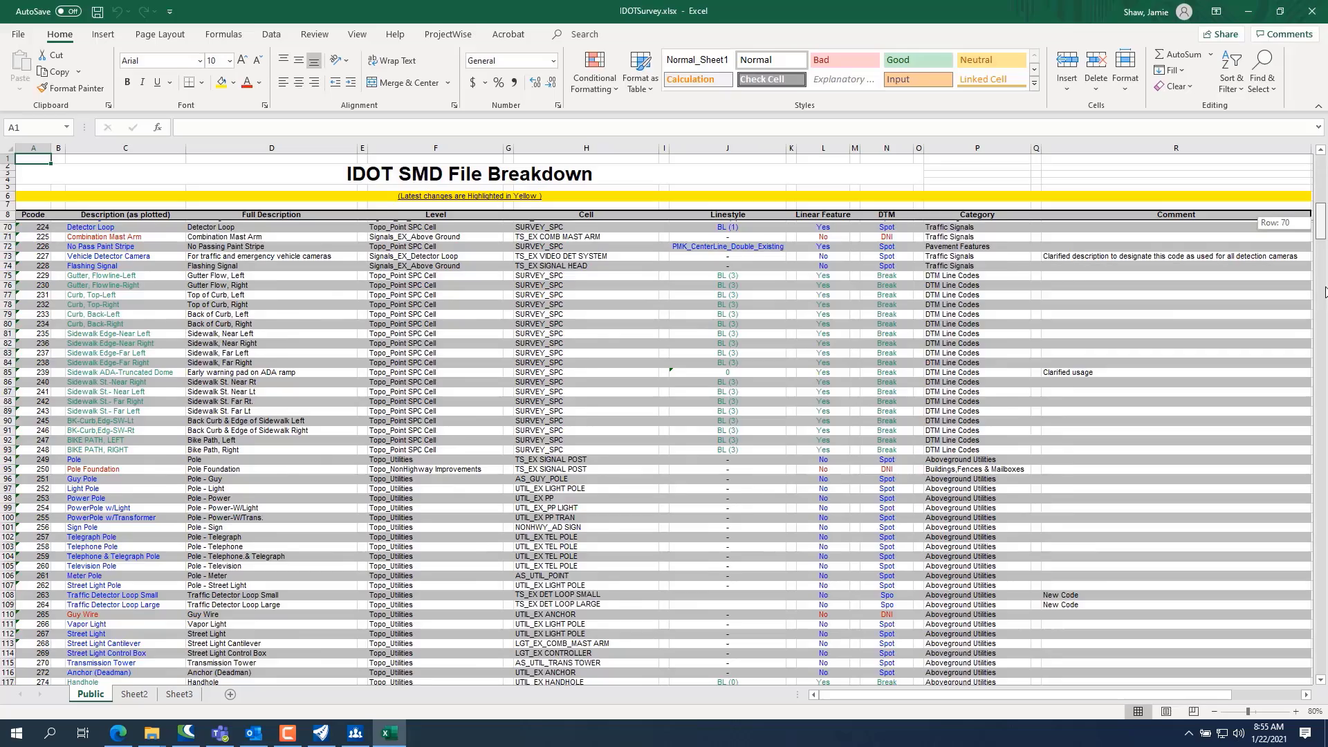
{"action": "scroll", "scroll_direction": "down", "scroll_amount": 3}
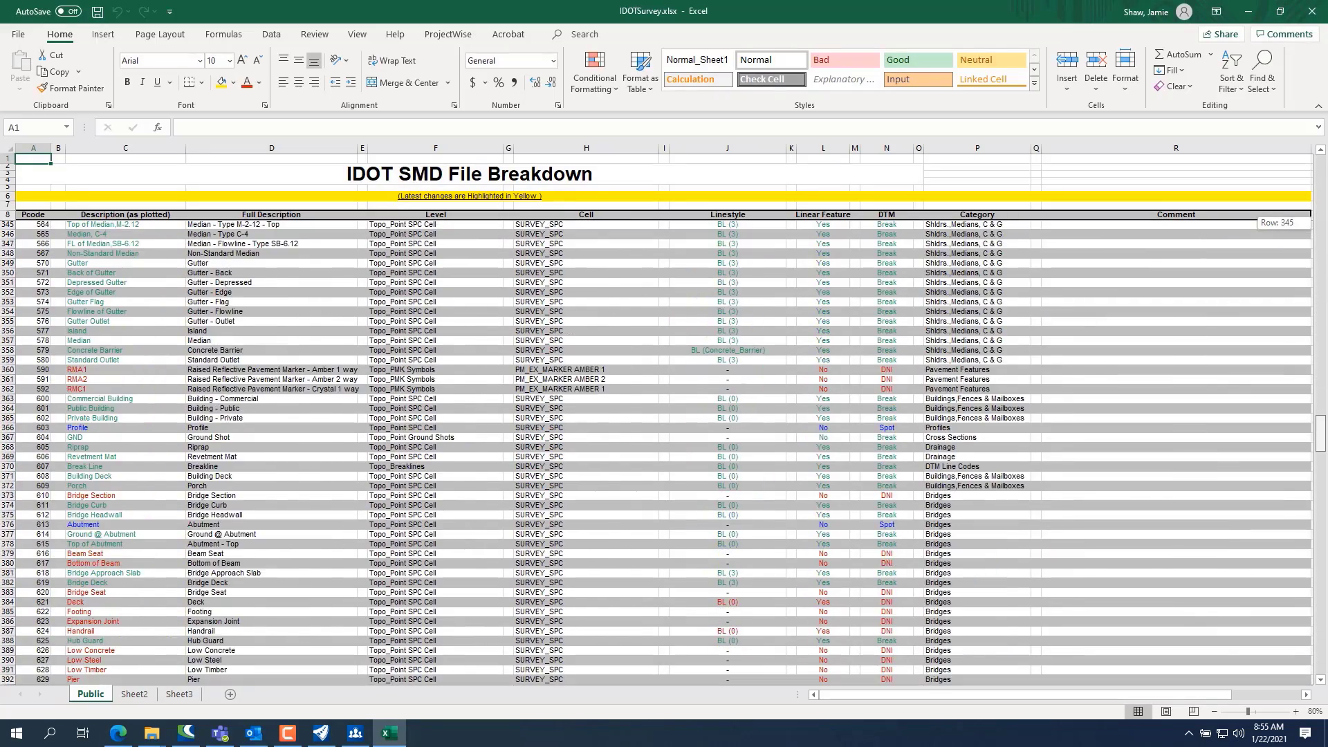
{"action": "scroll", "scroll_direction": "down", "scroll_amount": 3}
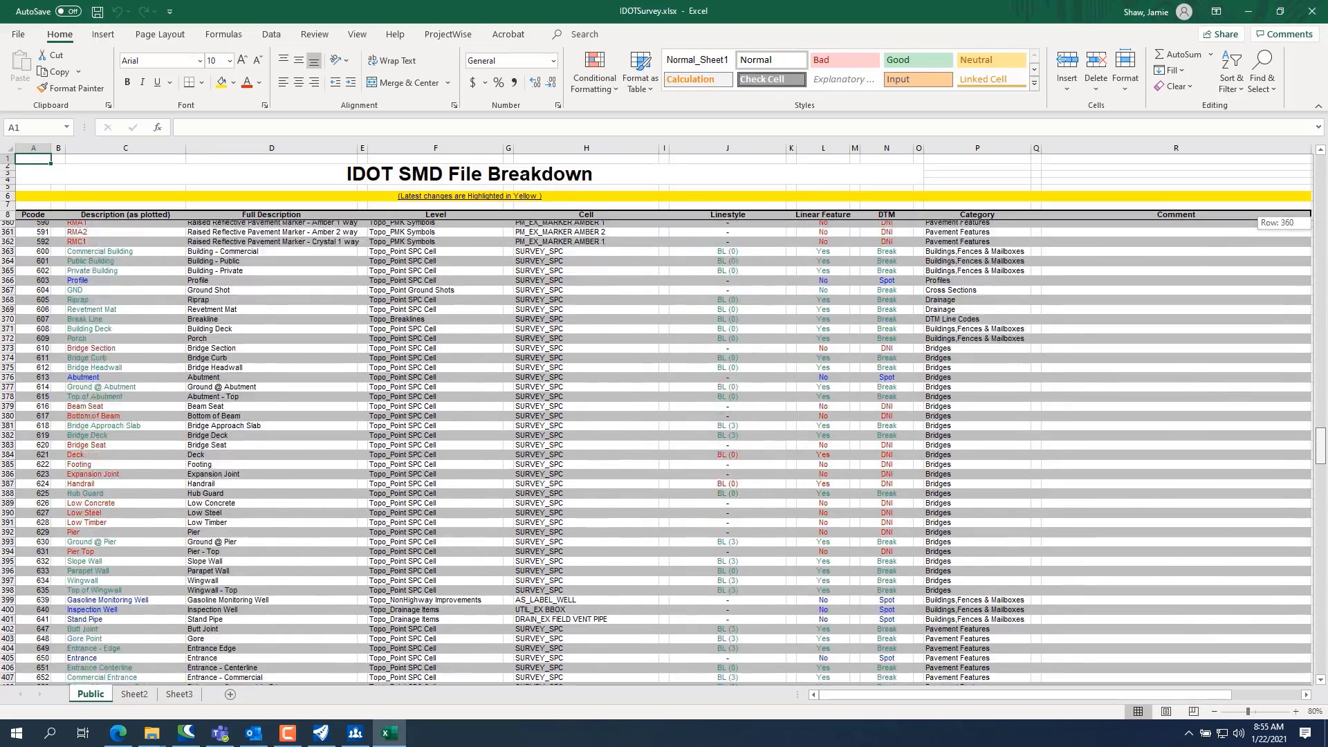
{"action": "scroll", "scroll_direction": "down", "scroll_amount": 3}
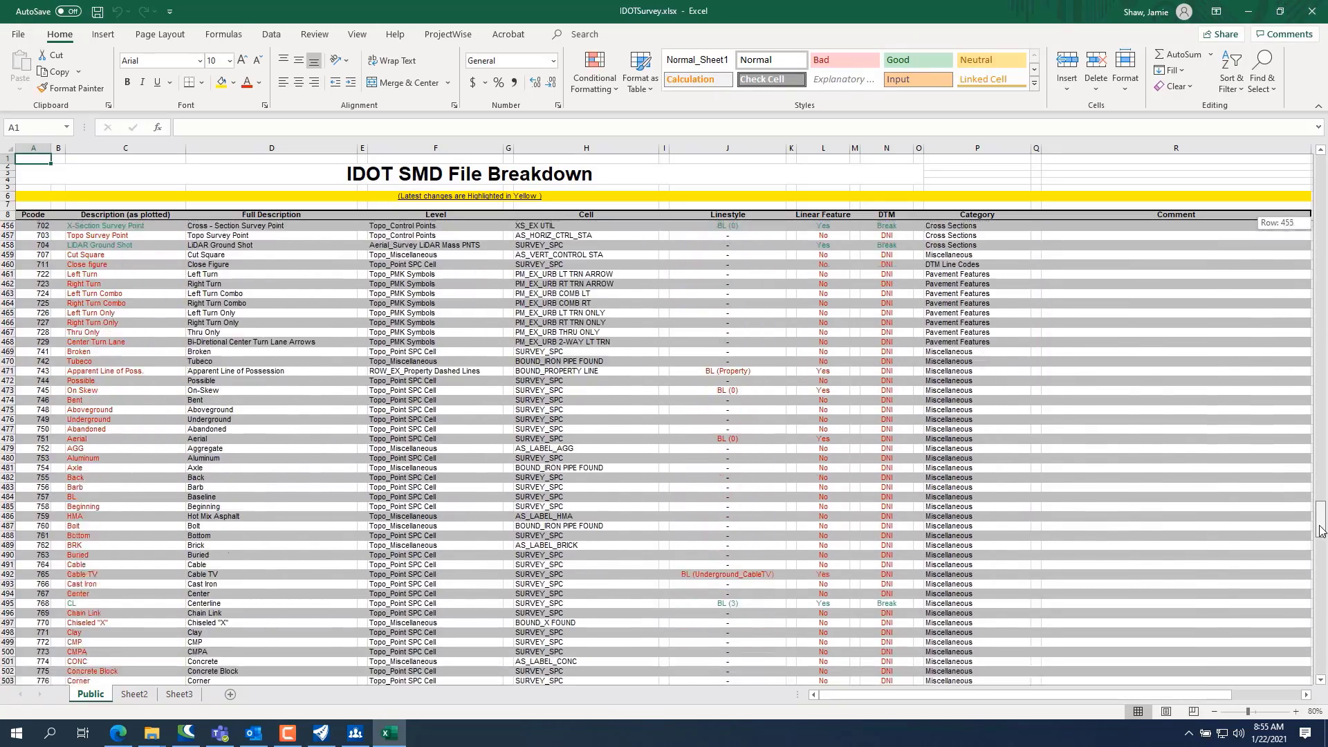
{"action": "scroll", "scroll_direction": "down", "scroll_amount": 3}
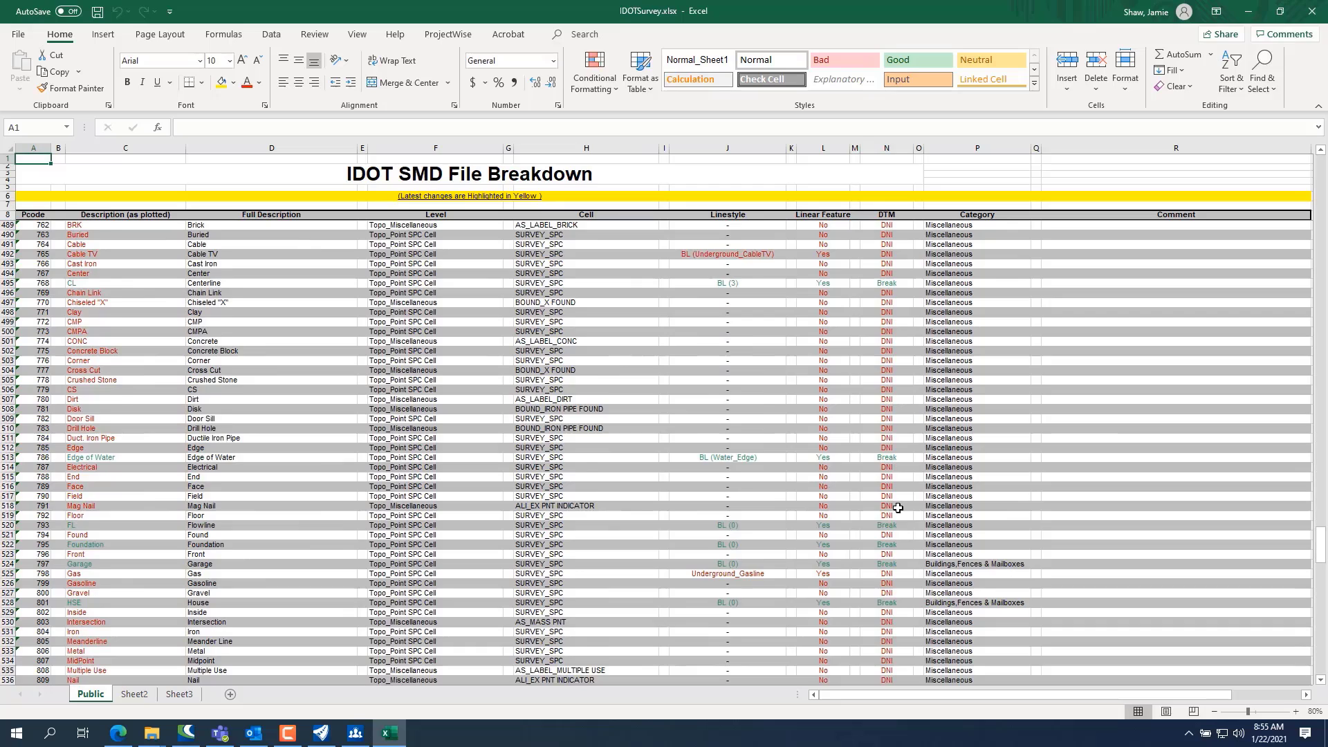
{"action": "scroll", "scroll_direction": "down", "scroll_amount": 3}
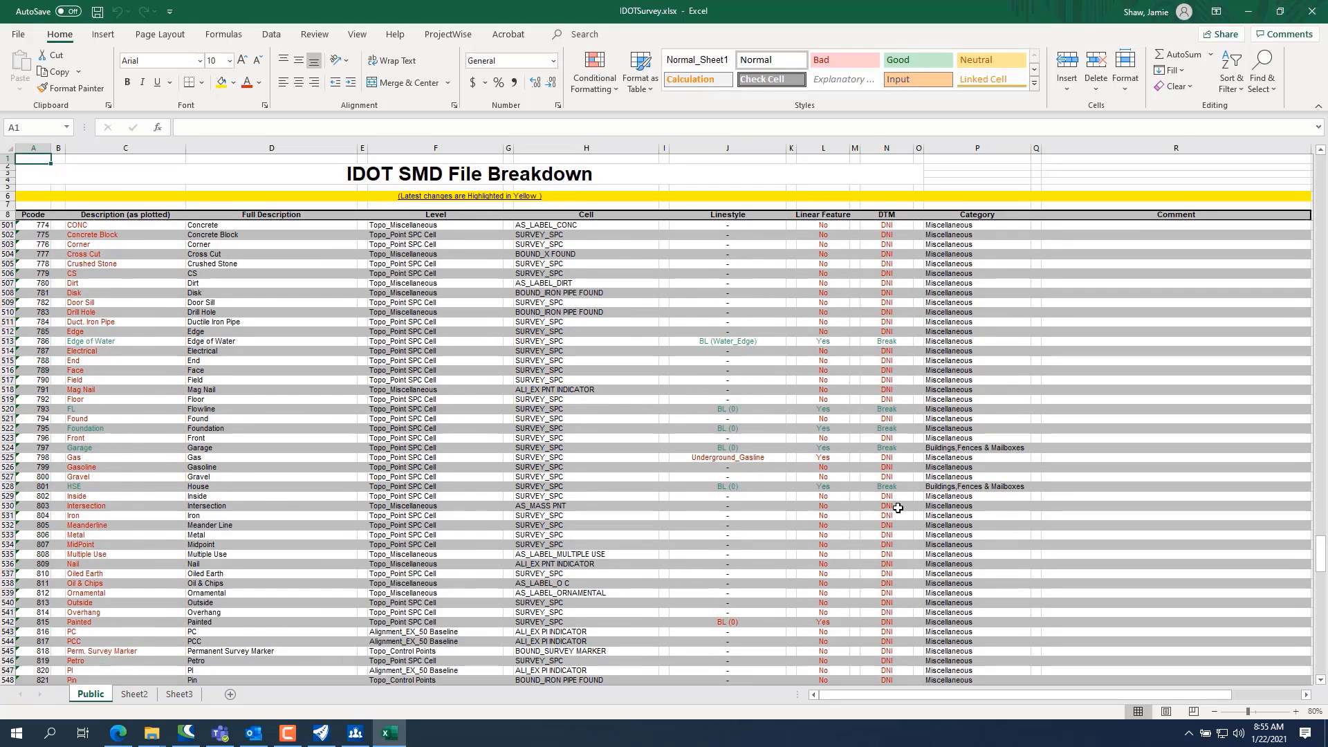
{"action": "mouse_move", "coordinate": [107, 612]}
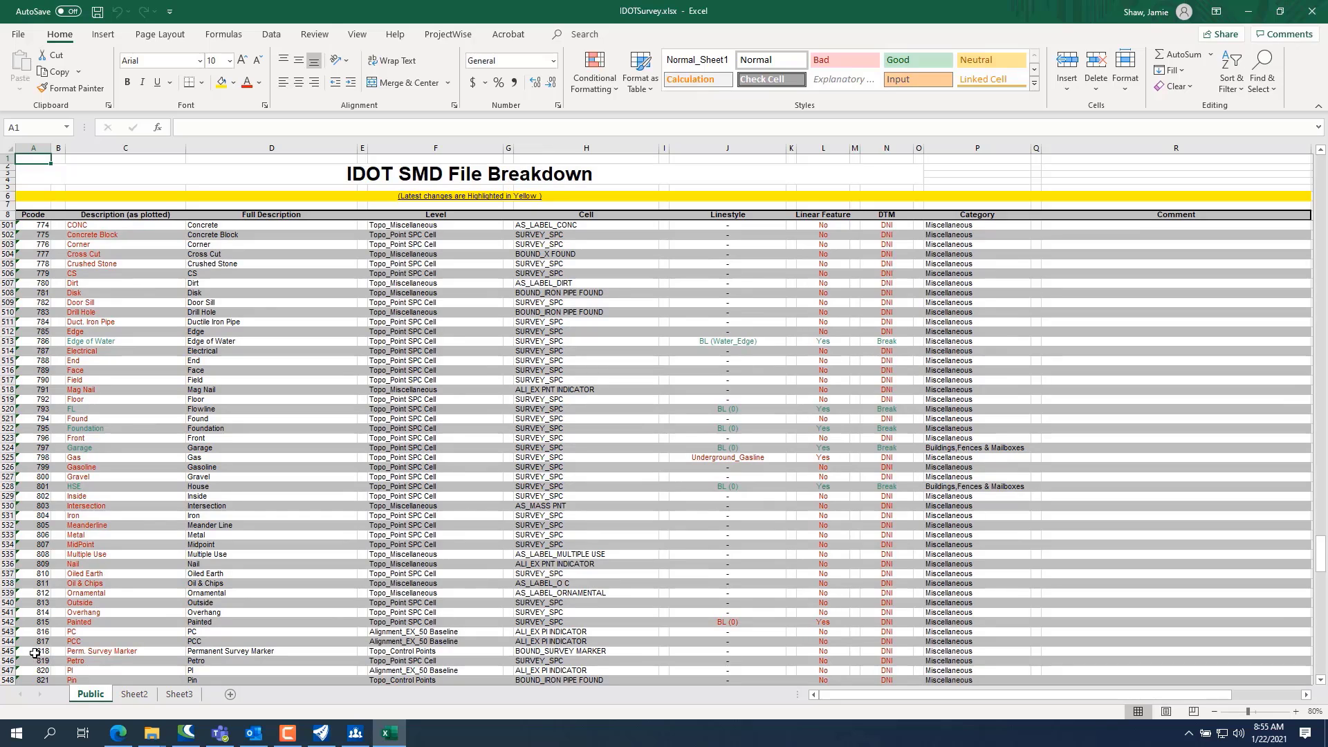
- Note code 818 Perm. Survey Marker, close Excel and return to the Massey Lane drawing in OpenRoads
{"action": "left_click", "coordinate": [38, 650]}
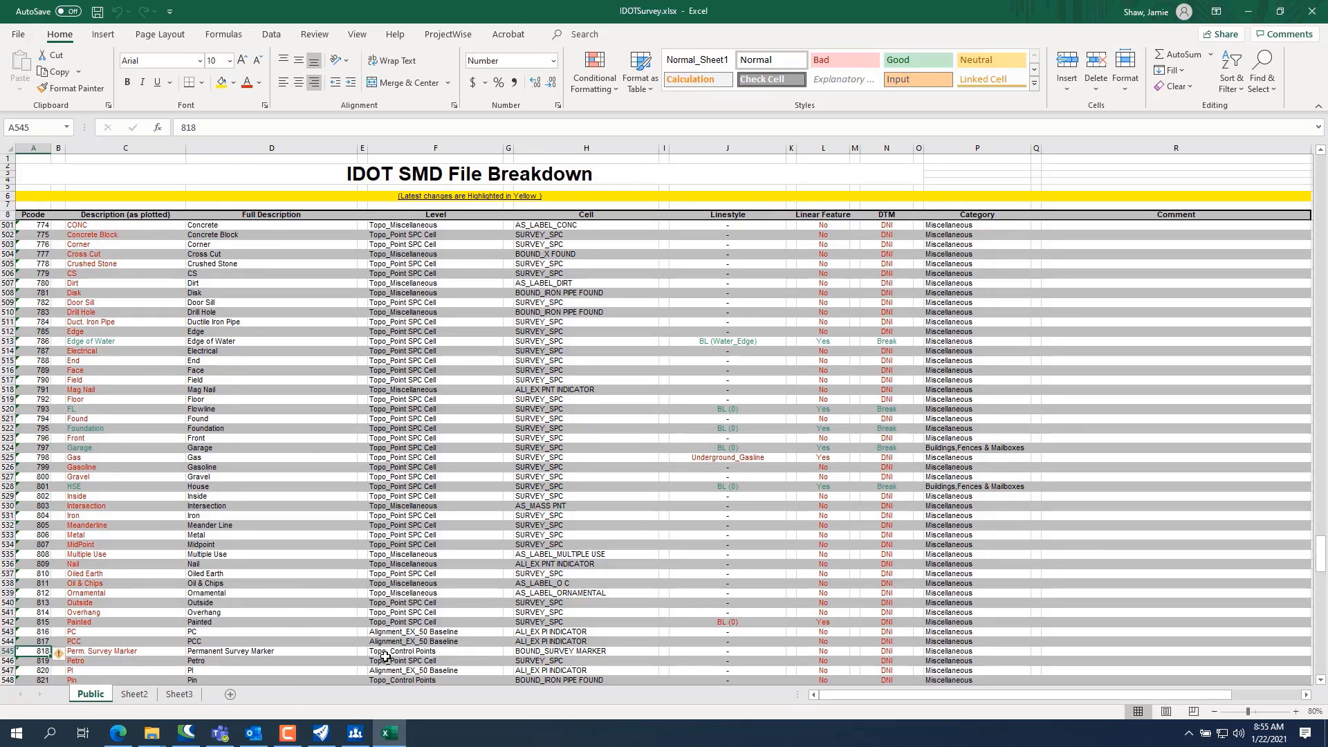
{"action": "mouse_move", "coordinate": [540, 660]}
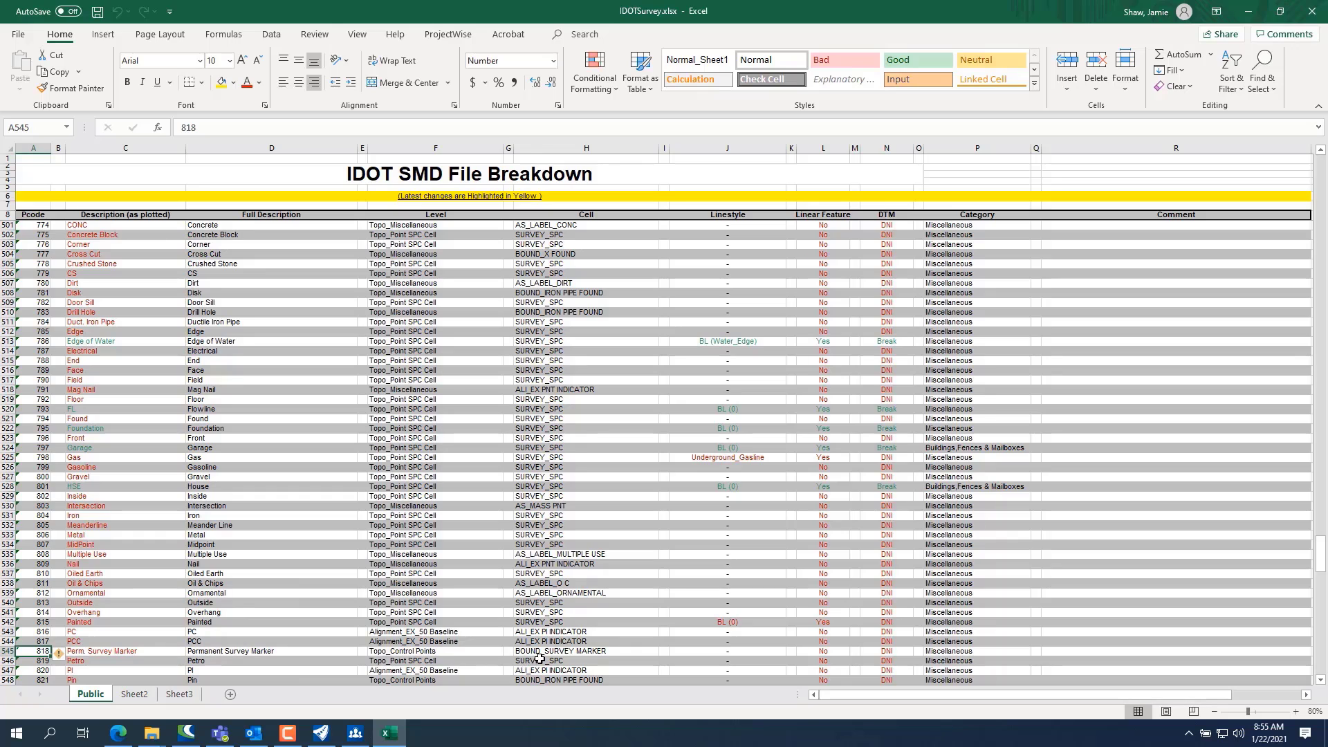
{"action": "mouse_move", "coordinate": [602, 657]}
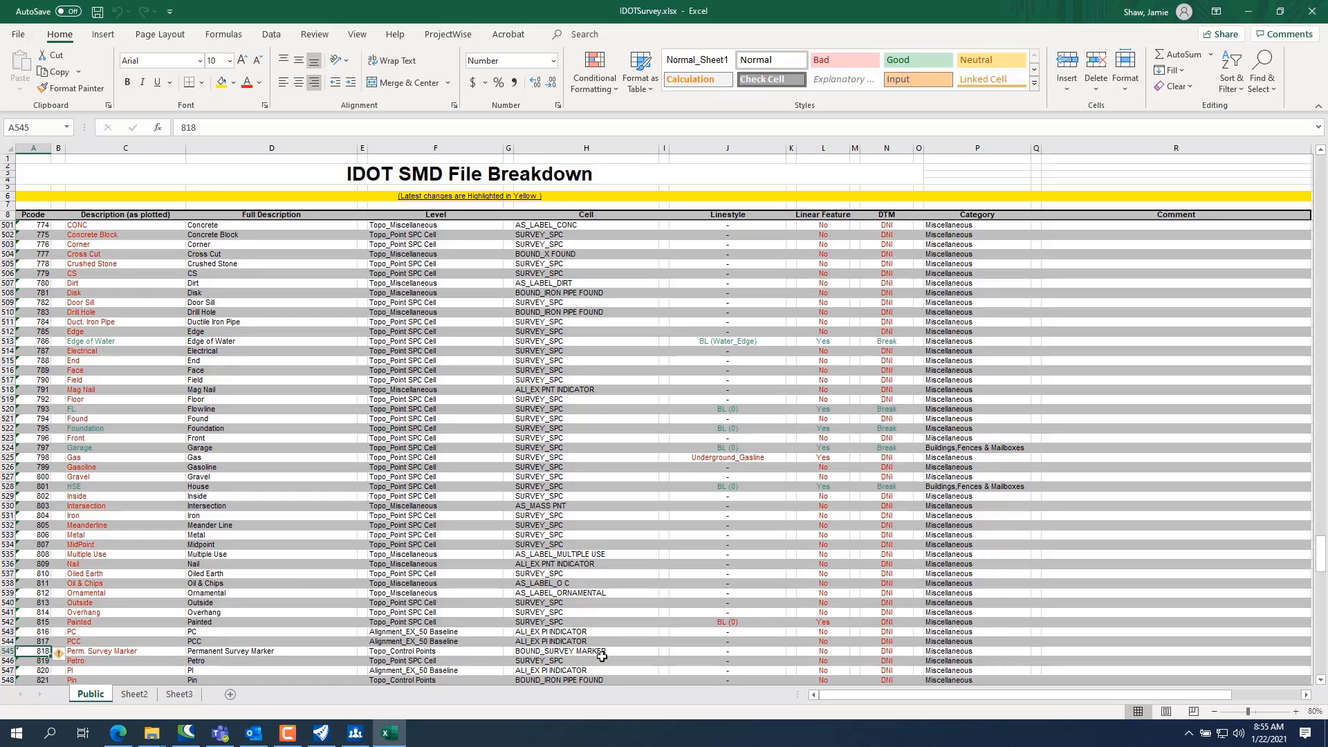
{"action": "mouse_move", "coordinate": [744, 575]}
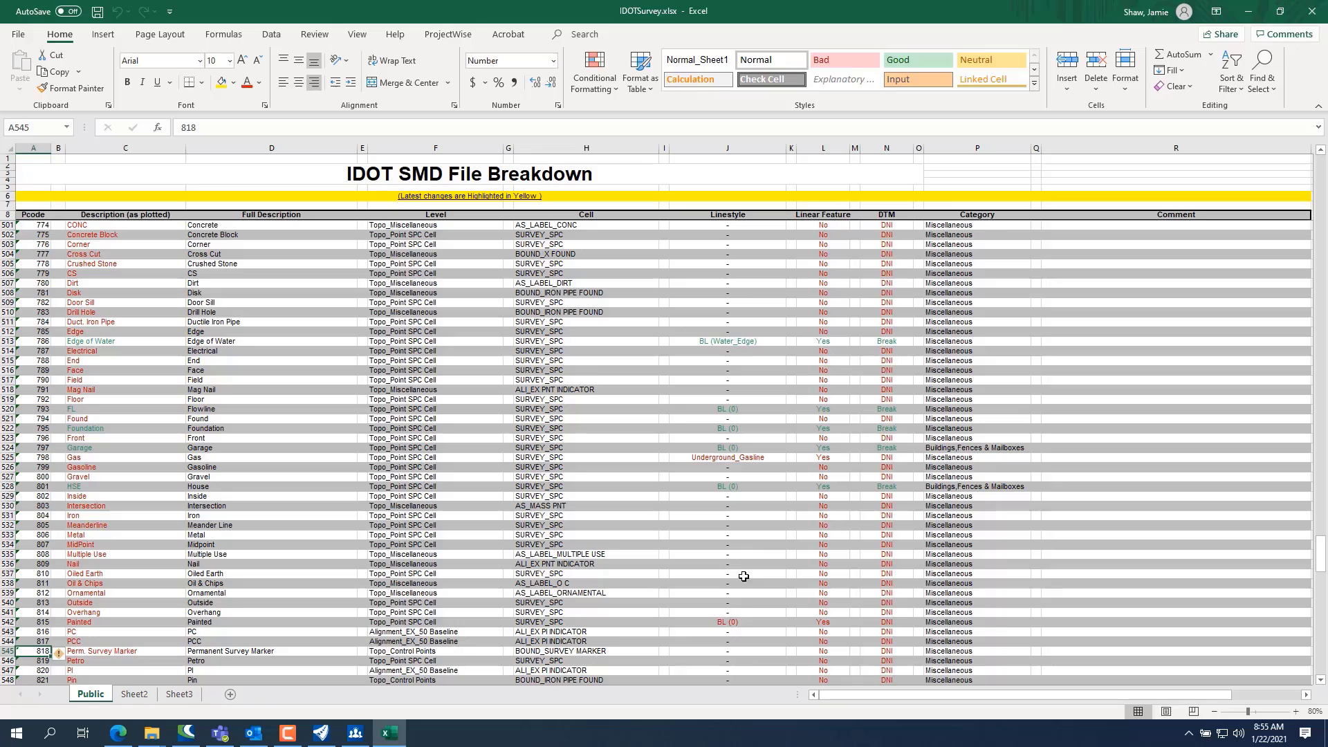
{"action": "mouse_move", "coordinate": [809, 695]}
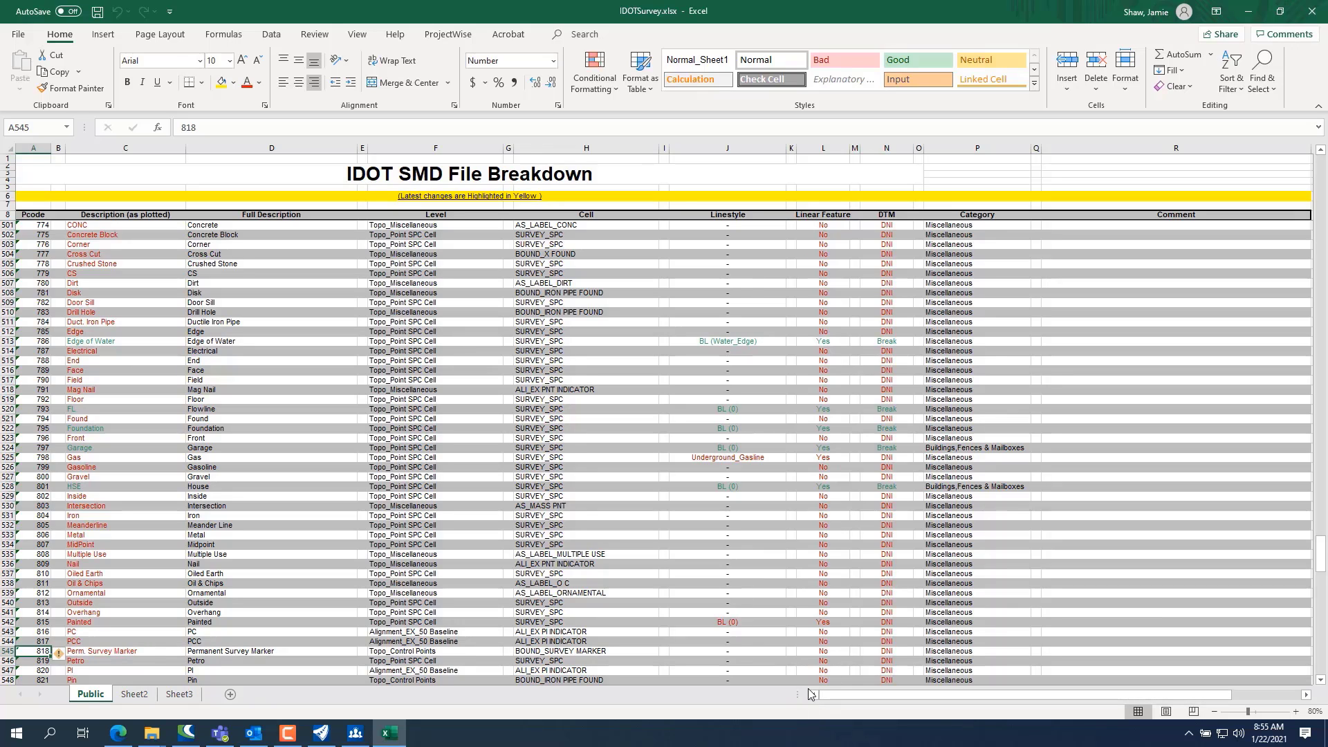
{"action": "mouse_move", "coordinate": [907, 665]}
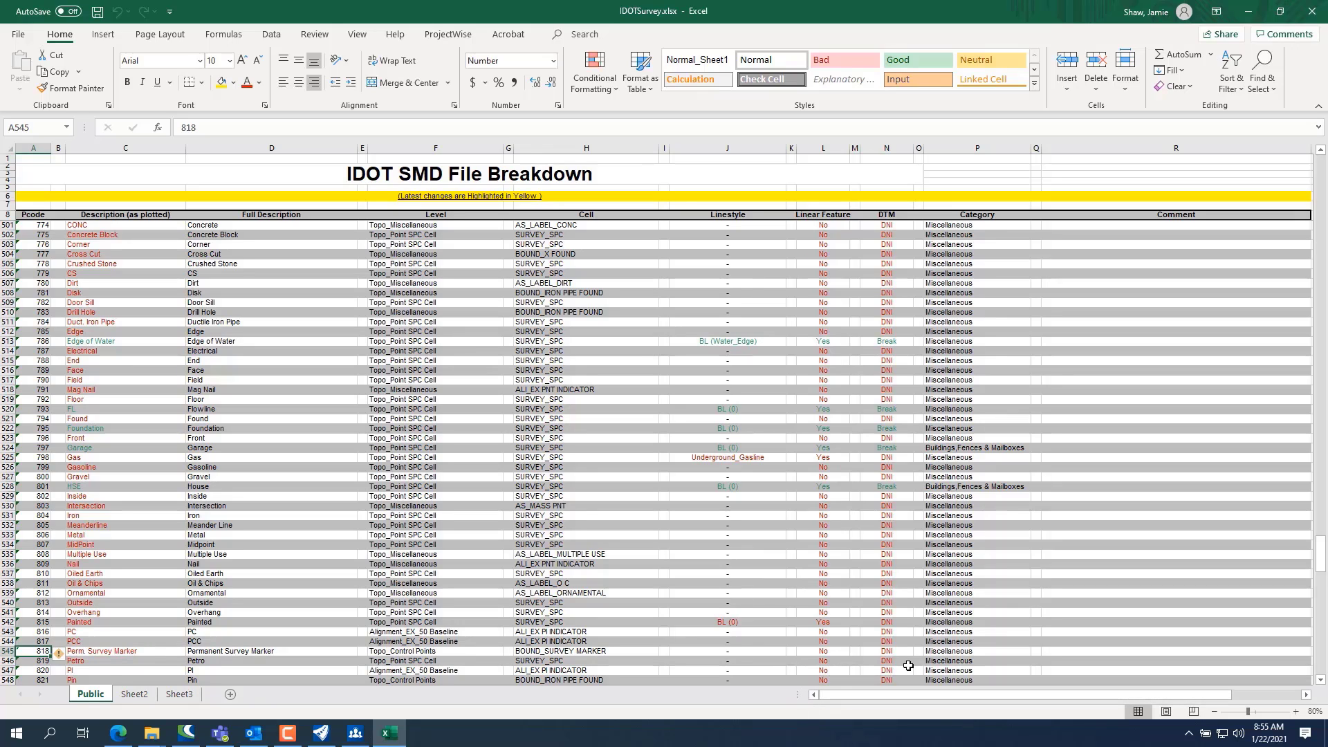
{"action": "mouse_move", "coordinate": [775, 210]}
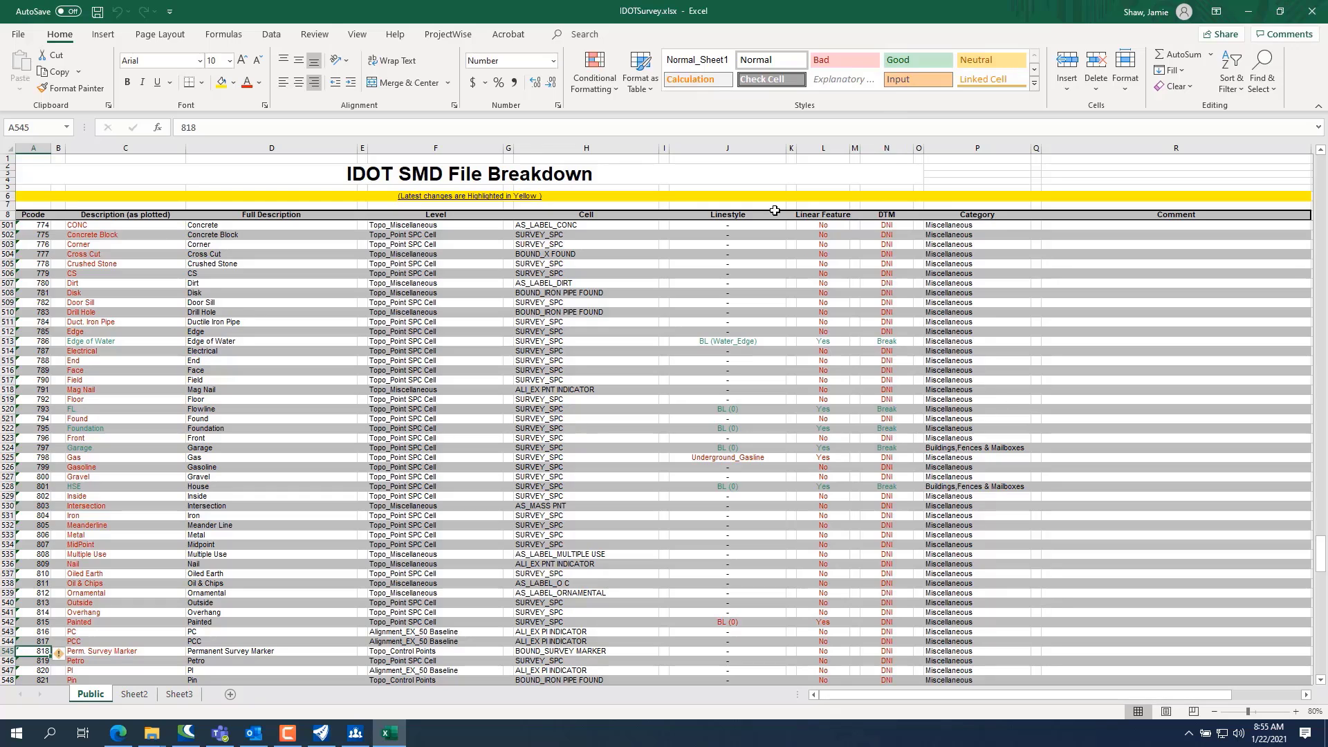
{"action": "mouse_move", "coordinate": [1314, 11]}
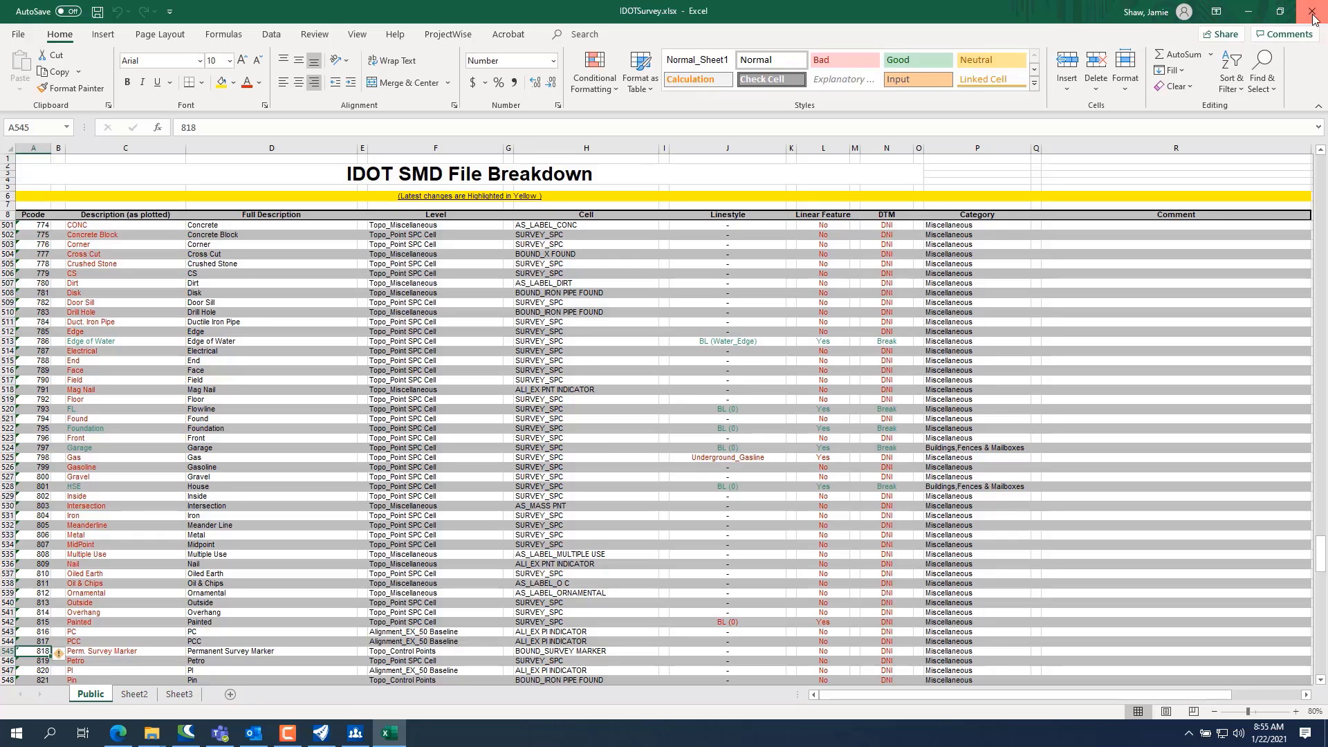
{"action": "left_click", "coordinate": [1311, 11]}
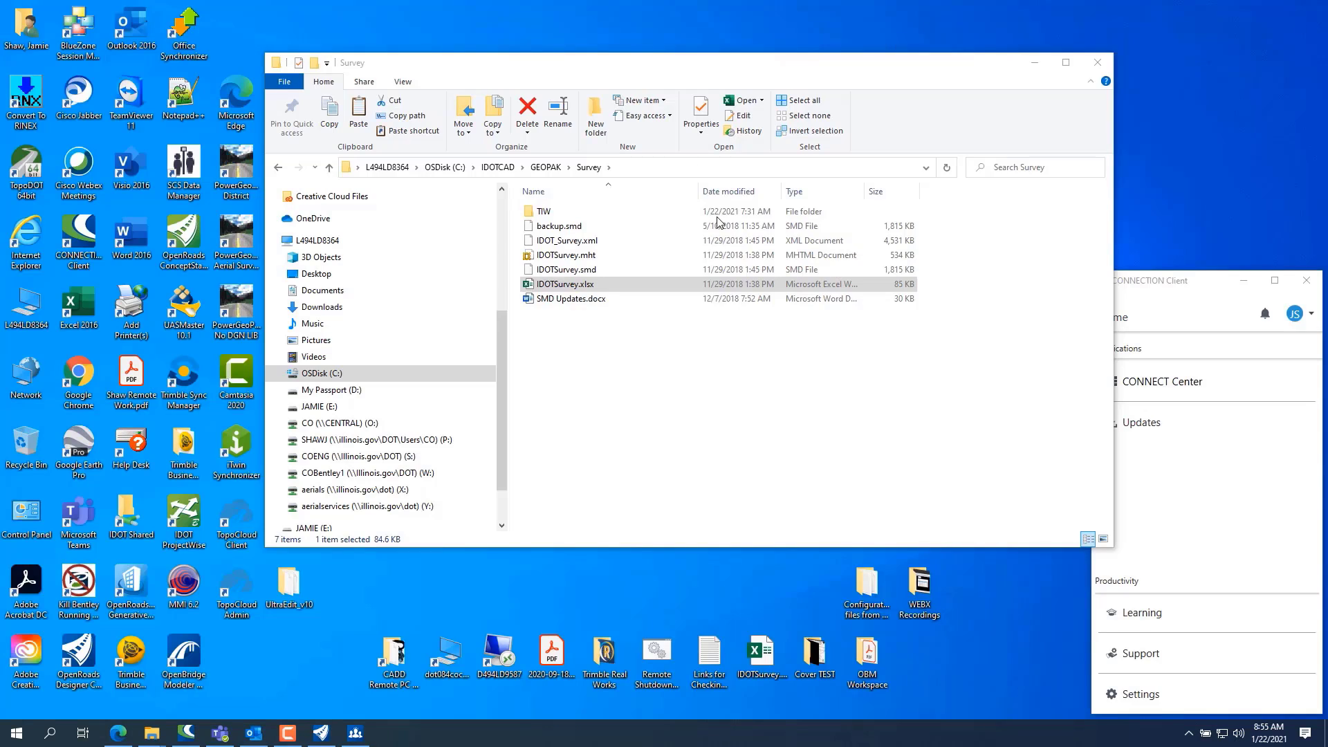
{"action": "left_click", "coordinate": [1098, 63]}
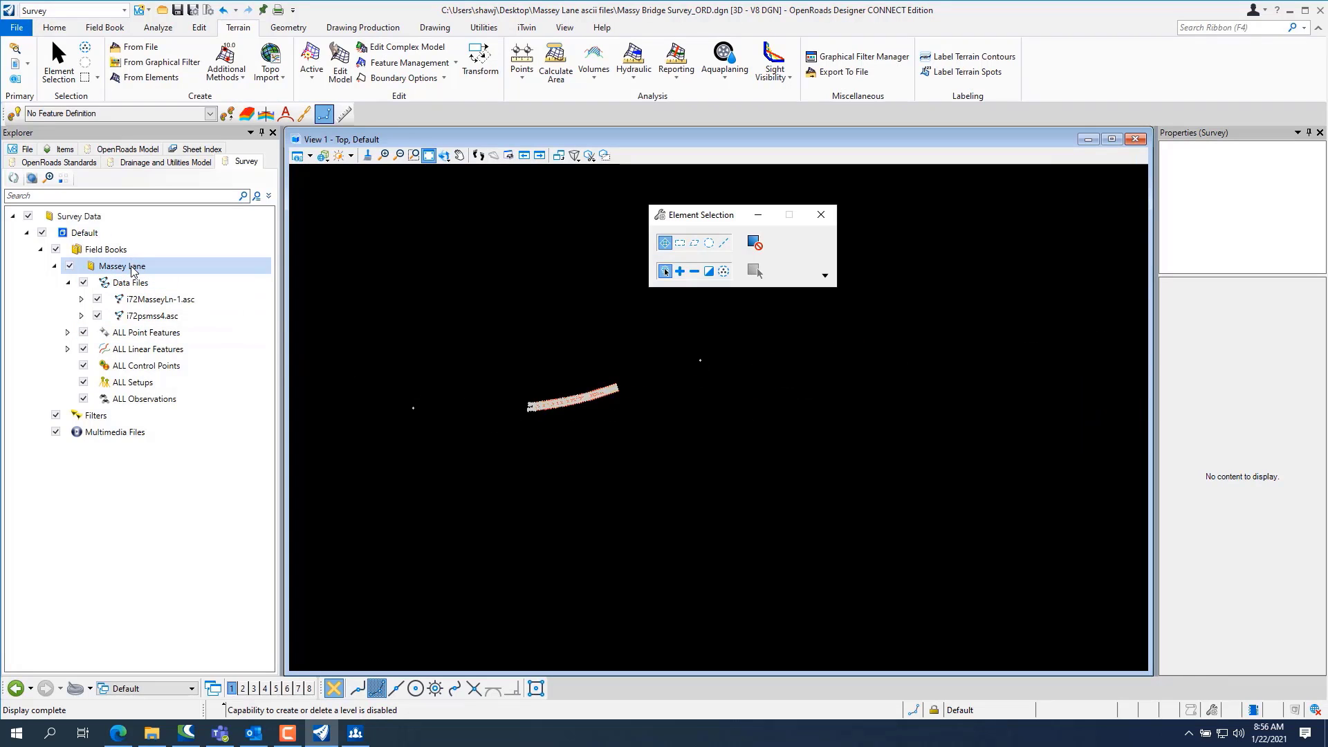
- Import the remaining six .asc files from the Massey Lane field book's context menu, bringing it to eight
{"action": "right_click", "coordinate": [122, 266]}
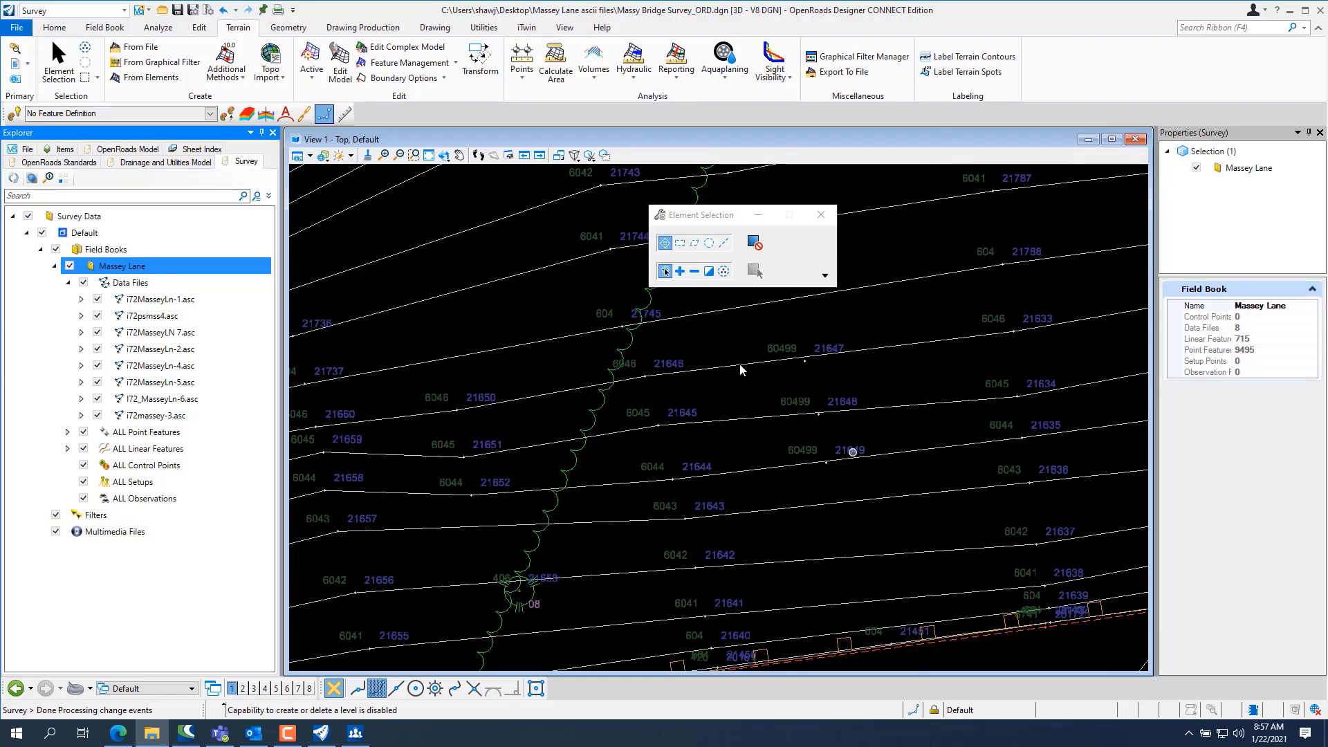
- Turn on Field Codes decorations from the Analyze tools and select linear feature 60466 in the view
{"action": "left_click", "coordinate": [157, 27]}
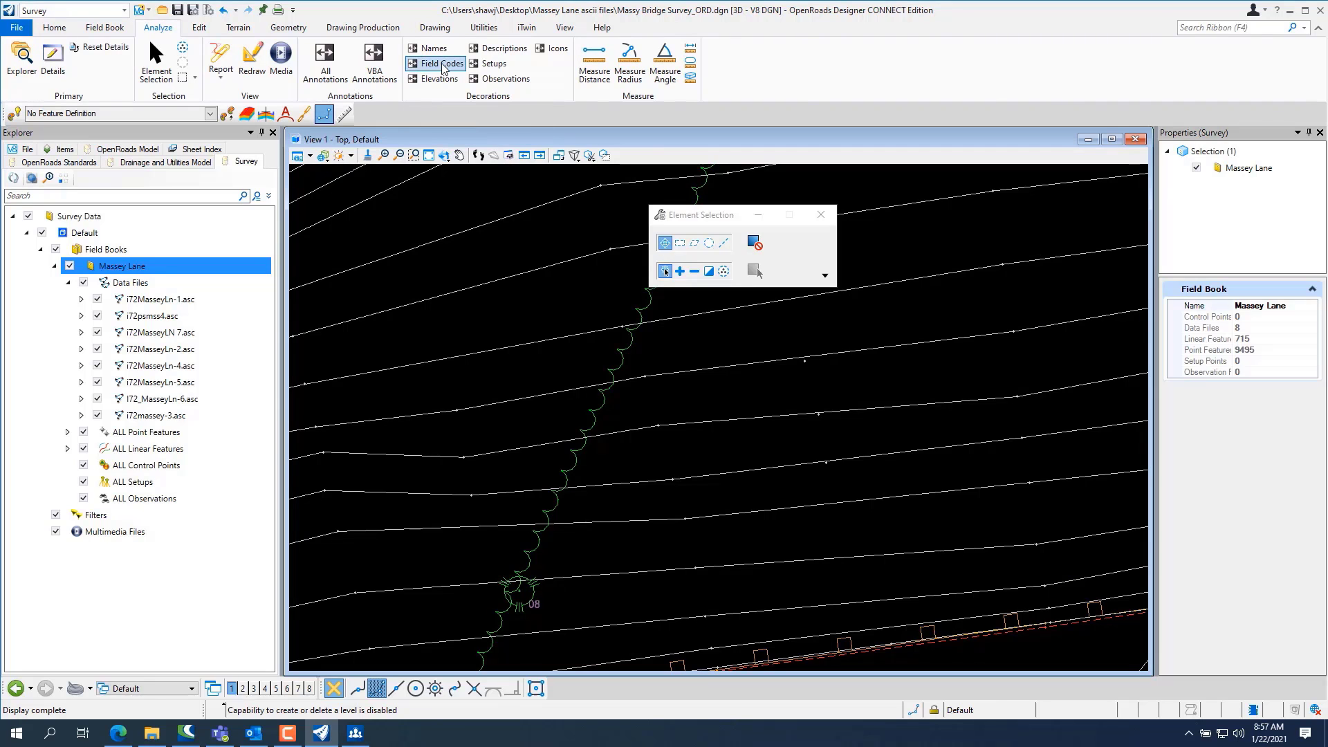
{"action": "left_click", "coordinate": [441, 64]}
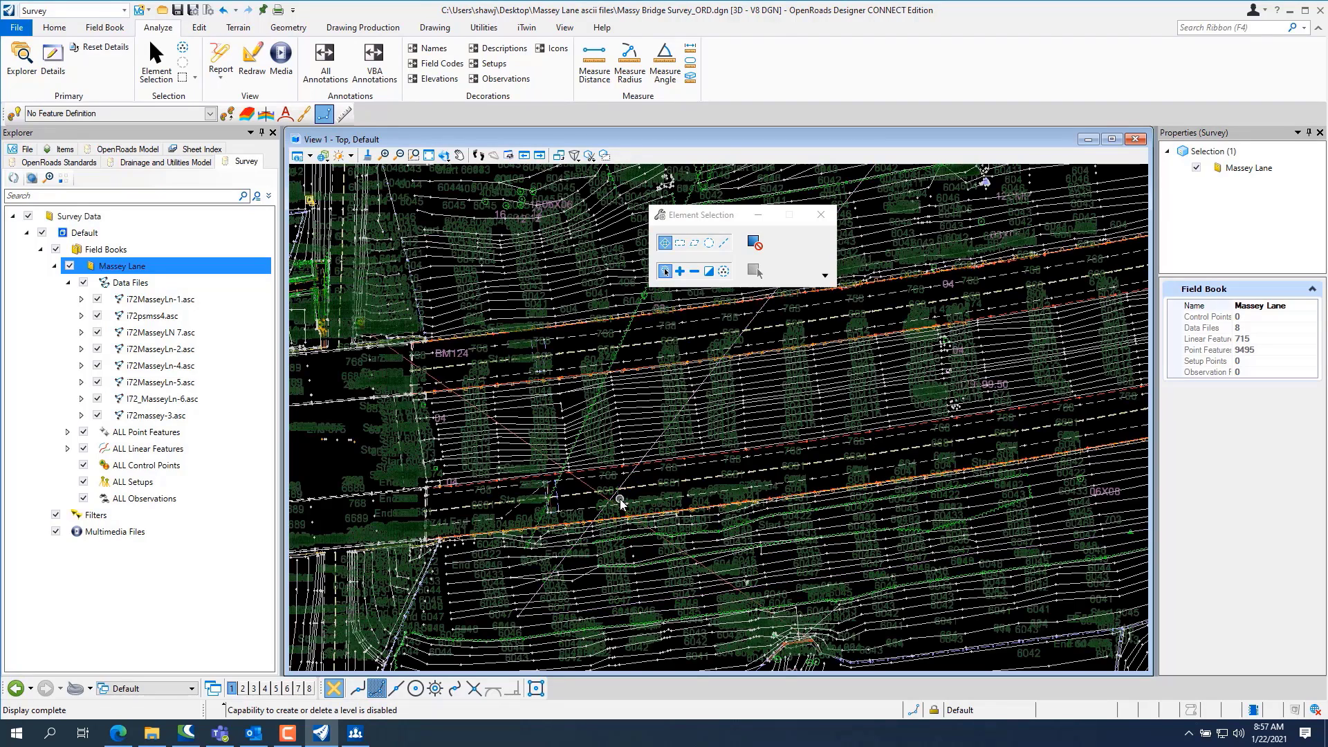
{"action": "left_click", "coordinate": [623, 496]}
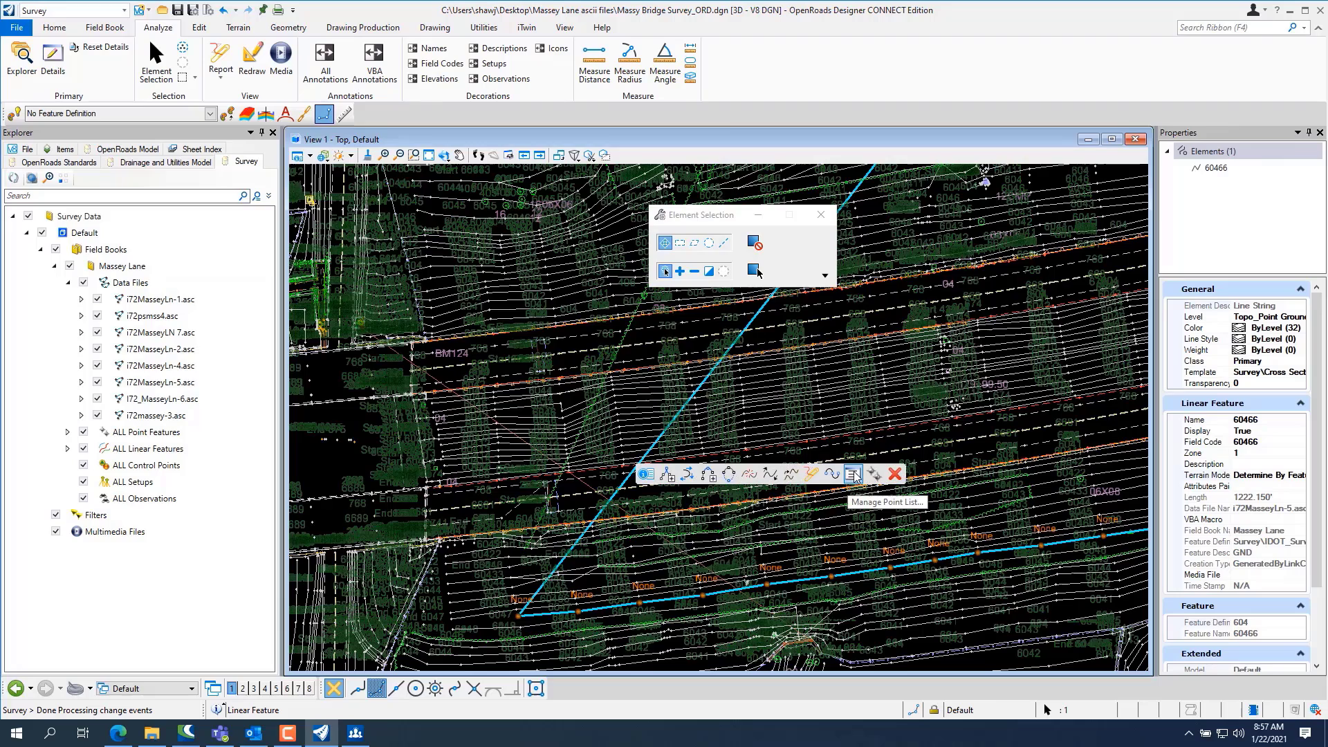
{"action": "left_click", "coordinate": [854, 473]}
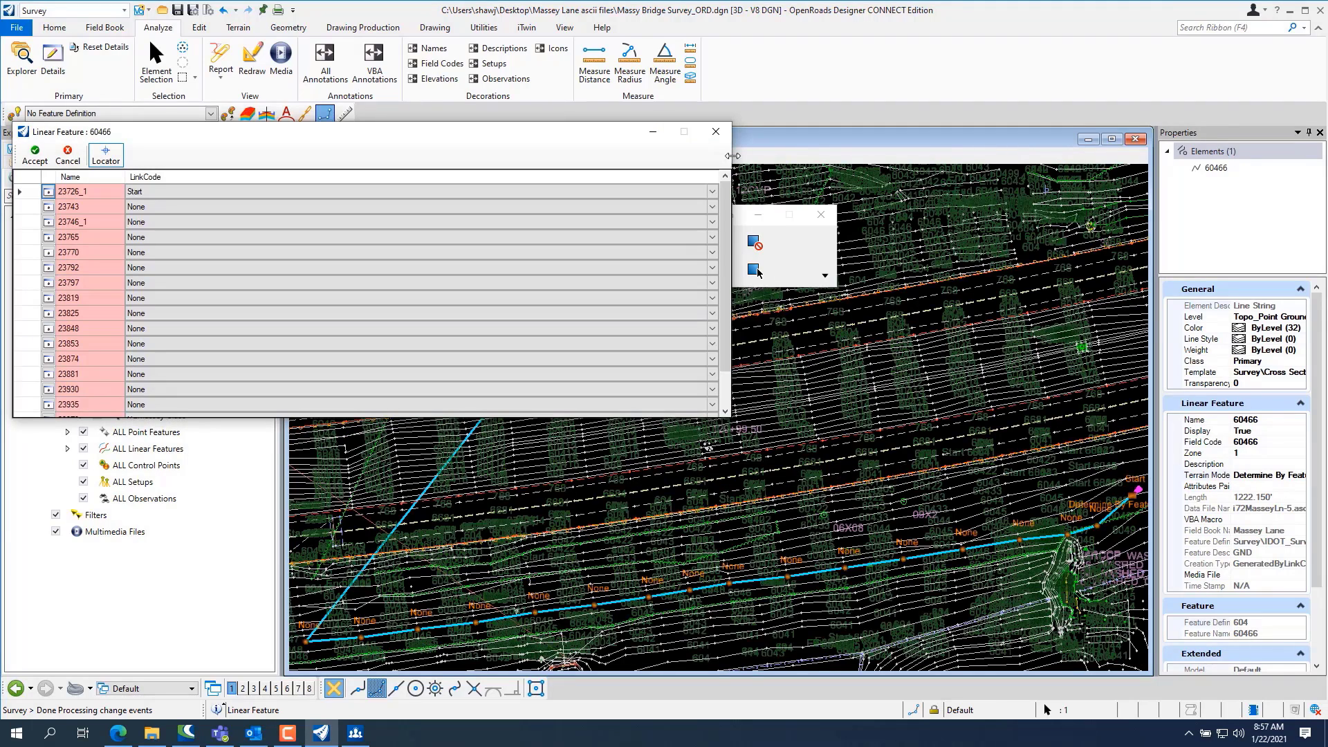
{"action": "left_click", "coordinate": [716, 132]}
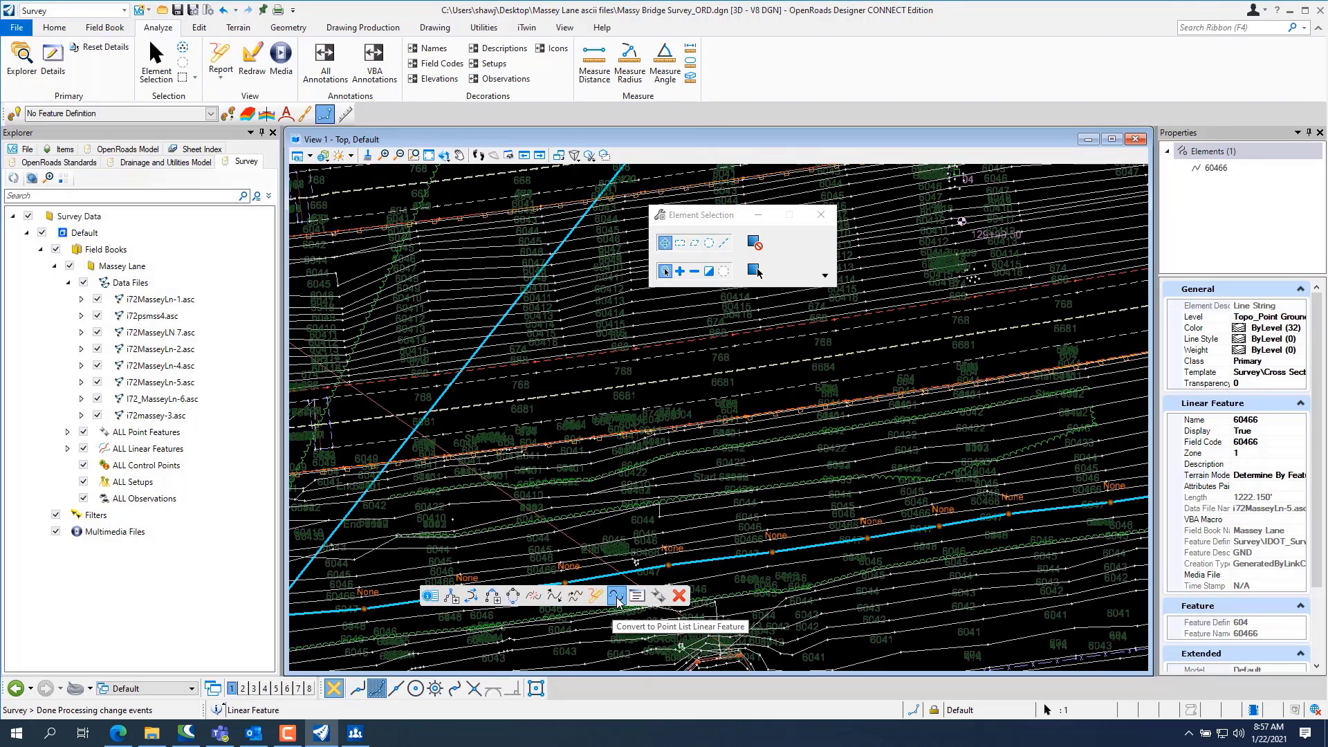
- Convert feature 60466 to a point-list linear feature, opening its editable Point List
{"action": "left_click", "coordinate": [617, 595]}
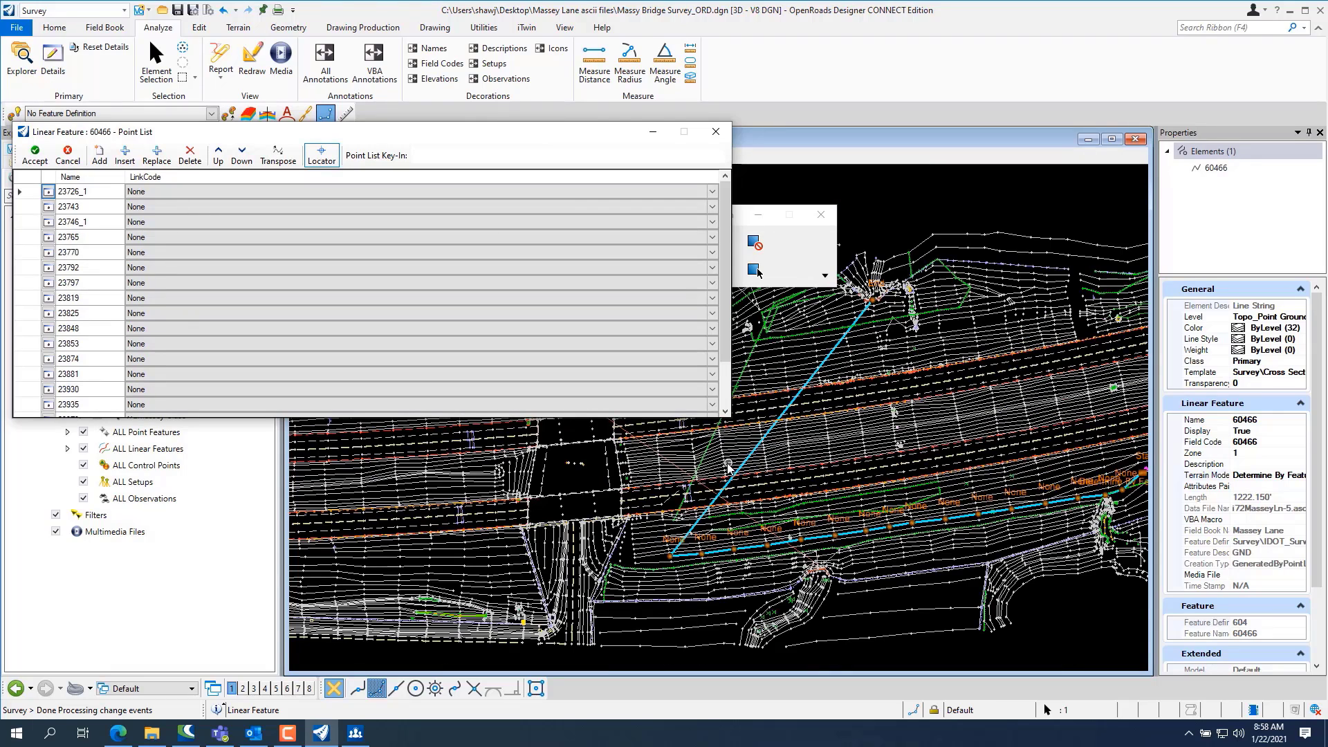
- Set point 23978's LinkCode to End (14303 becomes None) and accept the edited point list
{"action": "scroll", "scroll_direction": "down", "scroll_amount": 3}
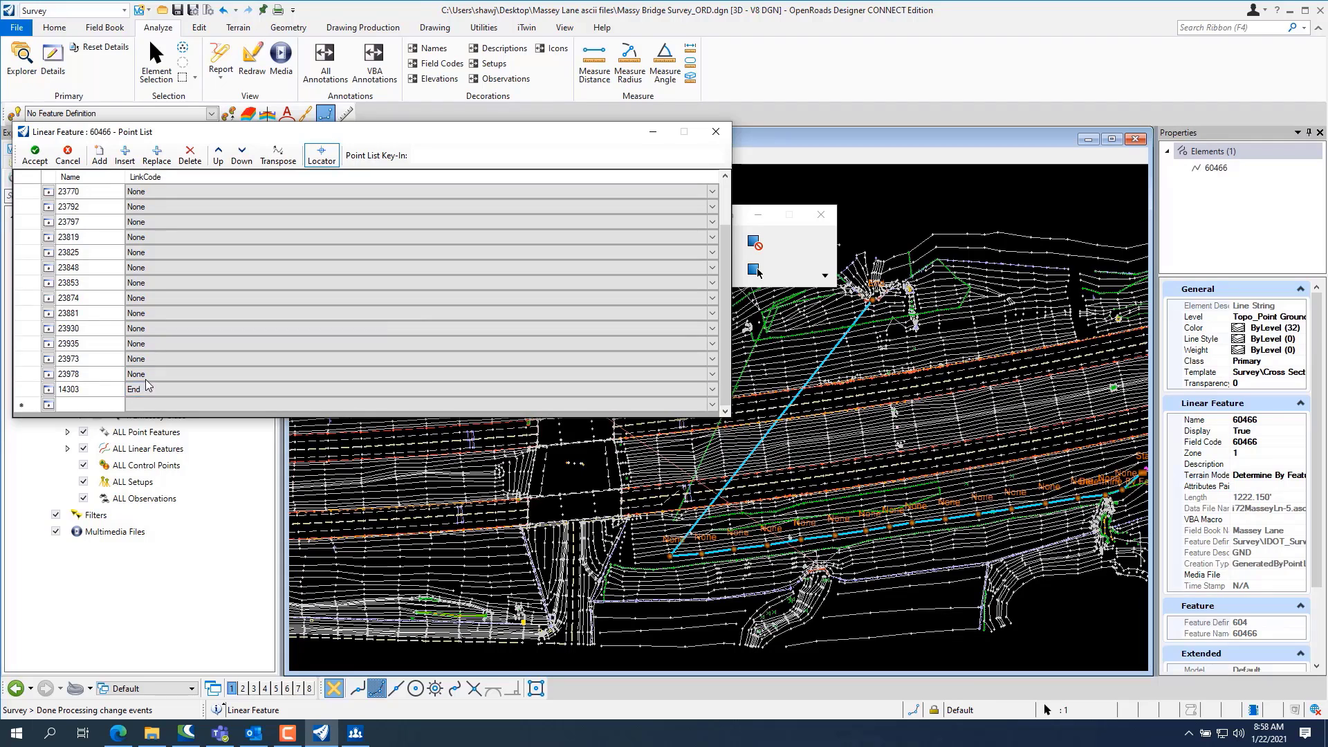
{"action": "left_click", "coordinate": [713, 373]}
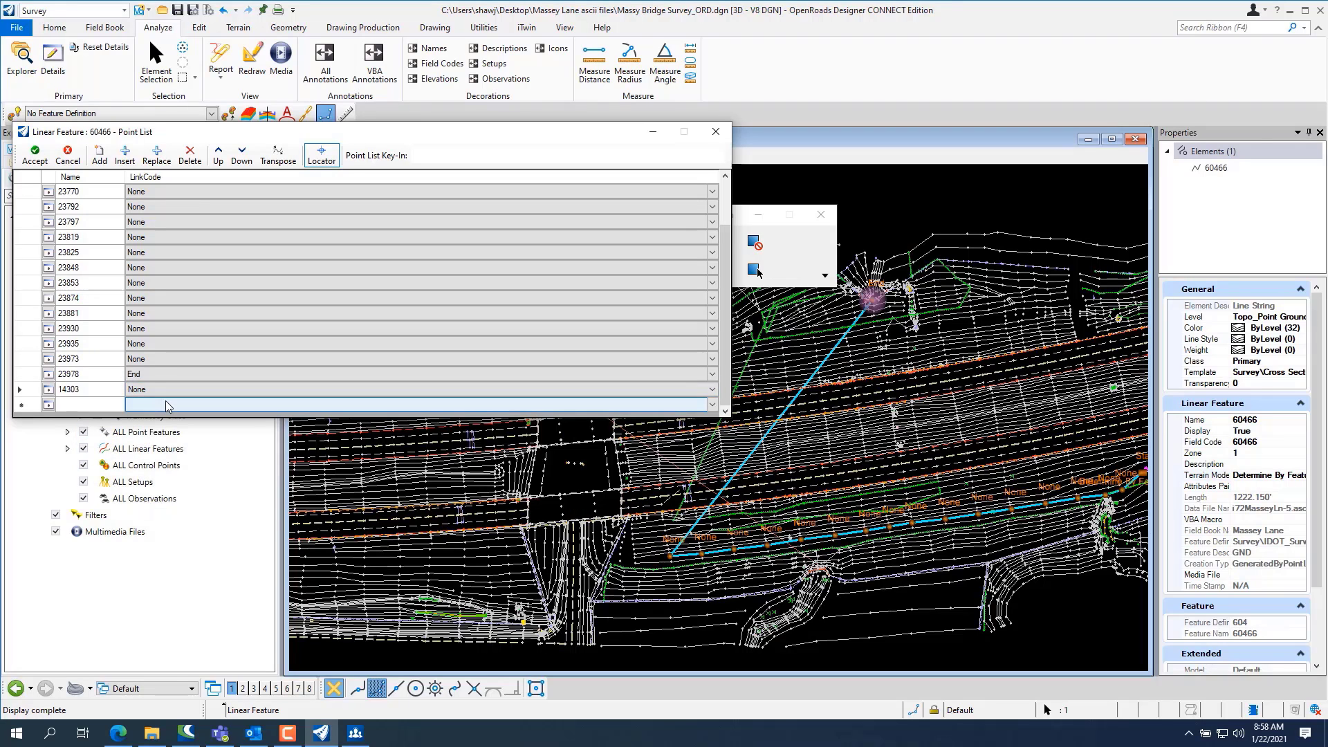
{"action": "left_click", "coordinate": [717, 131]}
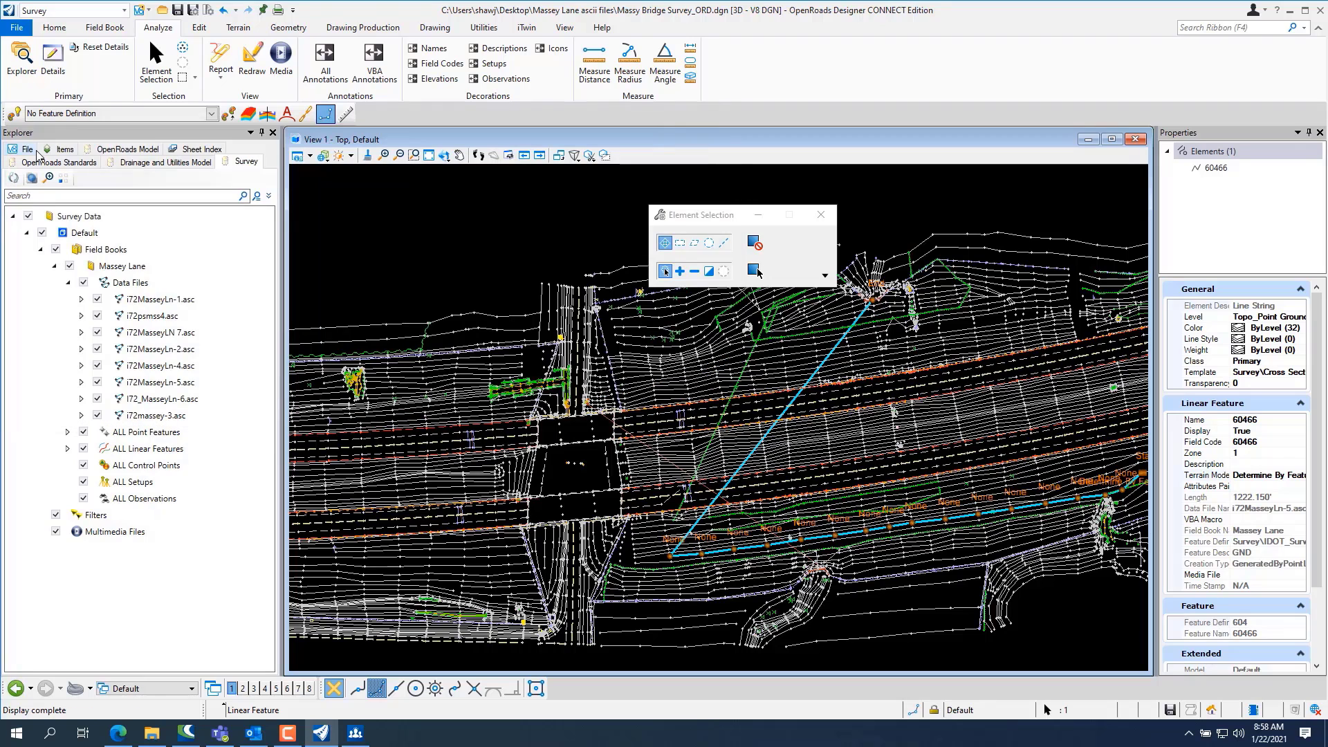